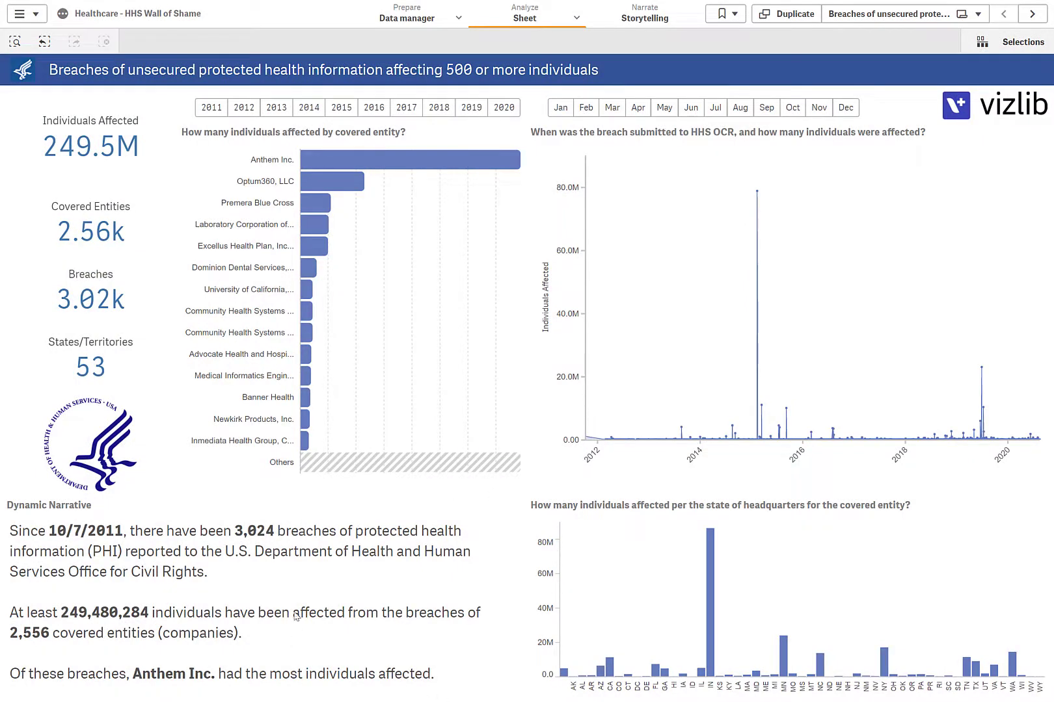
mouse_move(274, 583)
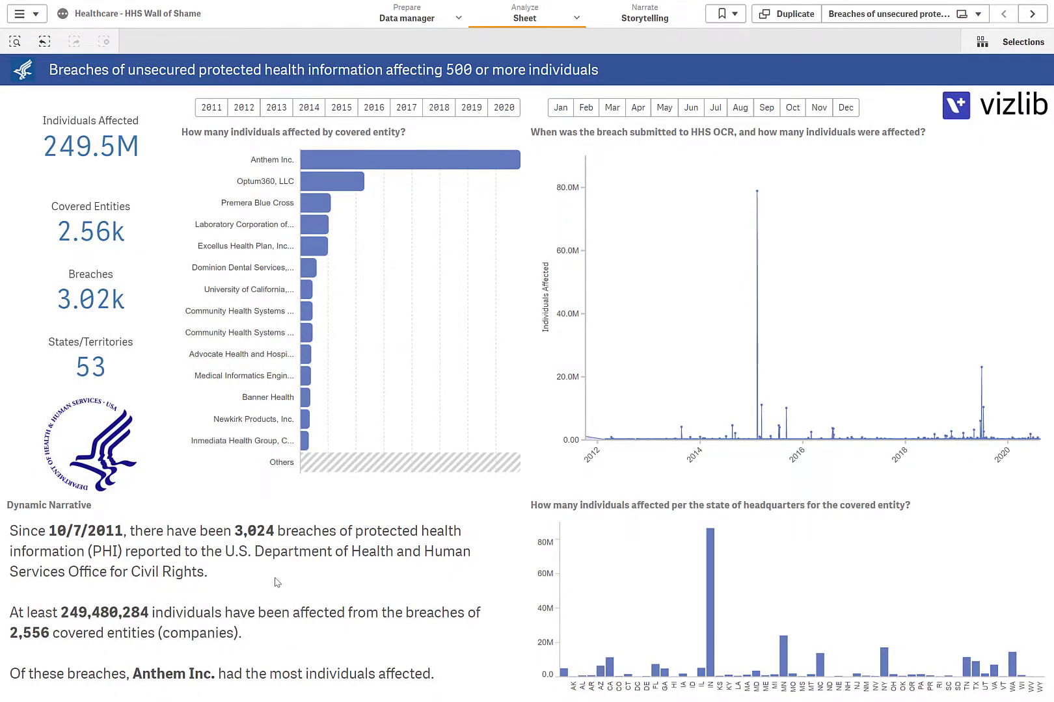
Restrict the Virginia breach selection to submission year 2020, leaving four breaches
click(504, 108)
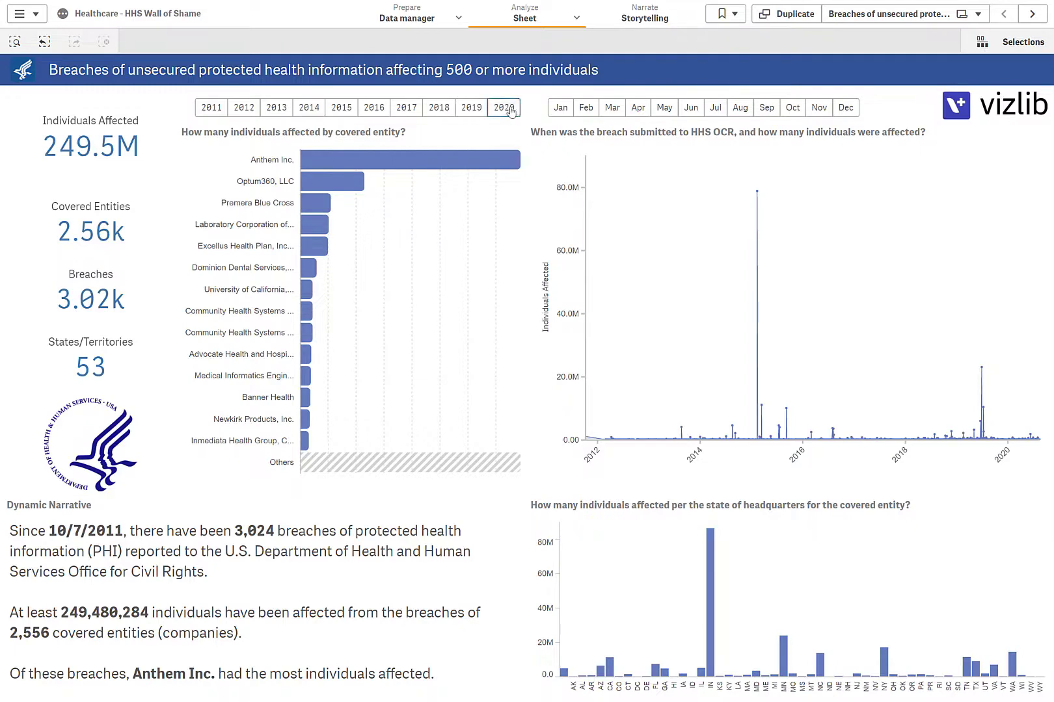
click(502, 108)
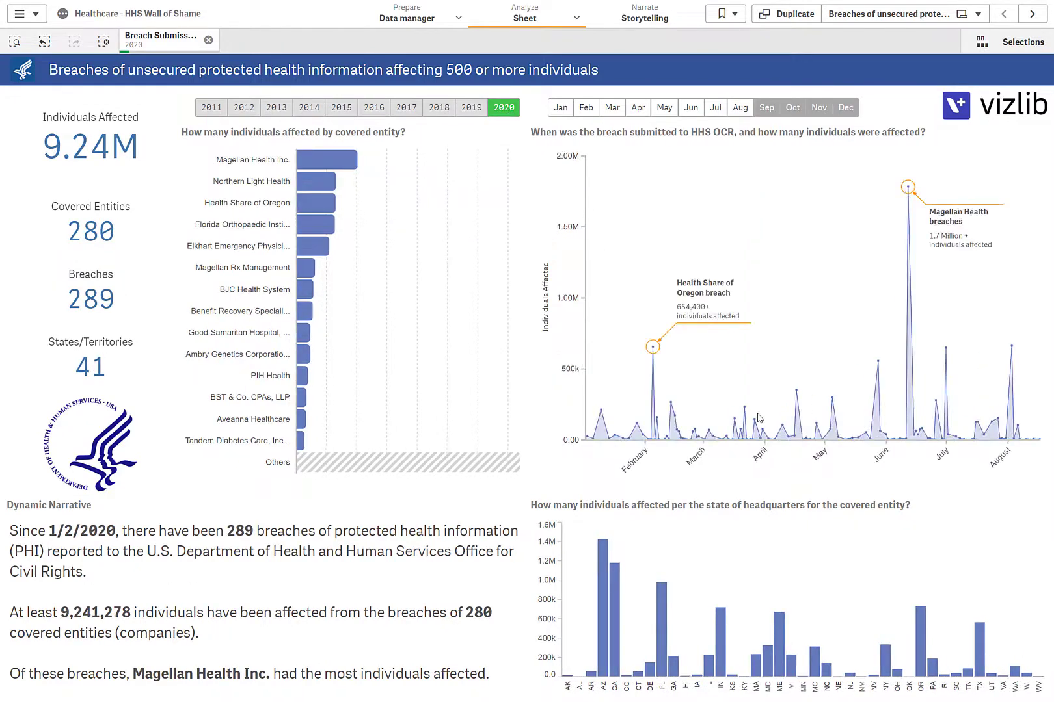
mouse_move(712, 344)
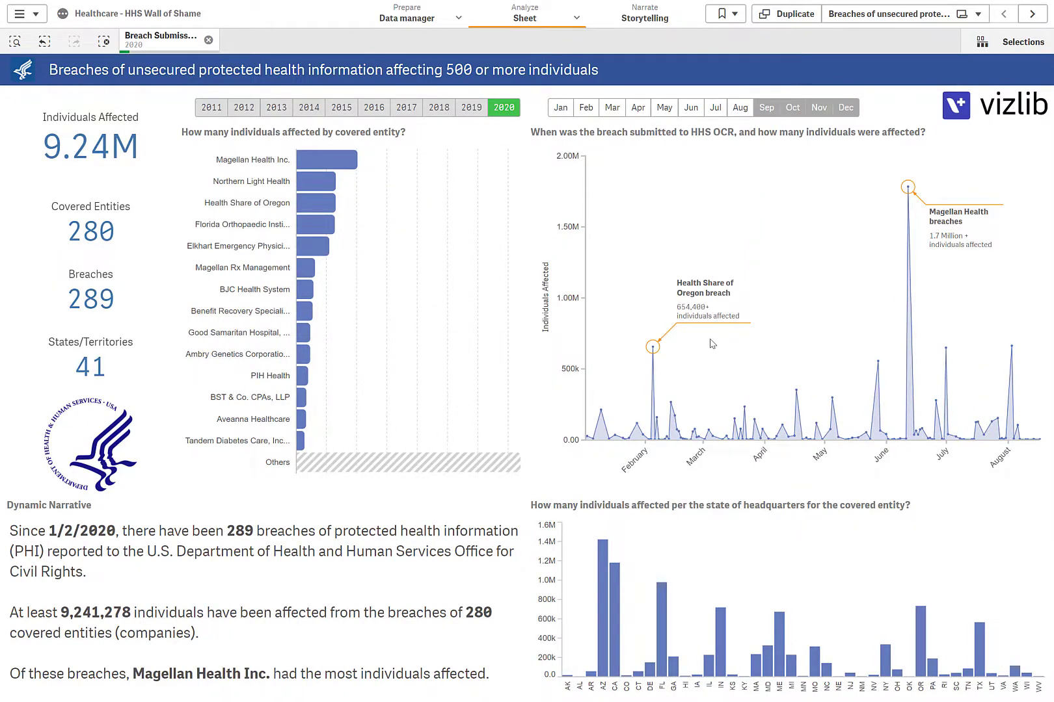
mouse_move(923, 256)
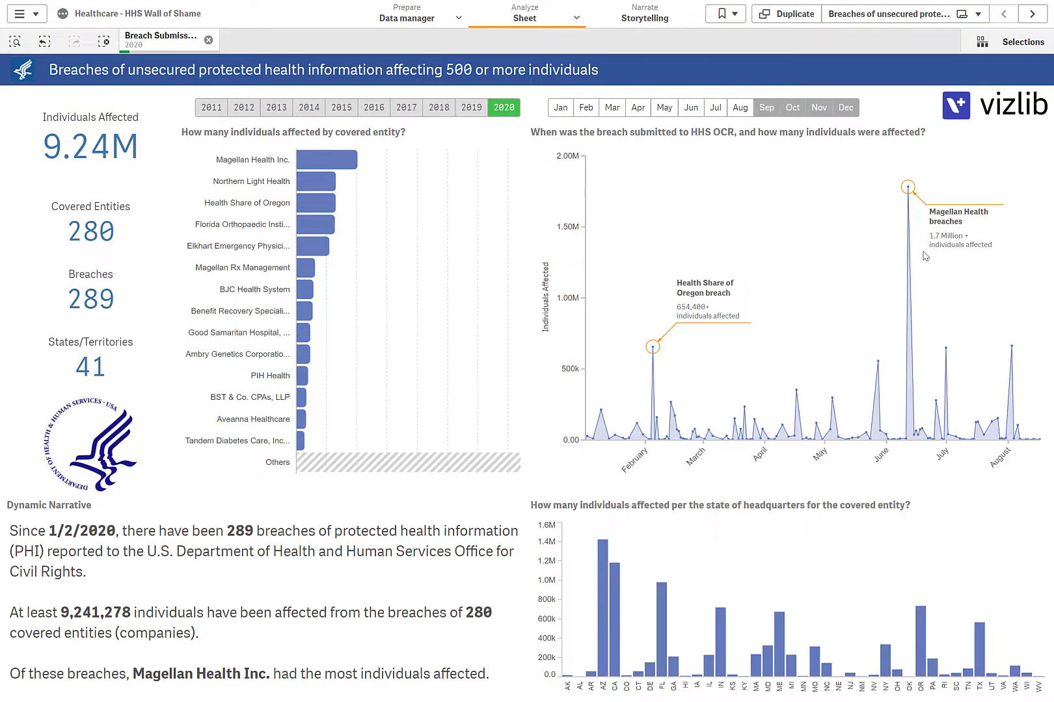
mouse_move(440, 132)
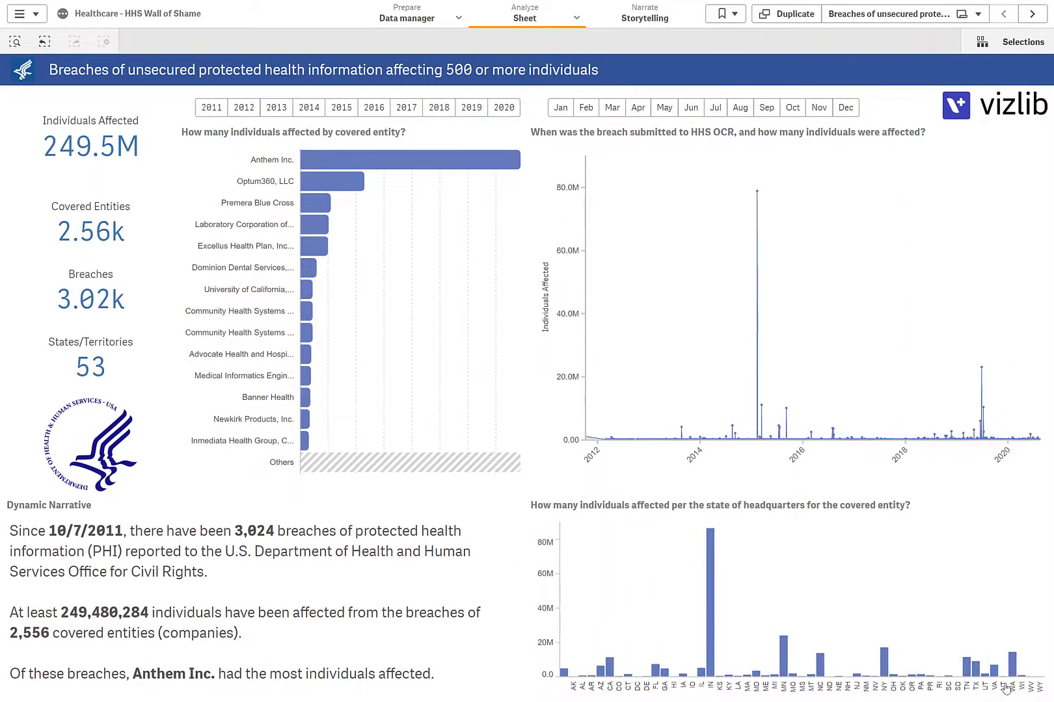
mouse_move(996, 684)
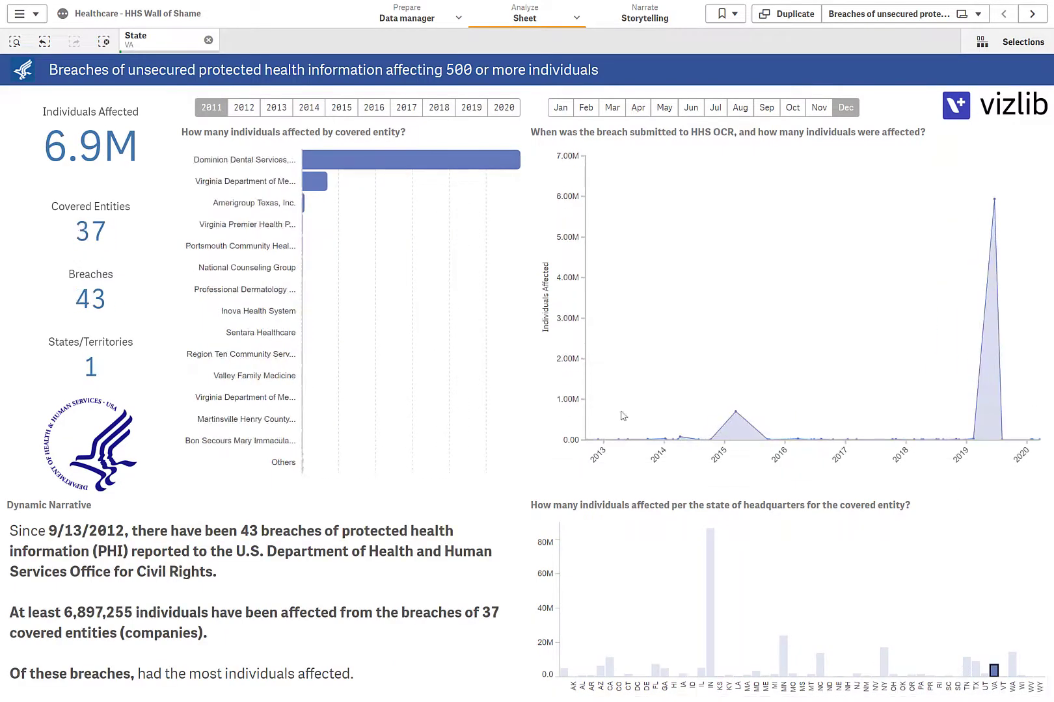
click(502, 108)
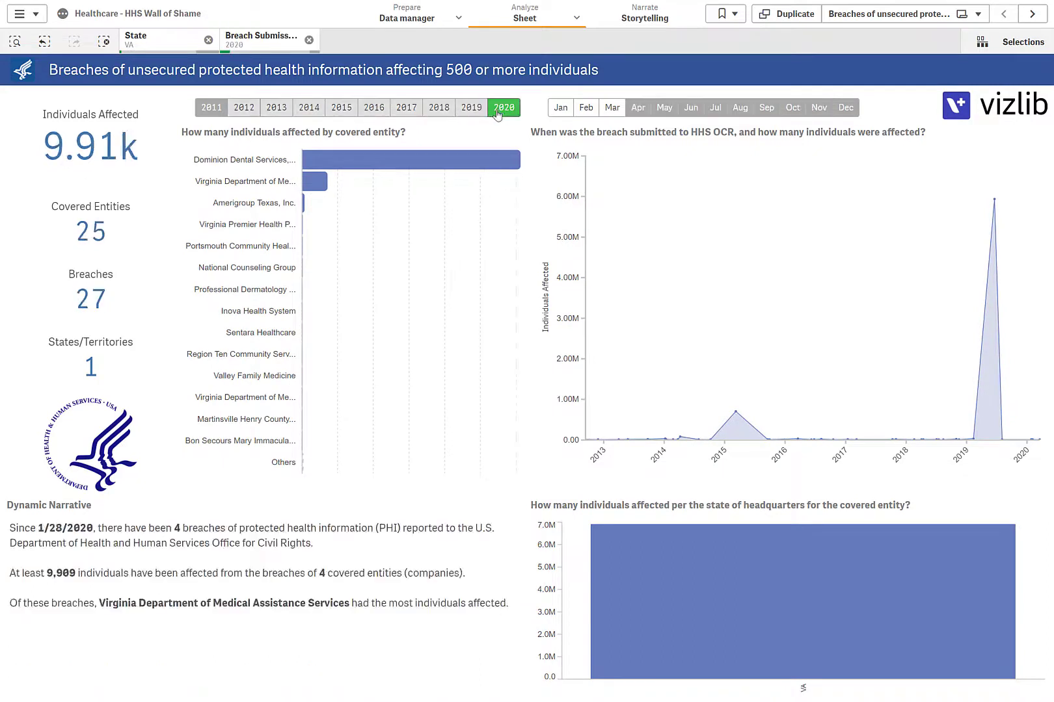
click(502, 108)
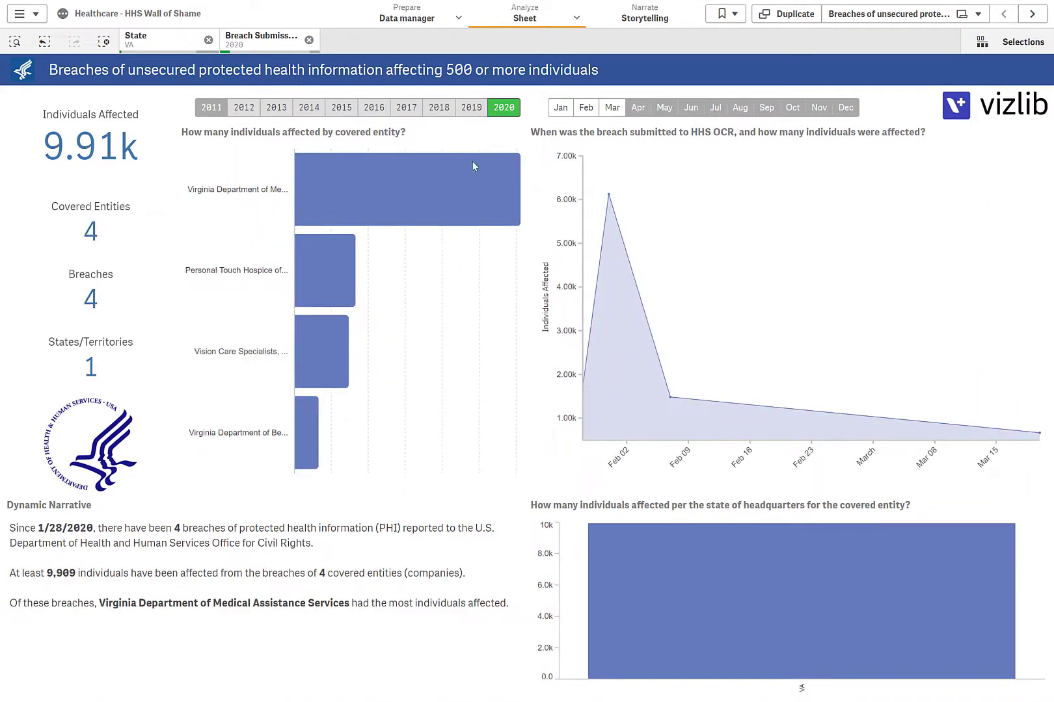
mouse_move(434, 430)
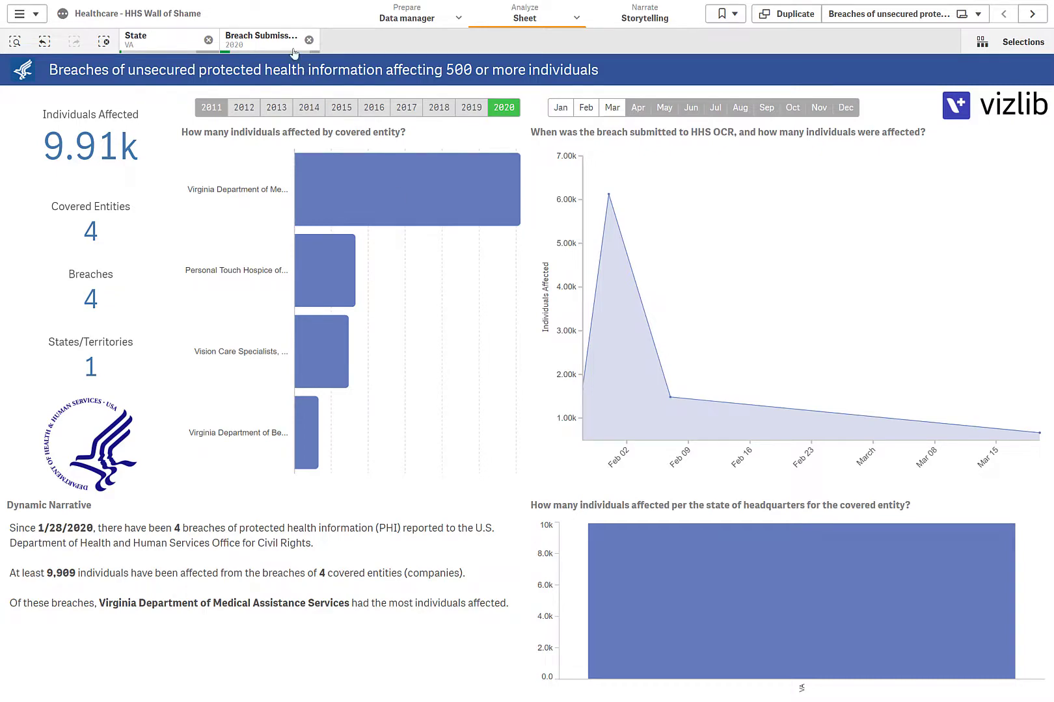
click(310, 39)
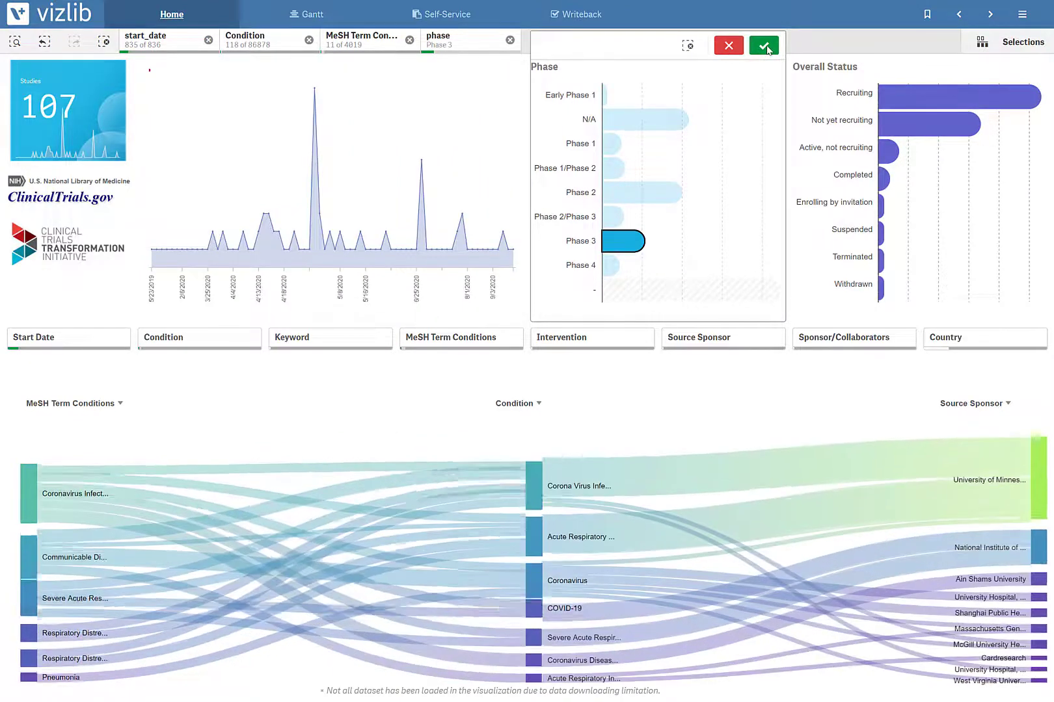
Confirm Phase 3 and add Enrolling by invitation to the five-status selection
click(764, 45)
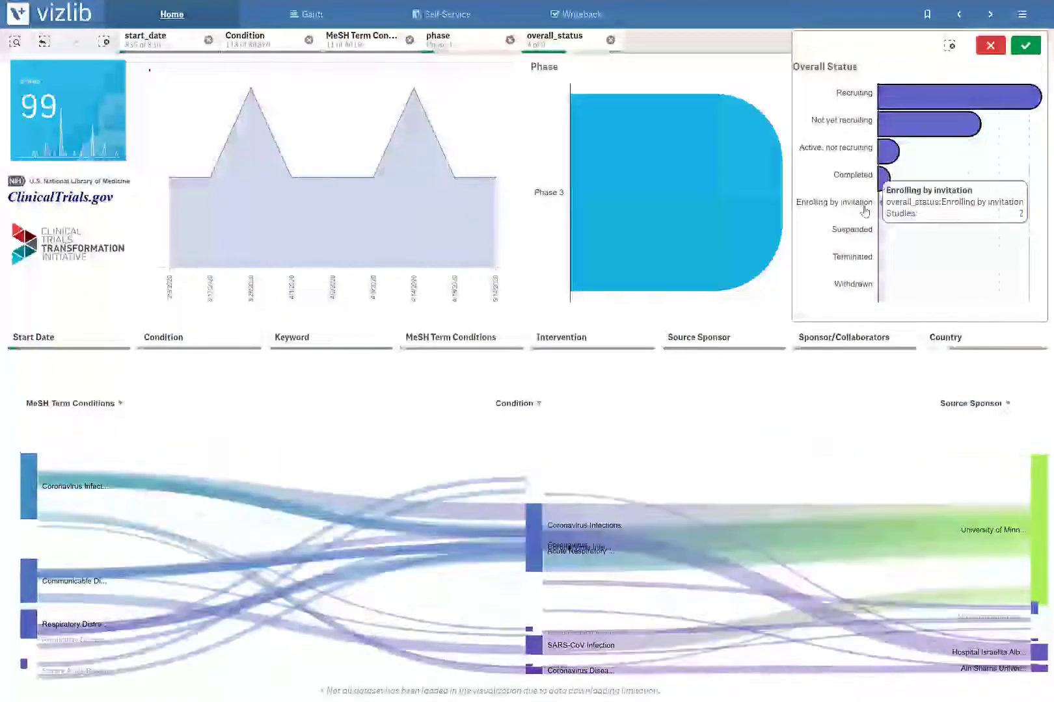
click(877, 202)
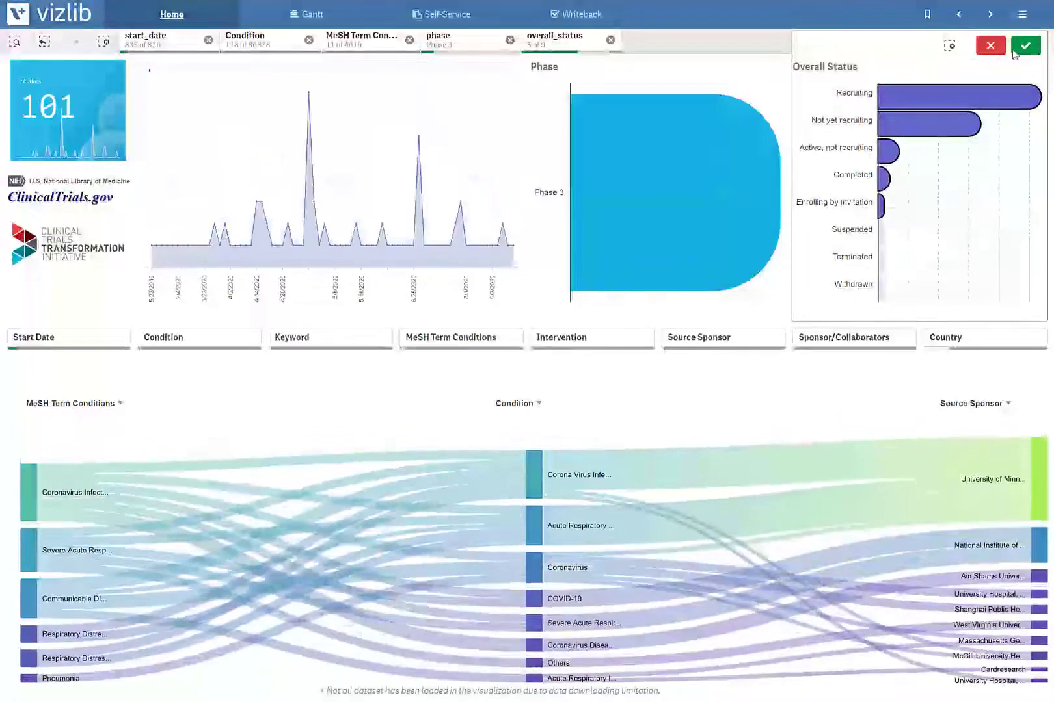
click(1025, 45)
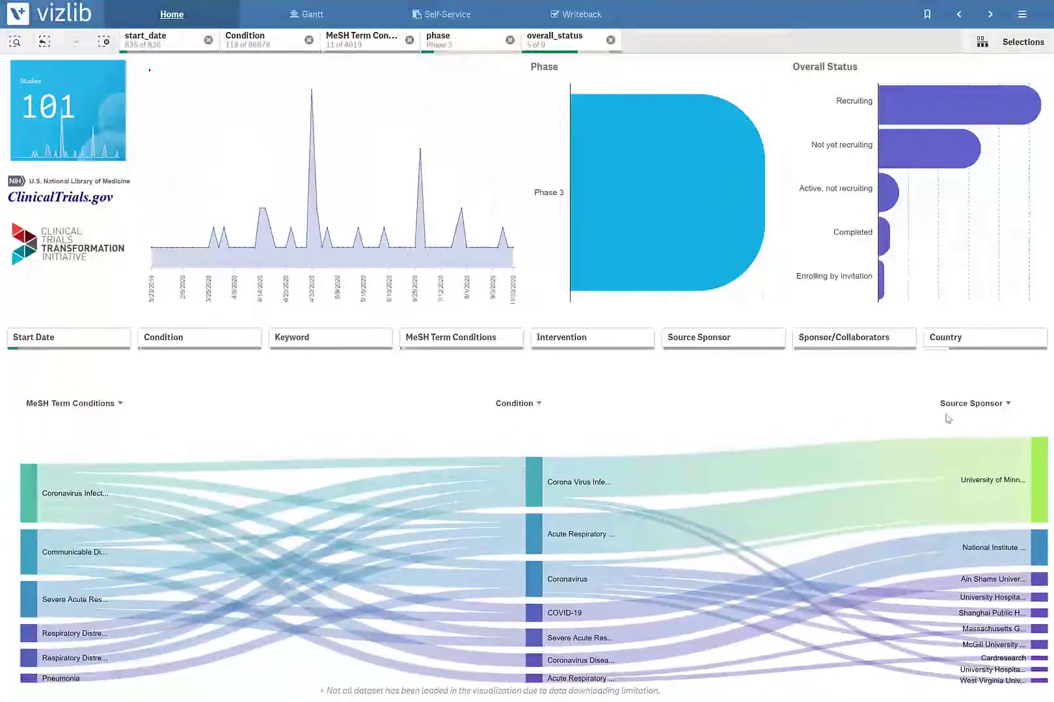
Reorder the flow diagram stages to MeSH term, Source Sponsor, Condition
click(974, 403)
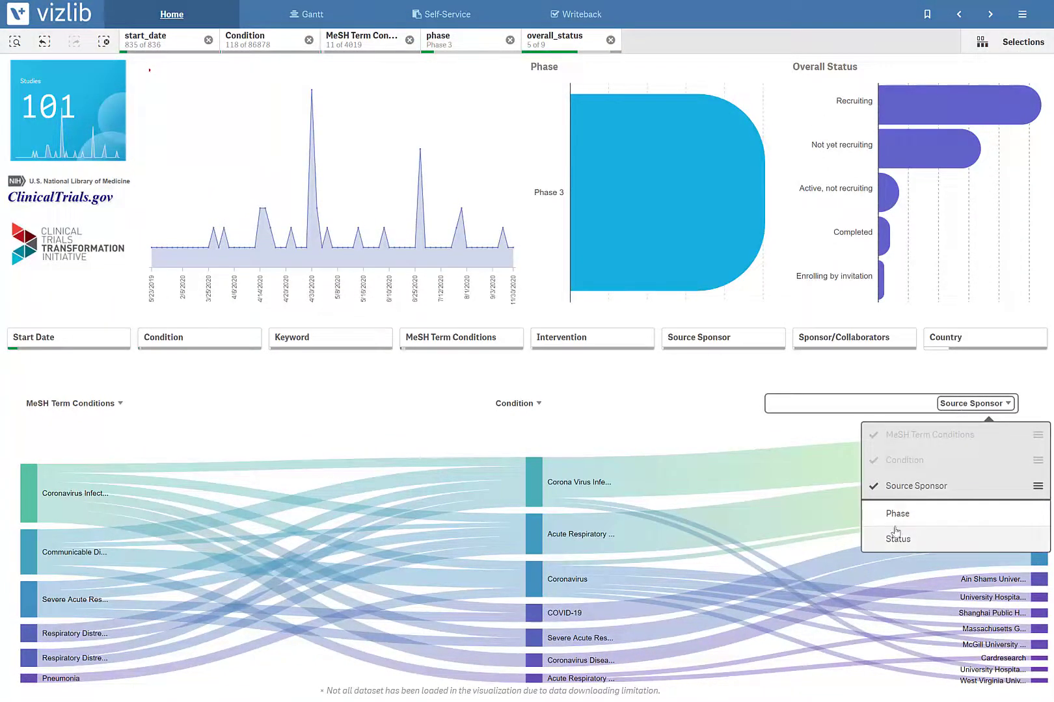
click(897, 514)
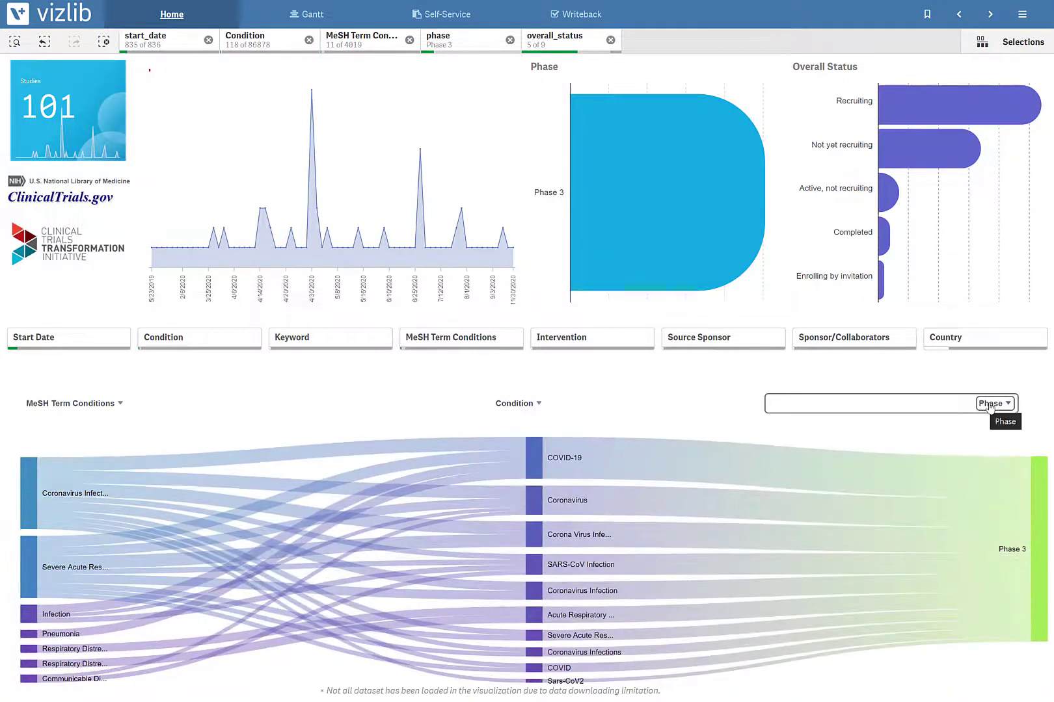
click(995, 403)
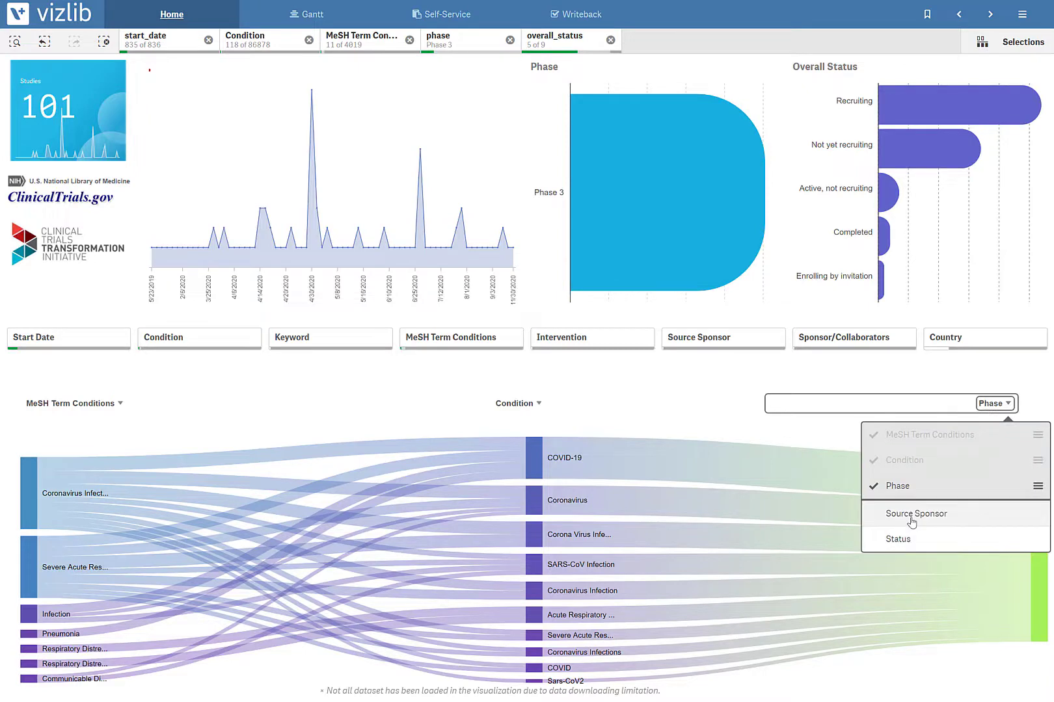
click(916, 513)
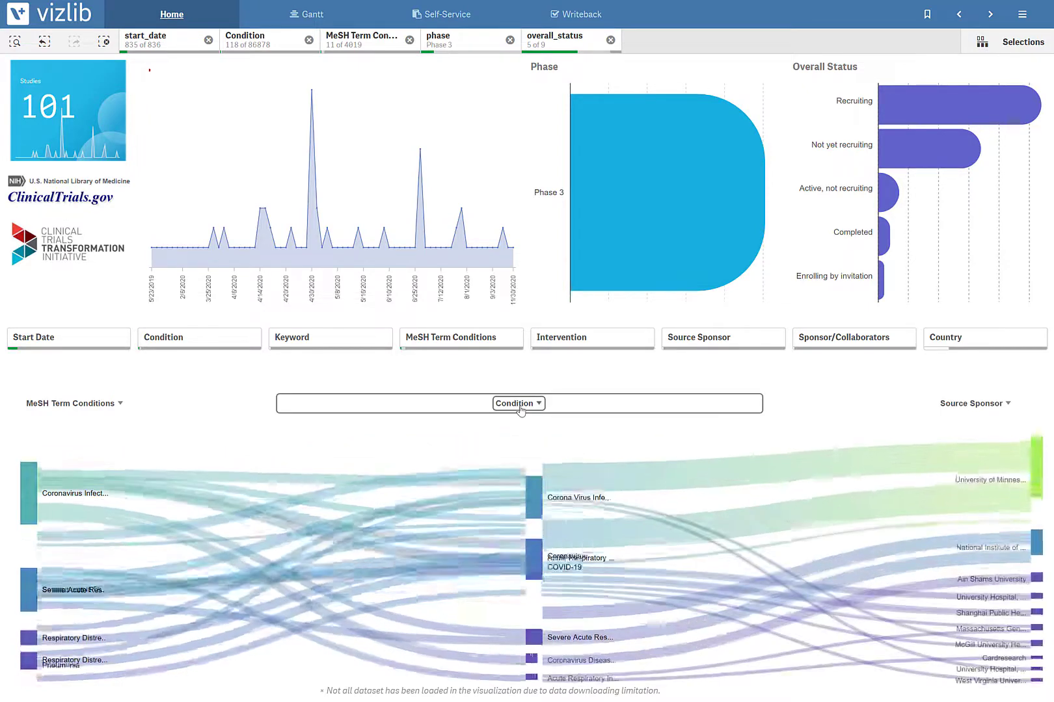
click(517, 403)
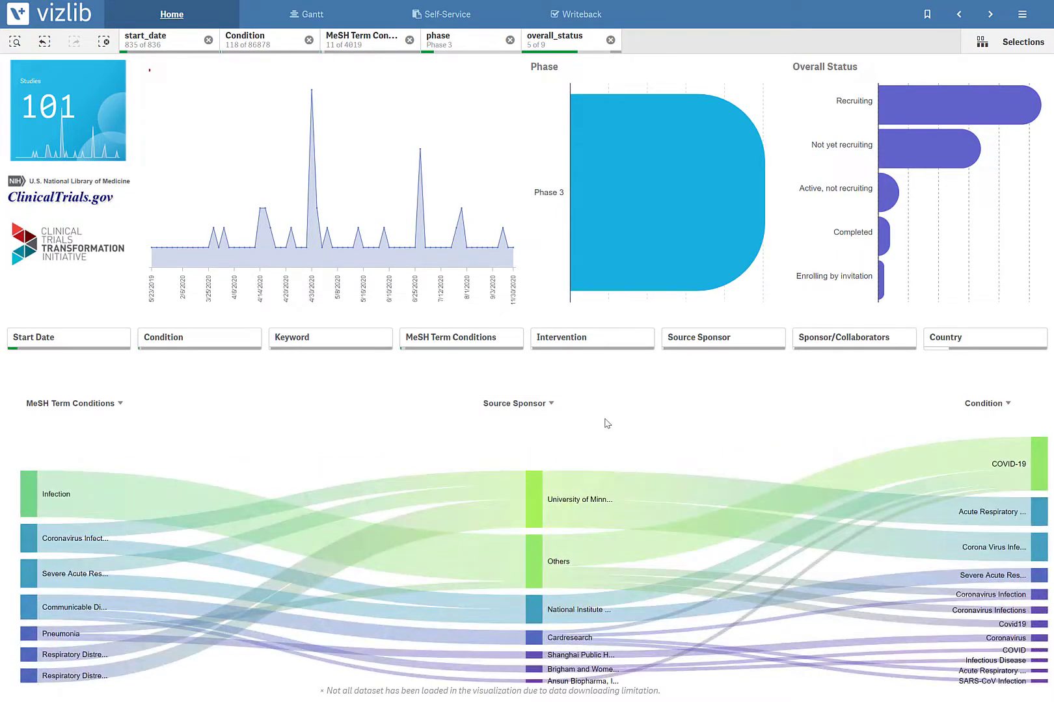
click(305, 13)
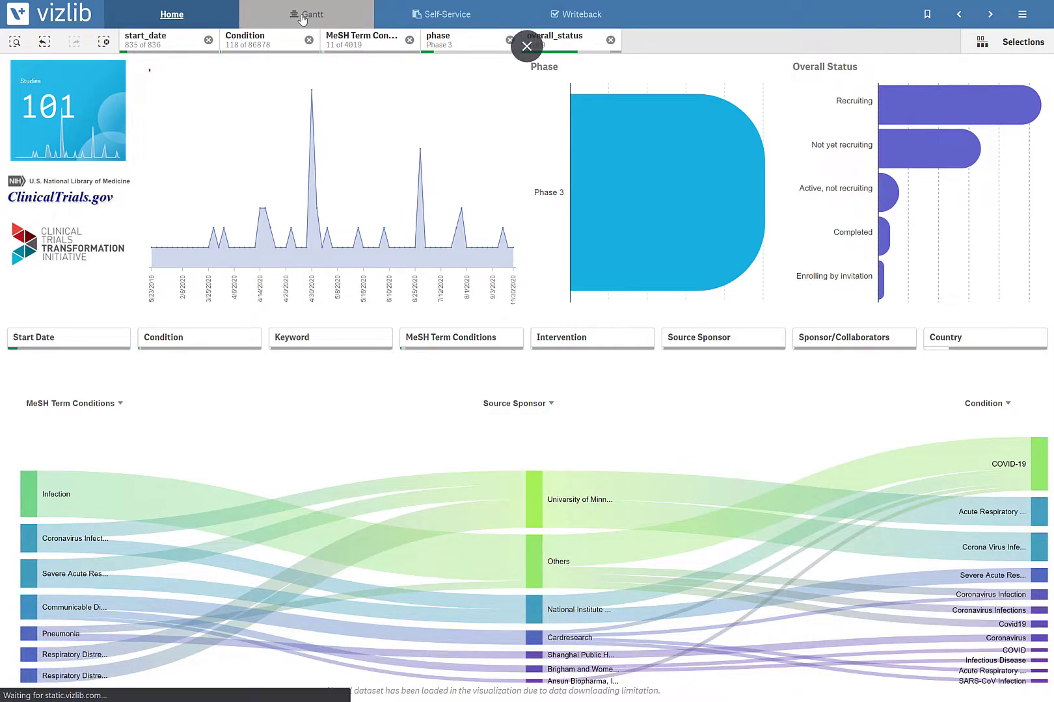
On the Gantt sheet, post the comment 'Review these 4 completed studies.'
click(305, 13)
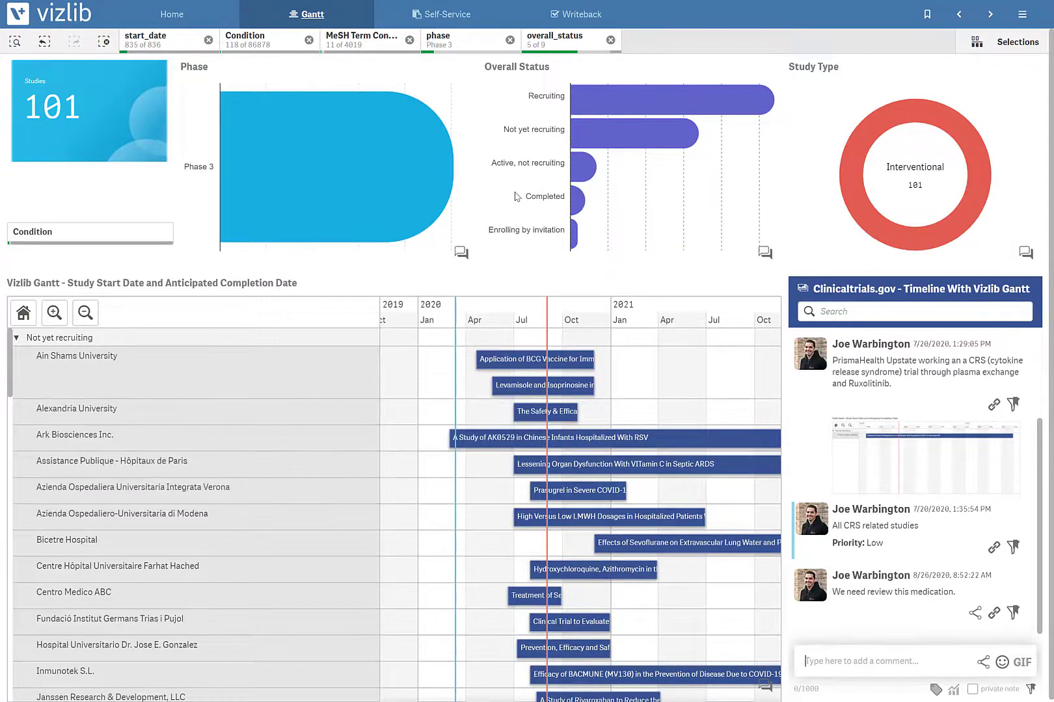
mouse_move(556, 202)
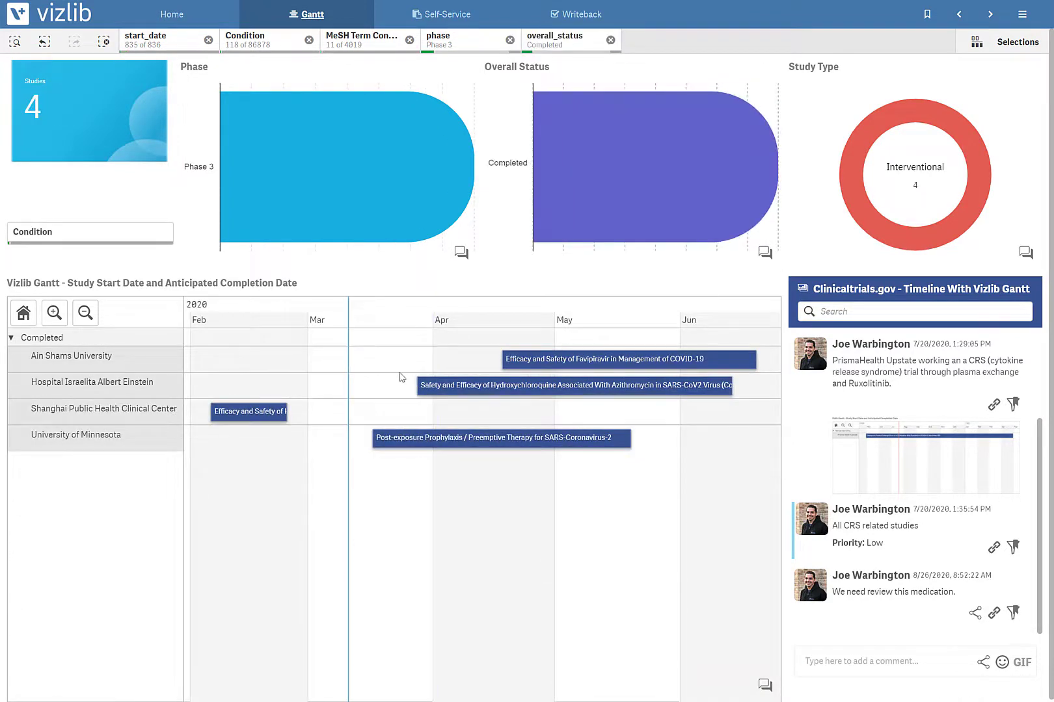
click(900, 661)
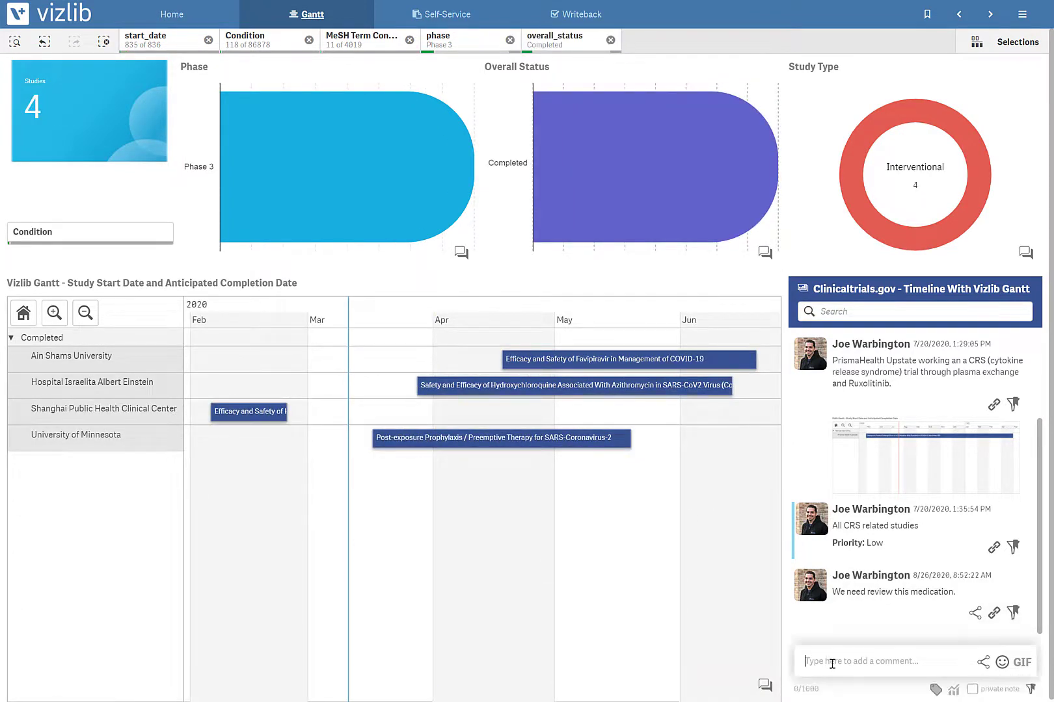
text(Review these 4 completed studies)
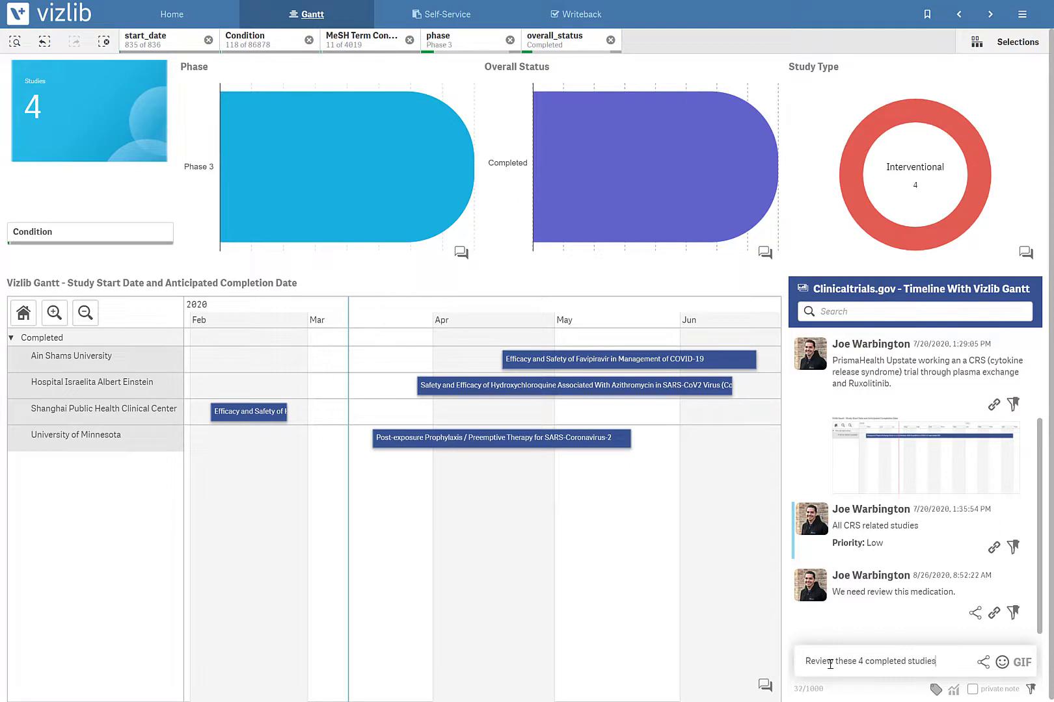
text(.)
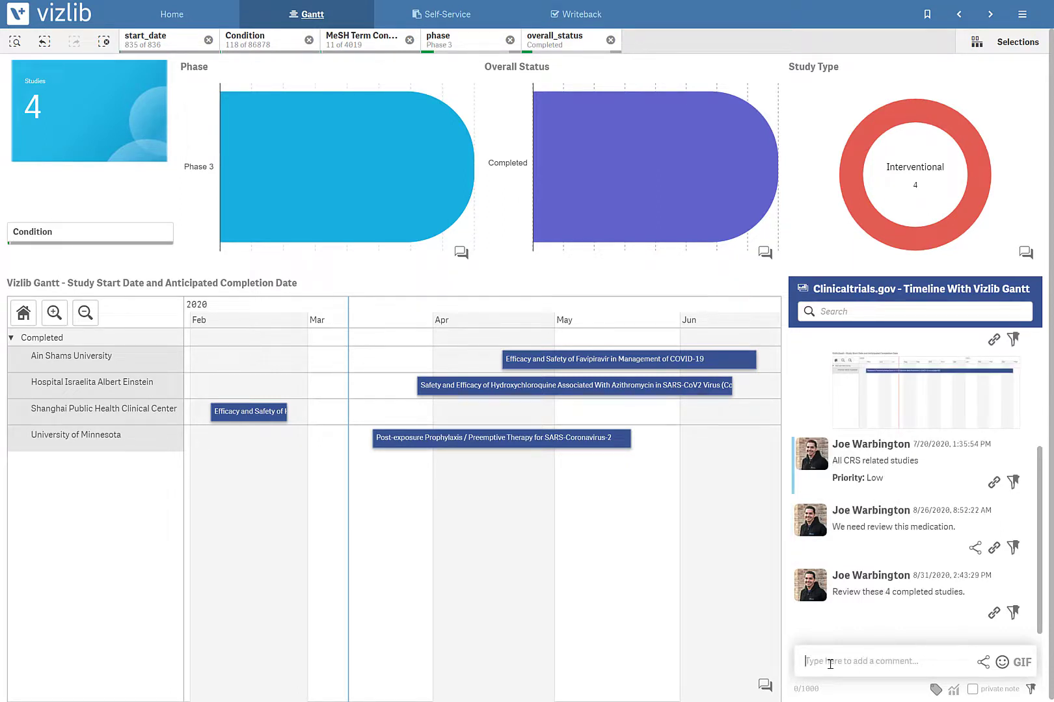
click(982, 662)
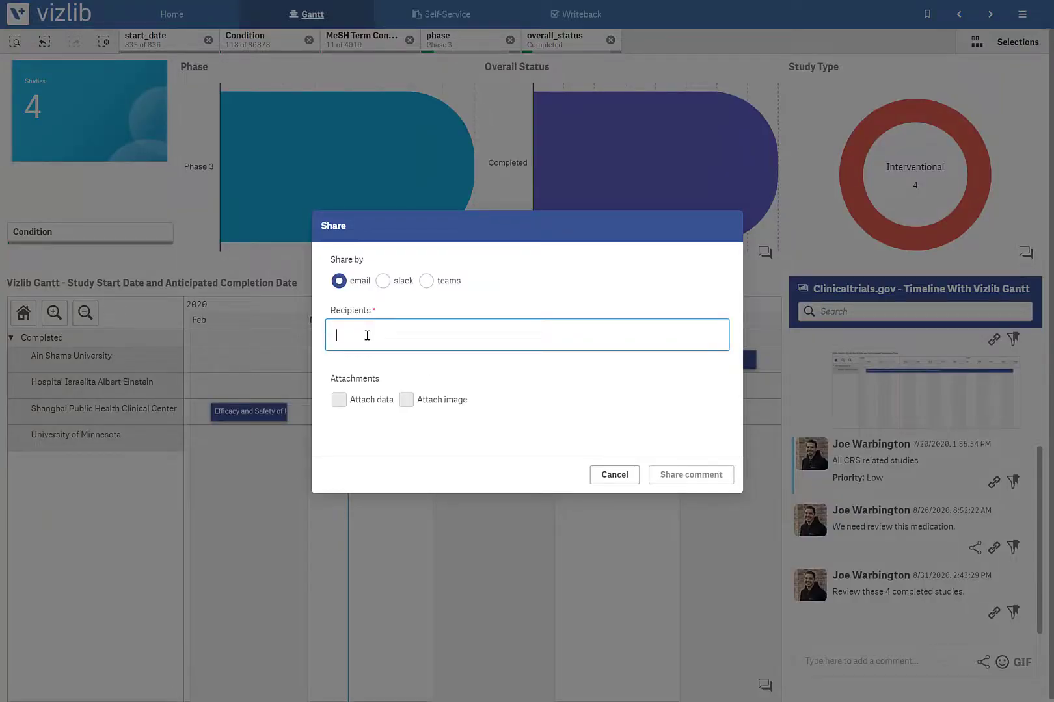
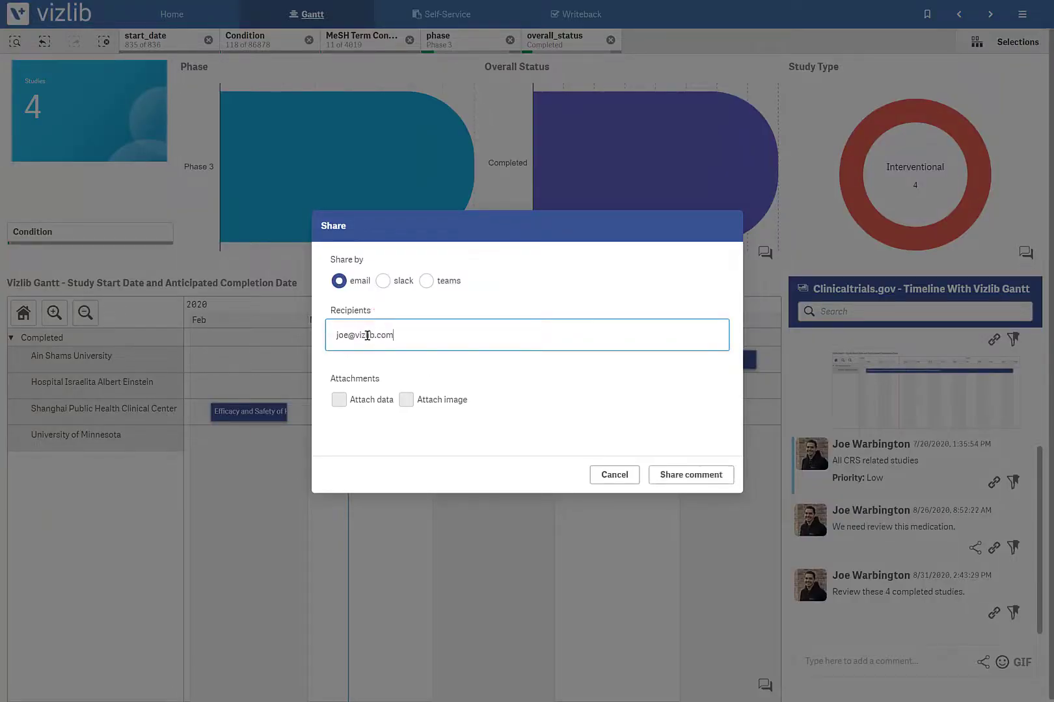
click(382, 281)
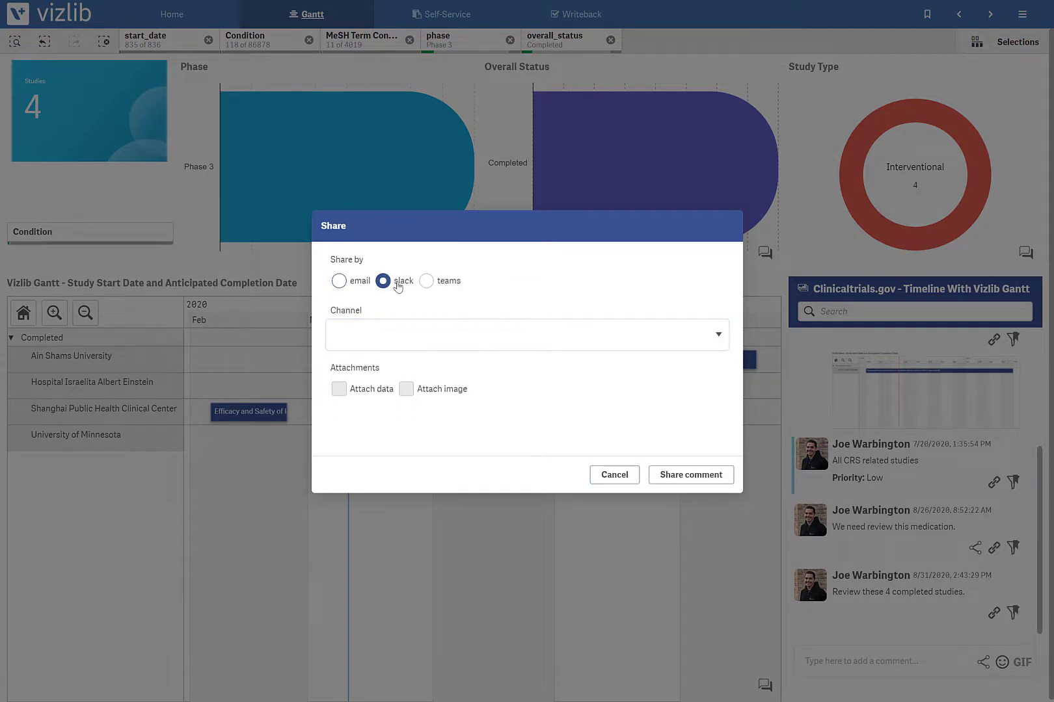
click(525, 334)
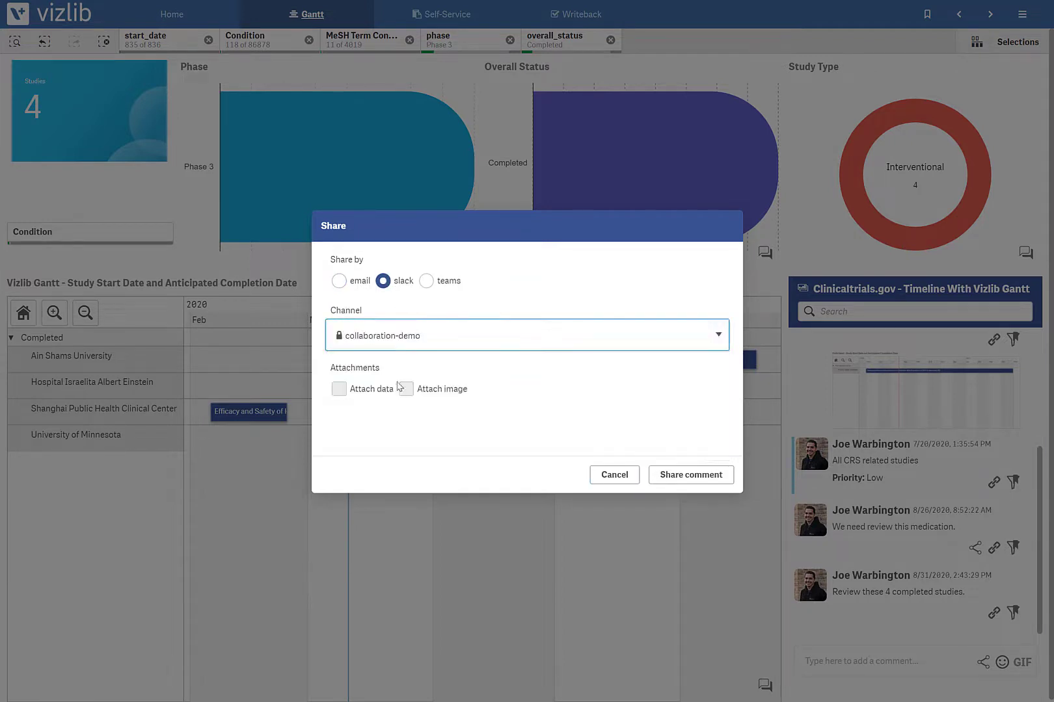
click(427, 281)
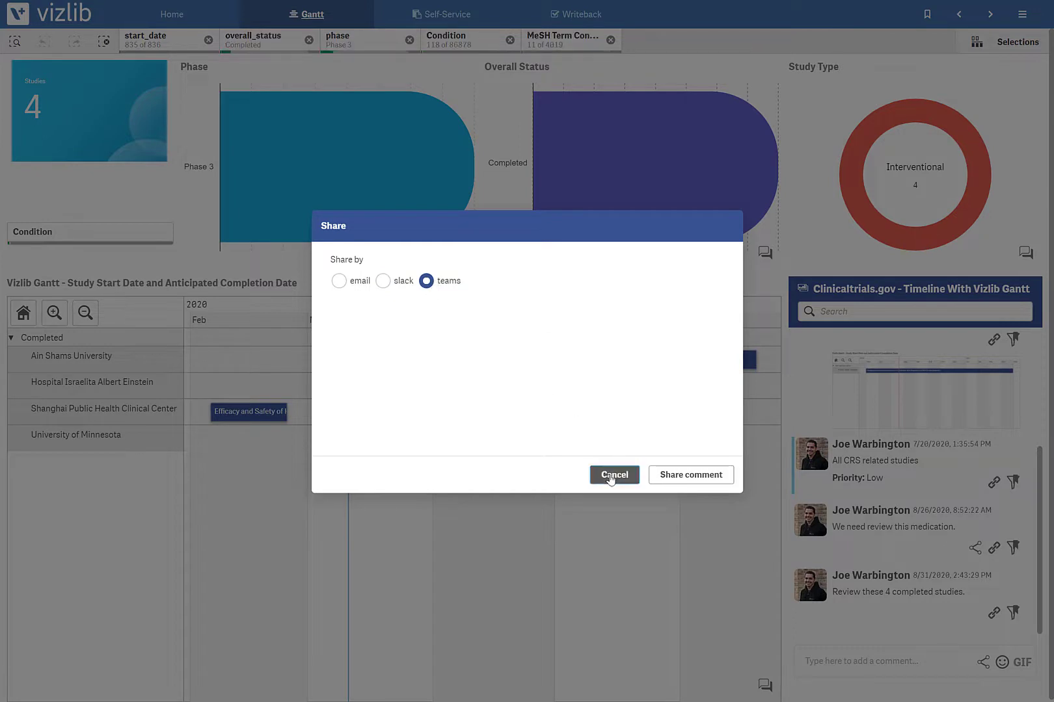
click(612, 475)
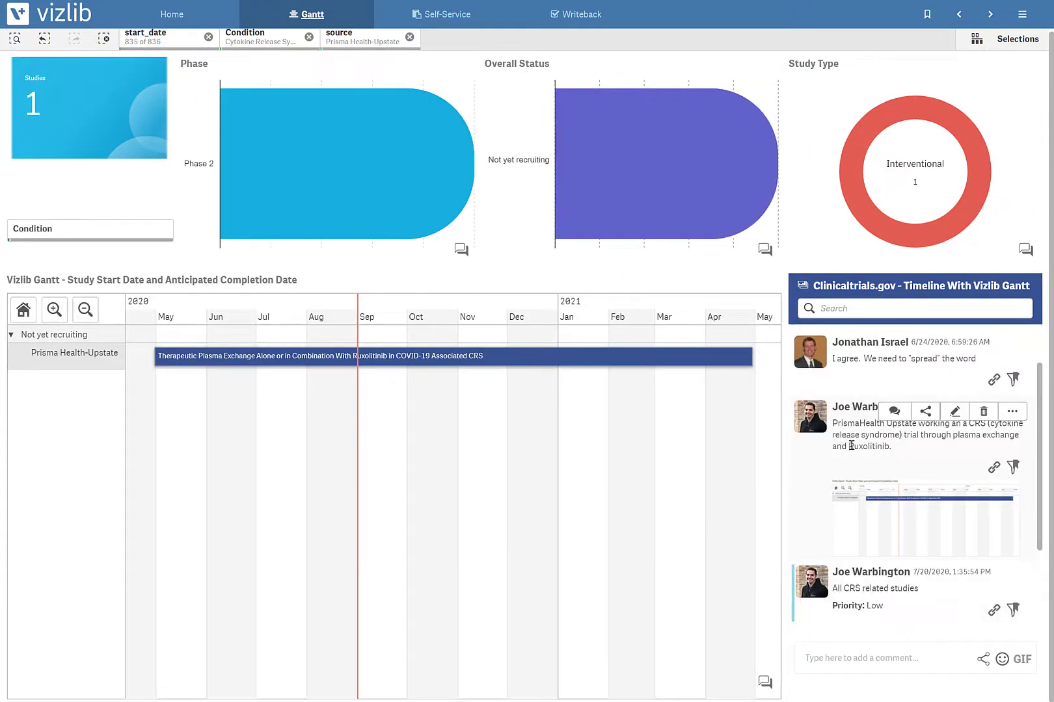
Scroll the comments and move to the Self-Service report sheet of Phase 3 studies
scroll(down, 3)
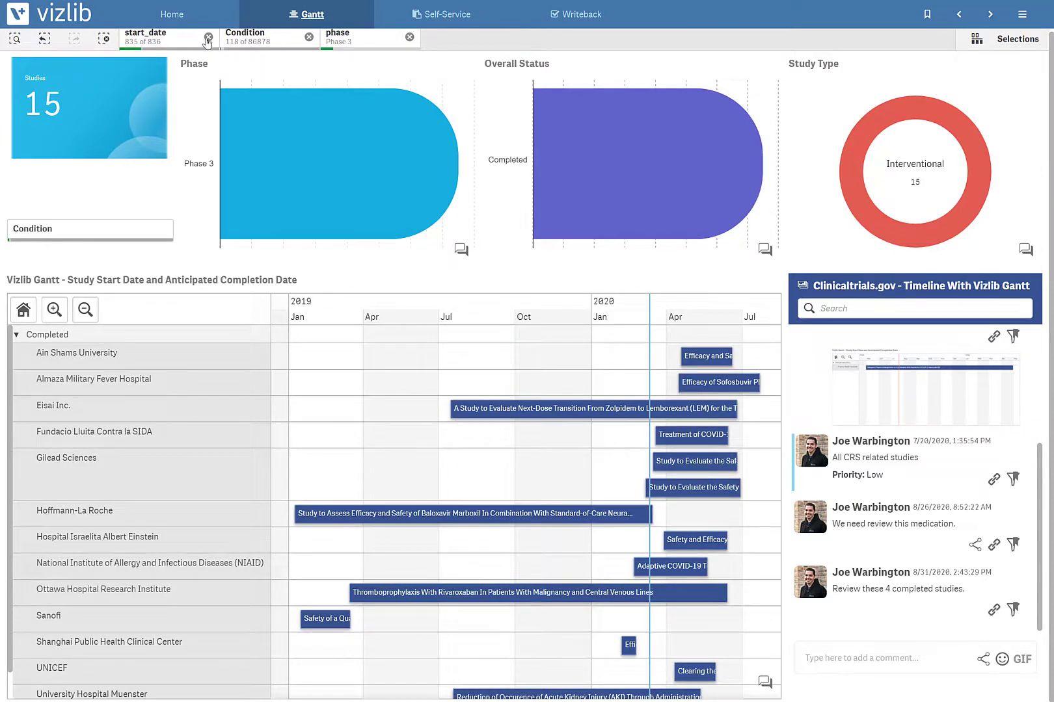
click(441, 13)
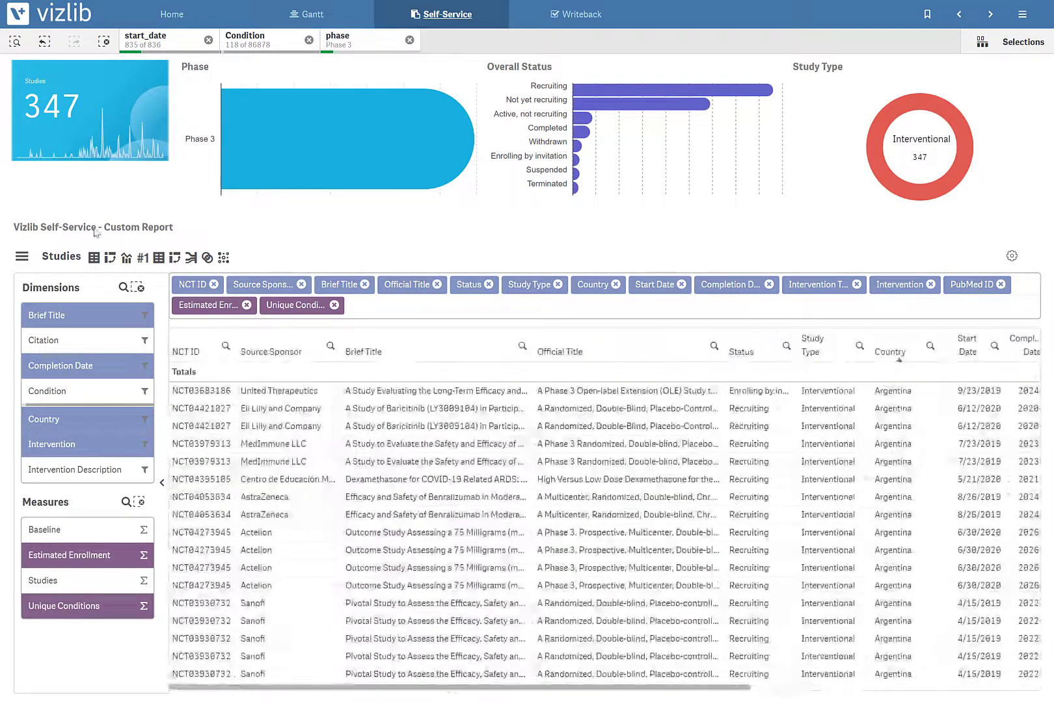
Start a blank custom report from the Studies data set
click(23, 256)
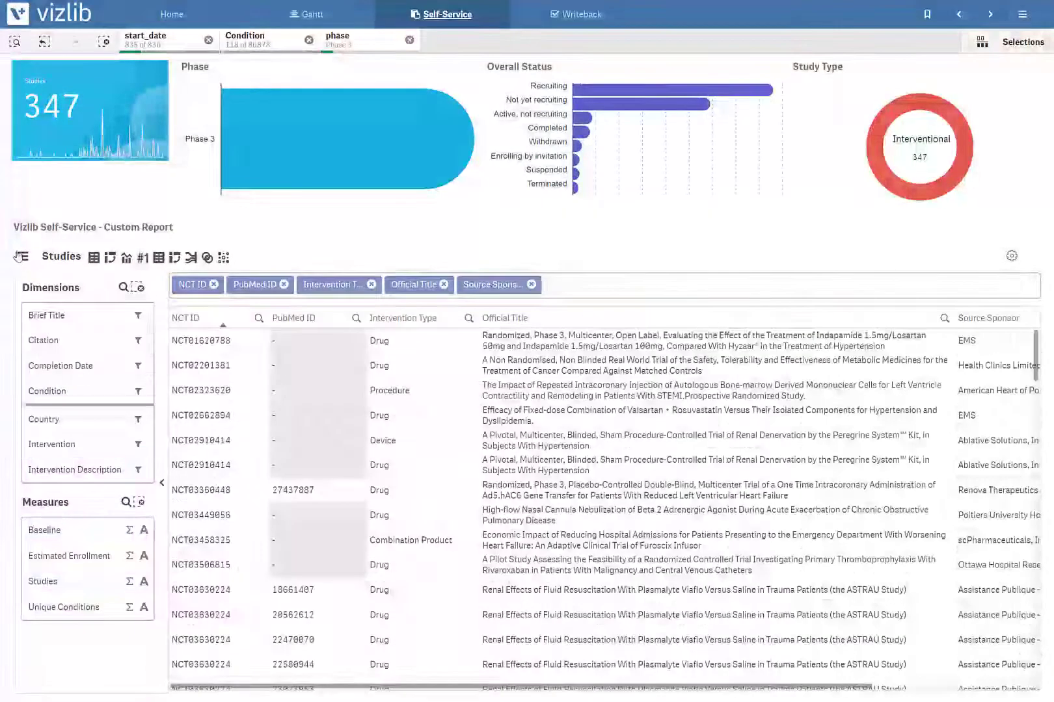
click(22, 256)
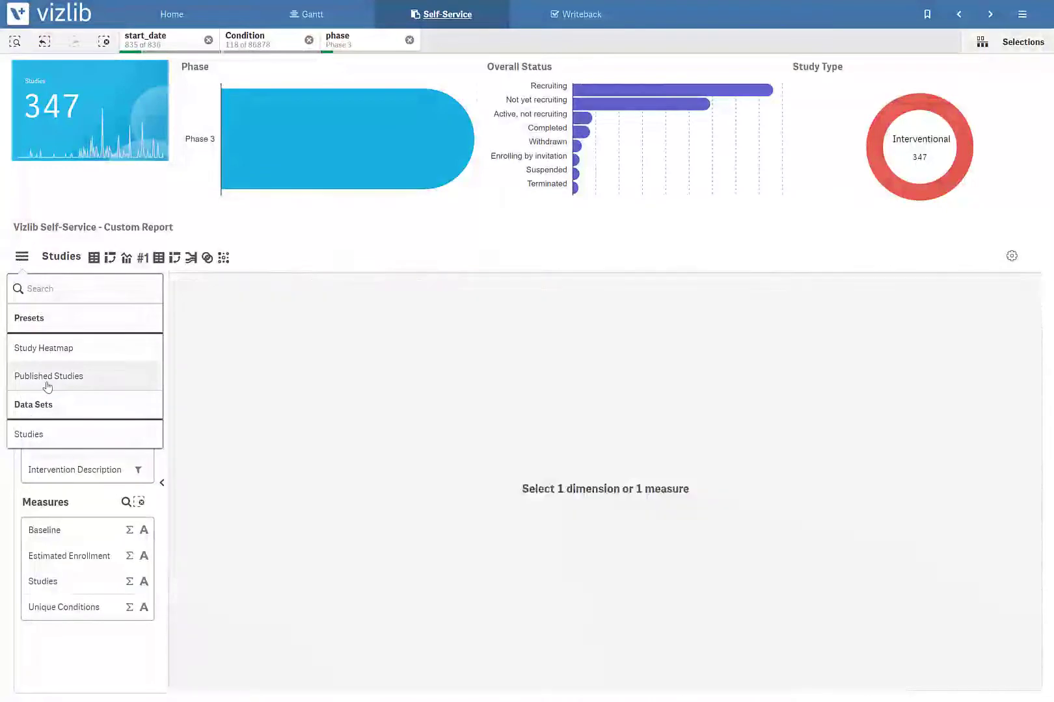
click(48, 376)
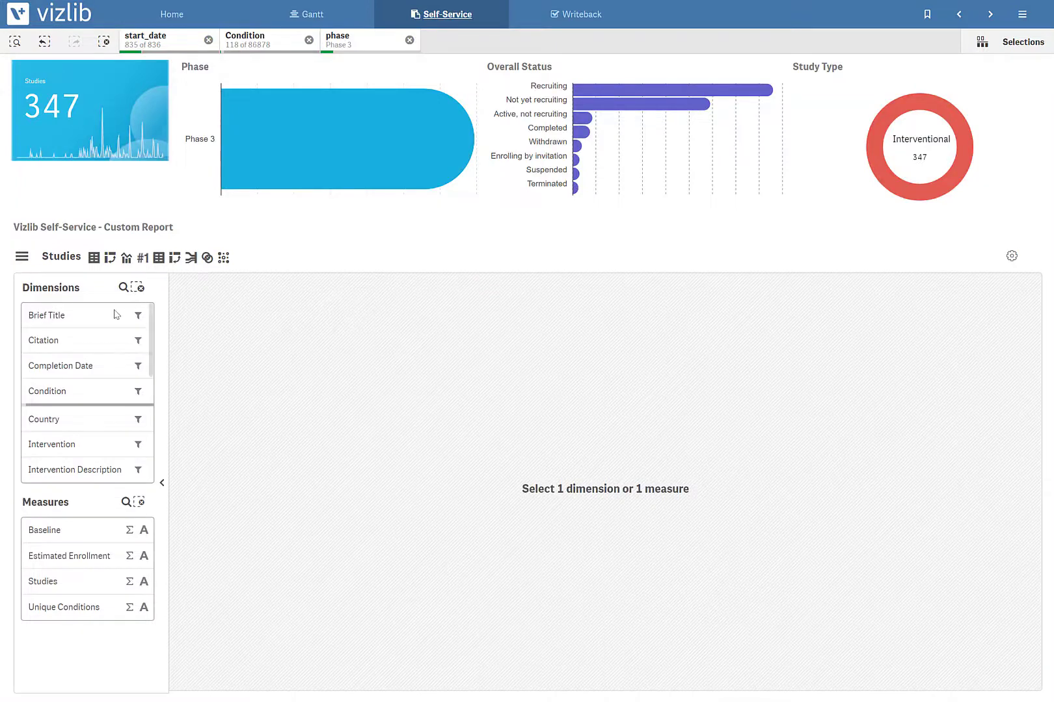
Add Status and Source Sponsor dimensions with Studies, Baseline and Estimated Enrollment measures
scroll(down, 3)
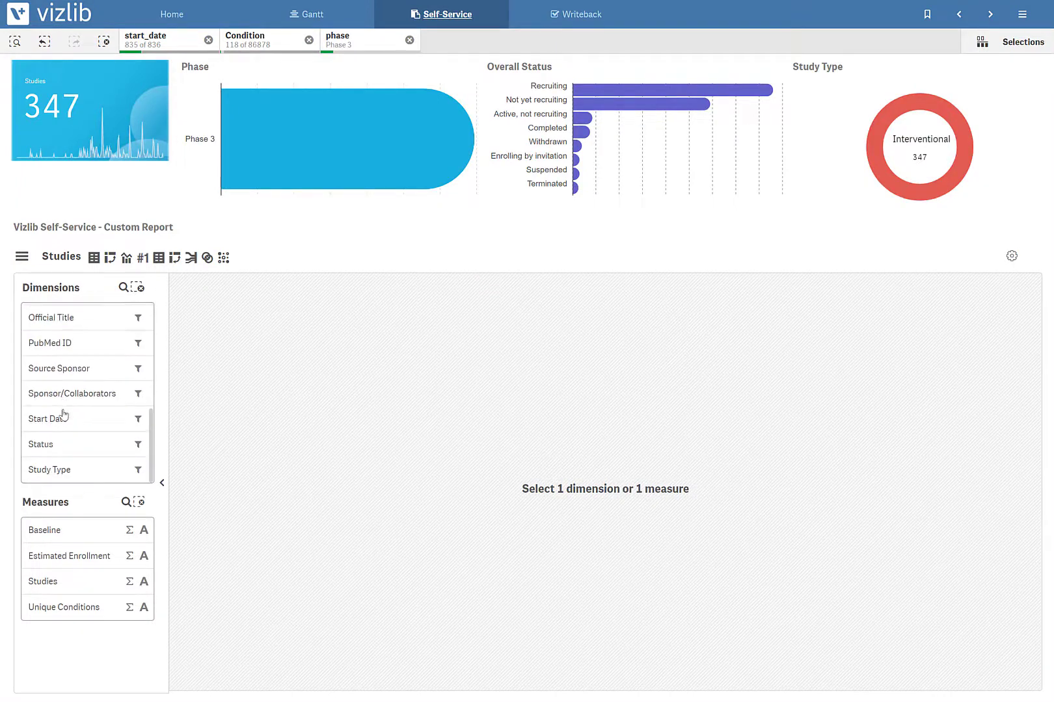
click(41, 445)
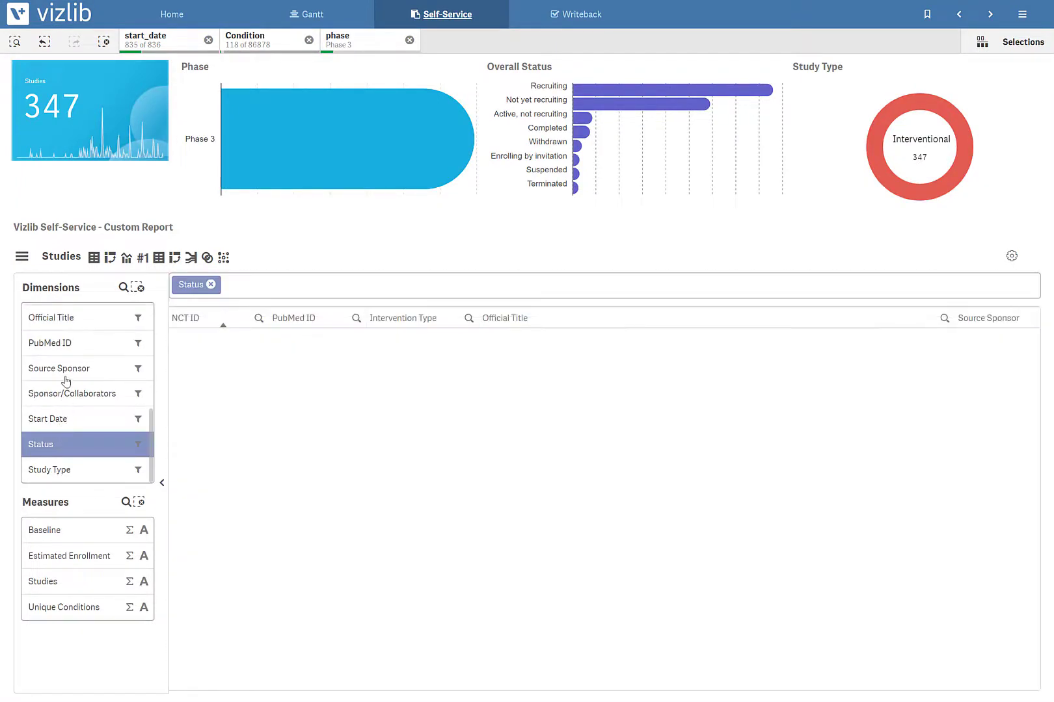
click(59, 368)
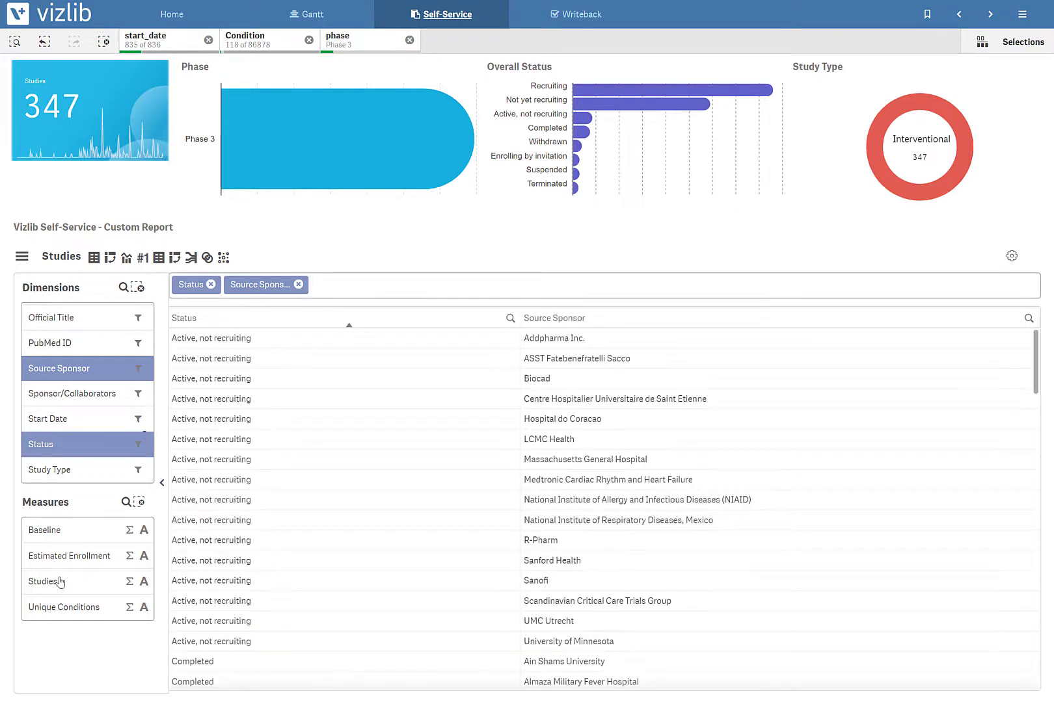
click(44, 581)
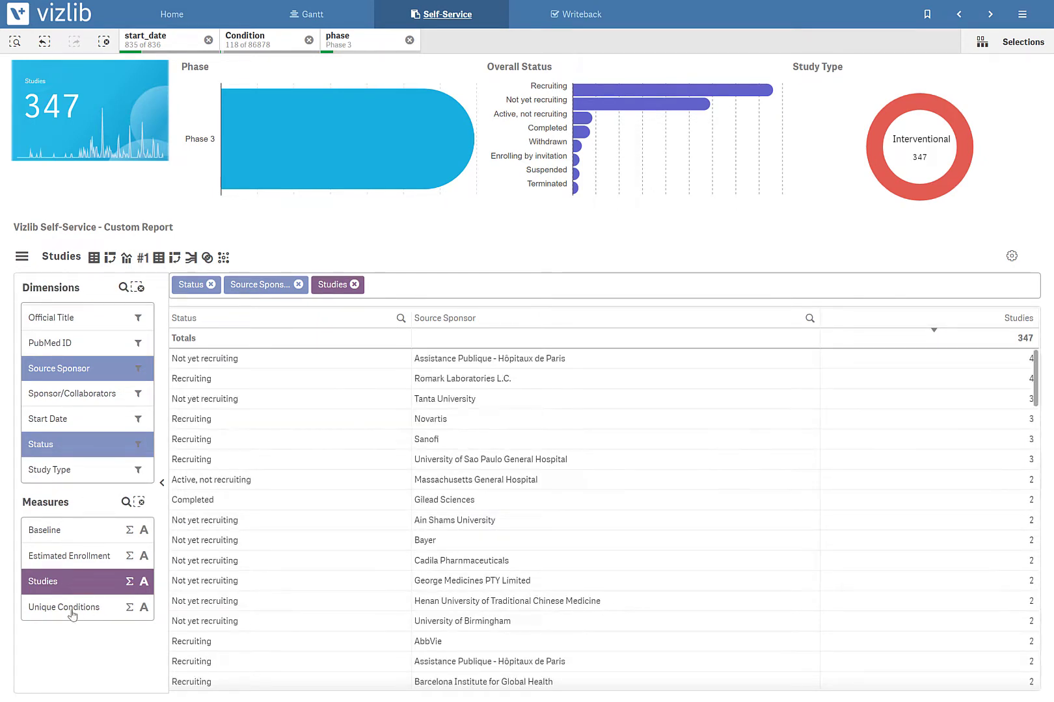
click(45, 529)
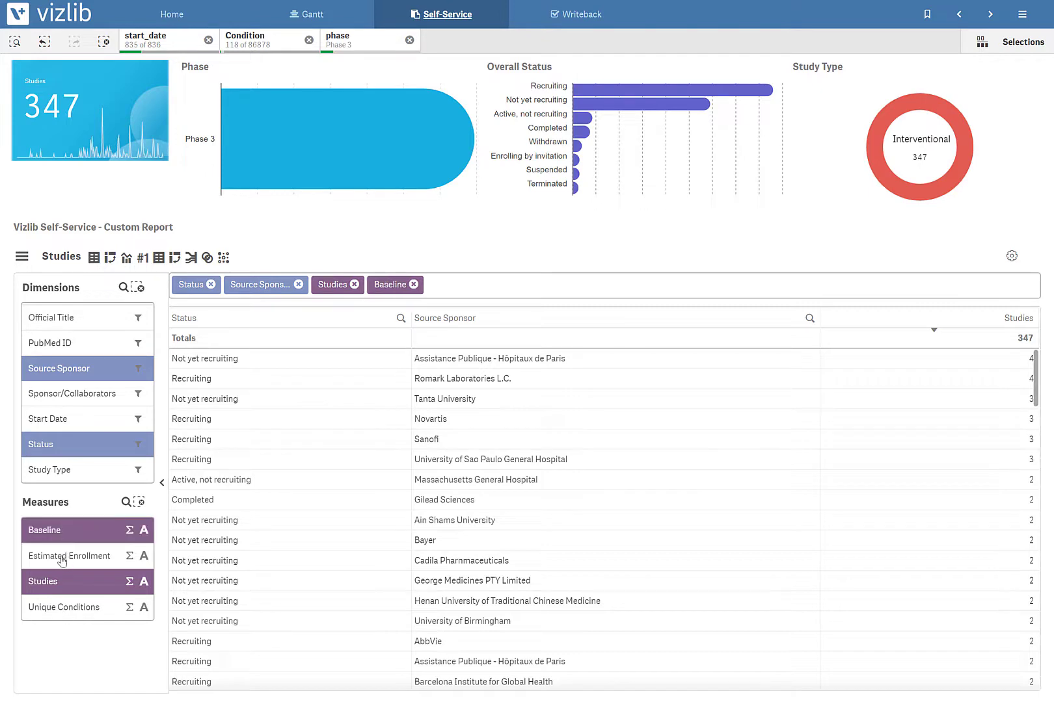
click(69, 556)
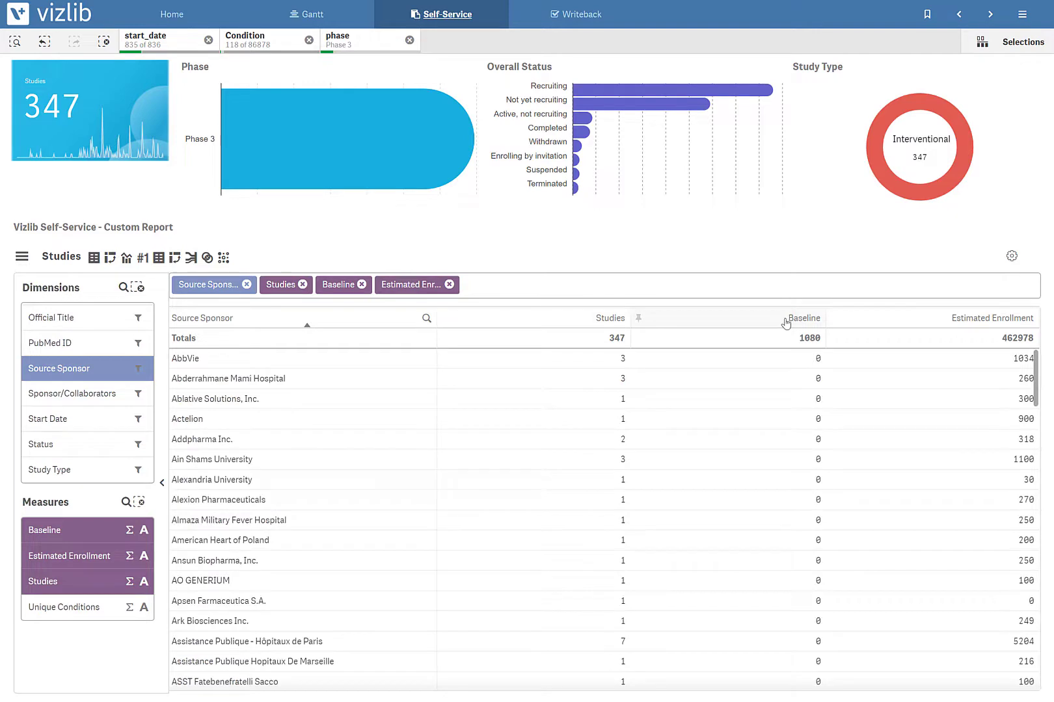
Sort the sponsor report by Estimated Enrollment, largest first
click(802, 317)
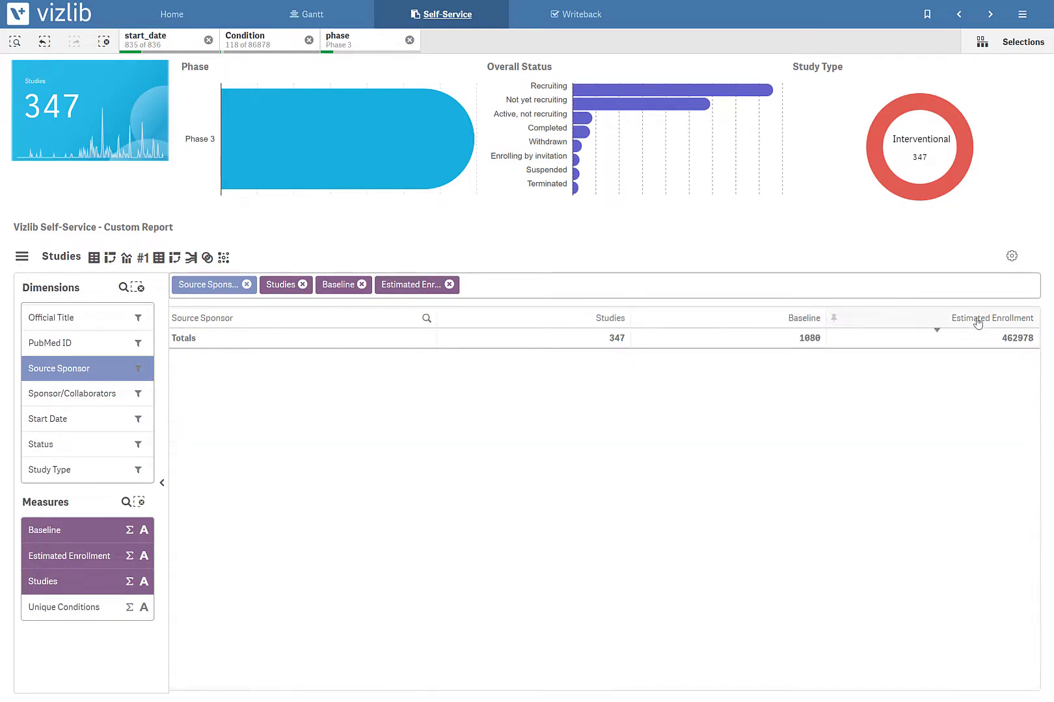
click(990, 317)
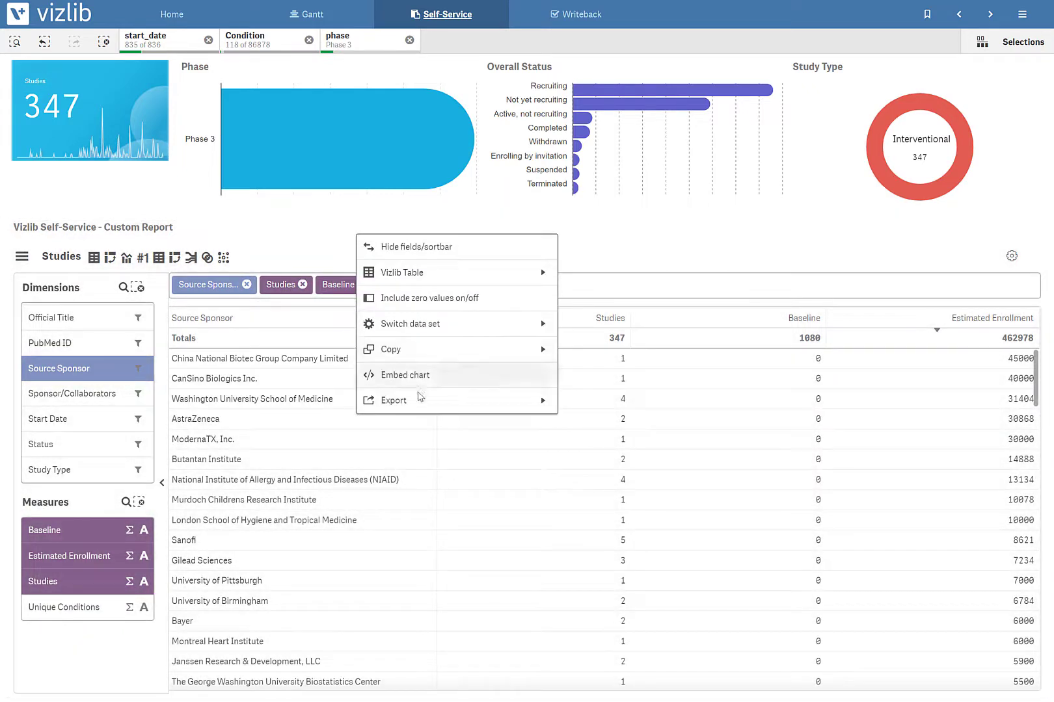
Review export options, then chart Estimated Enrollment as bars in a combo chart
click(393, 399)
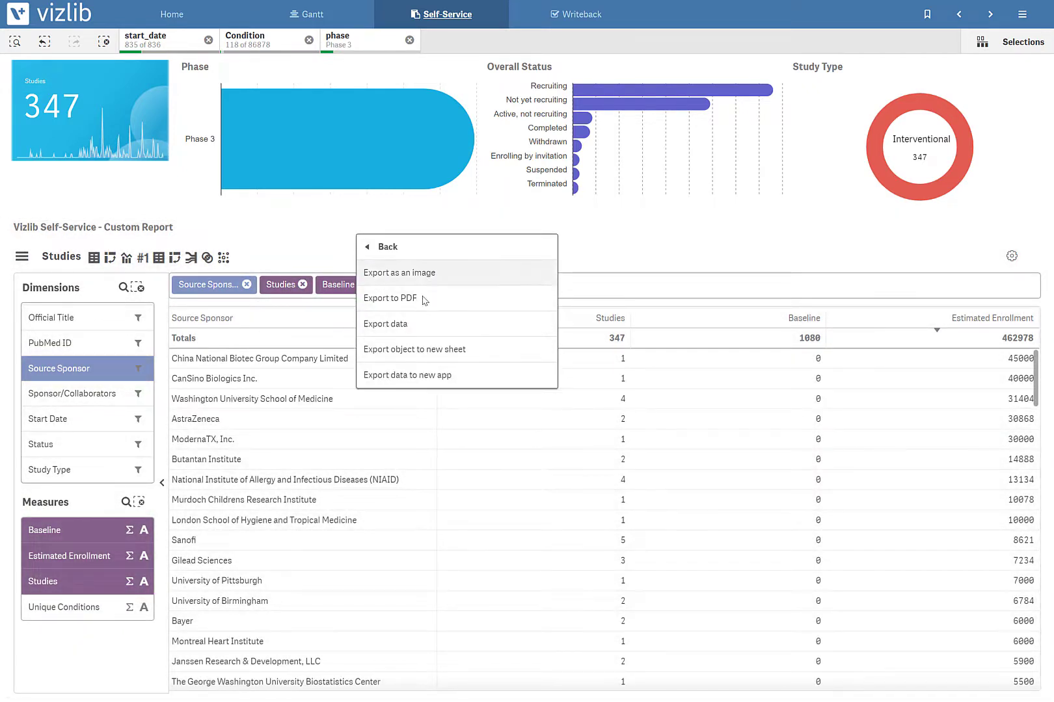
mouse_move(414, 348)
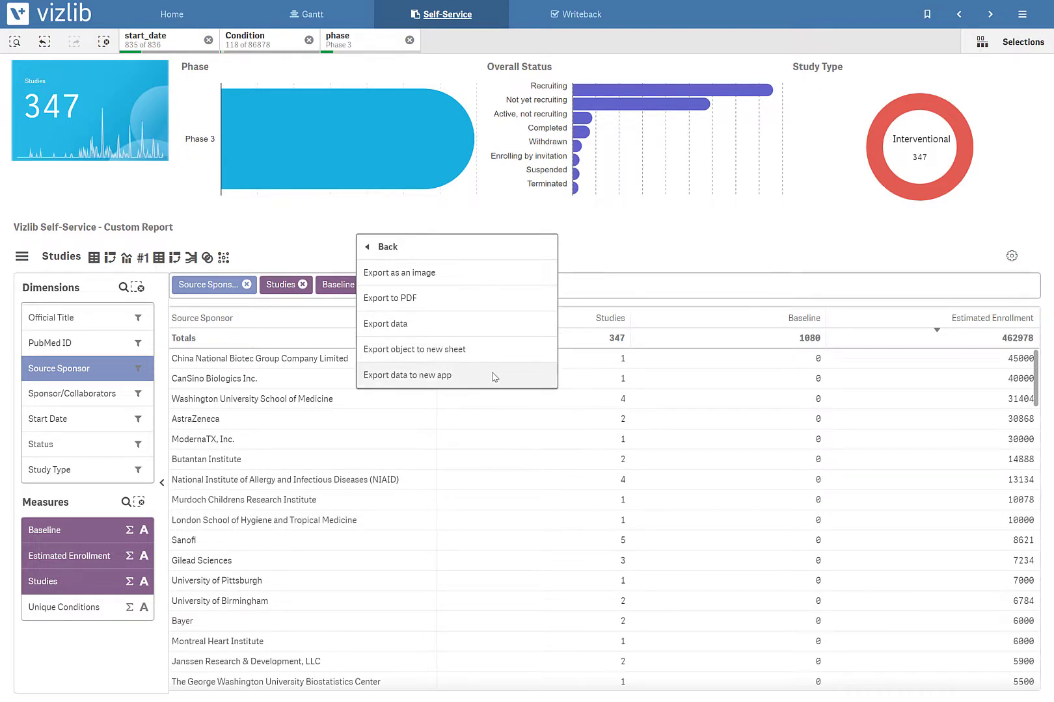
mouse_move(407, 375)
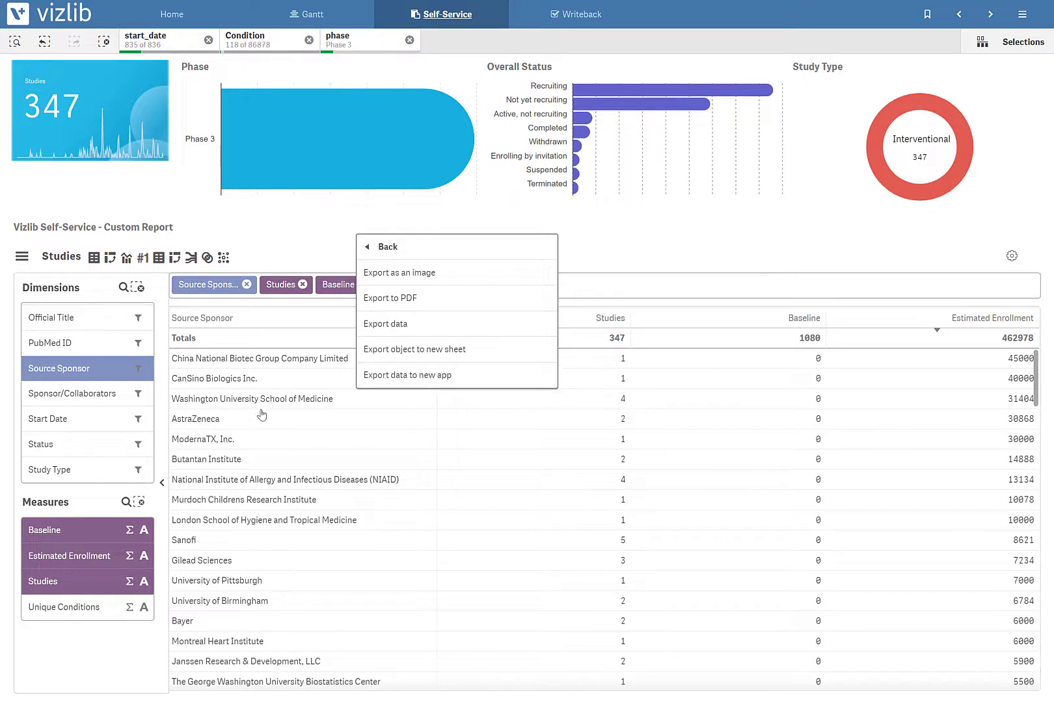
click(125, 262)
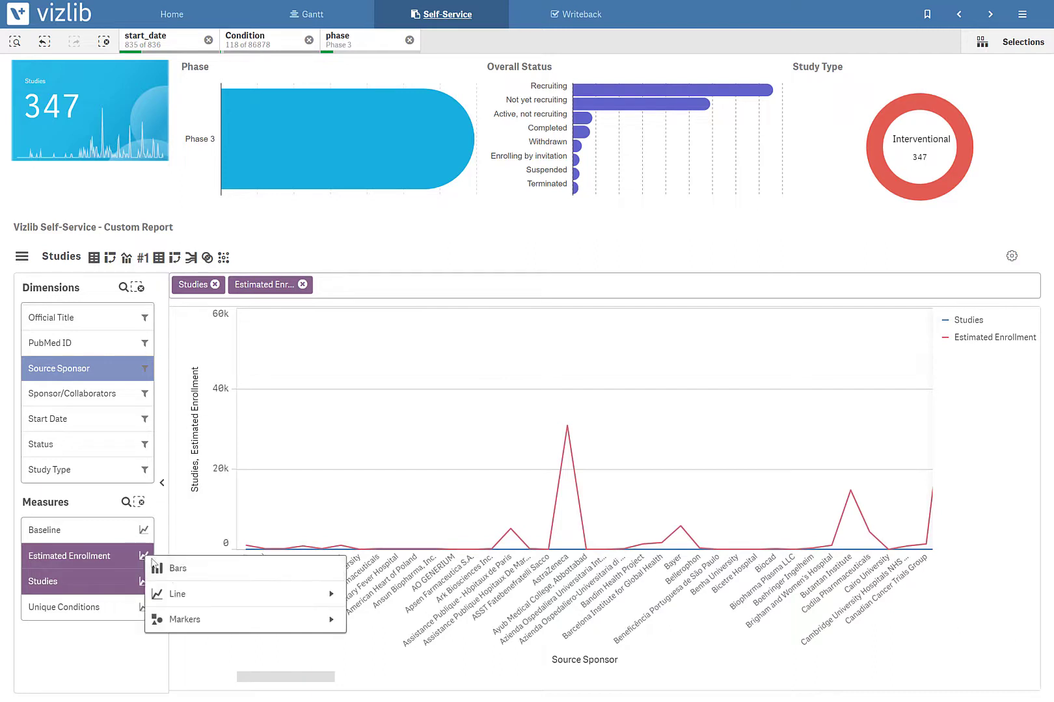
click(177, 569)
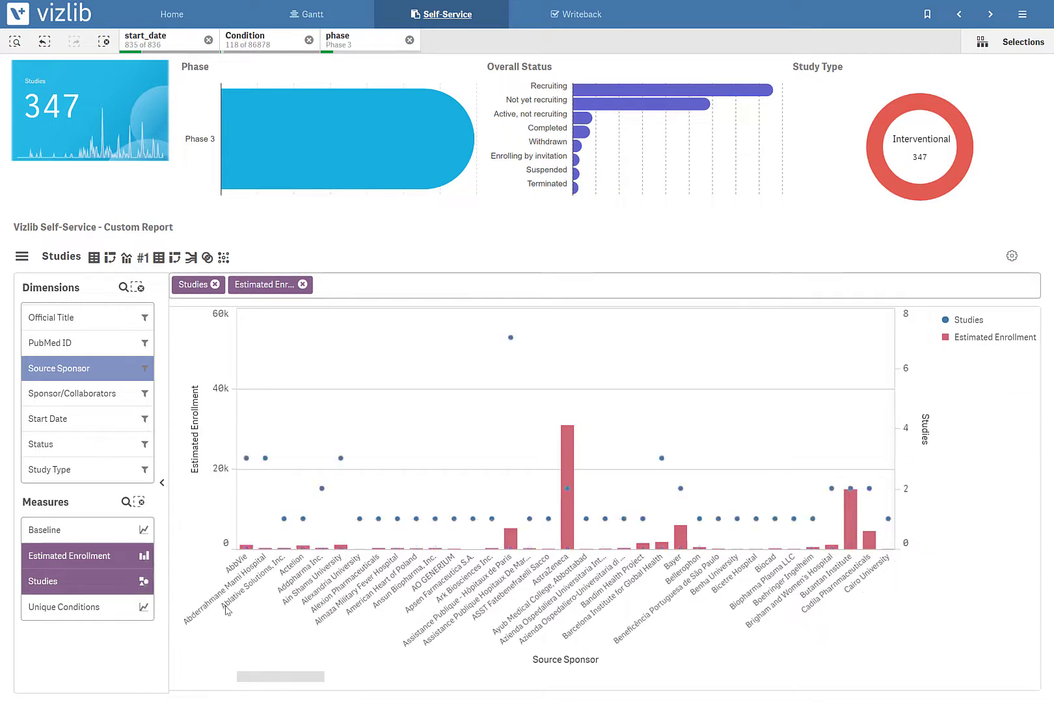
drag(282, 676, 339, 679)
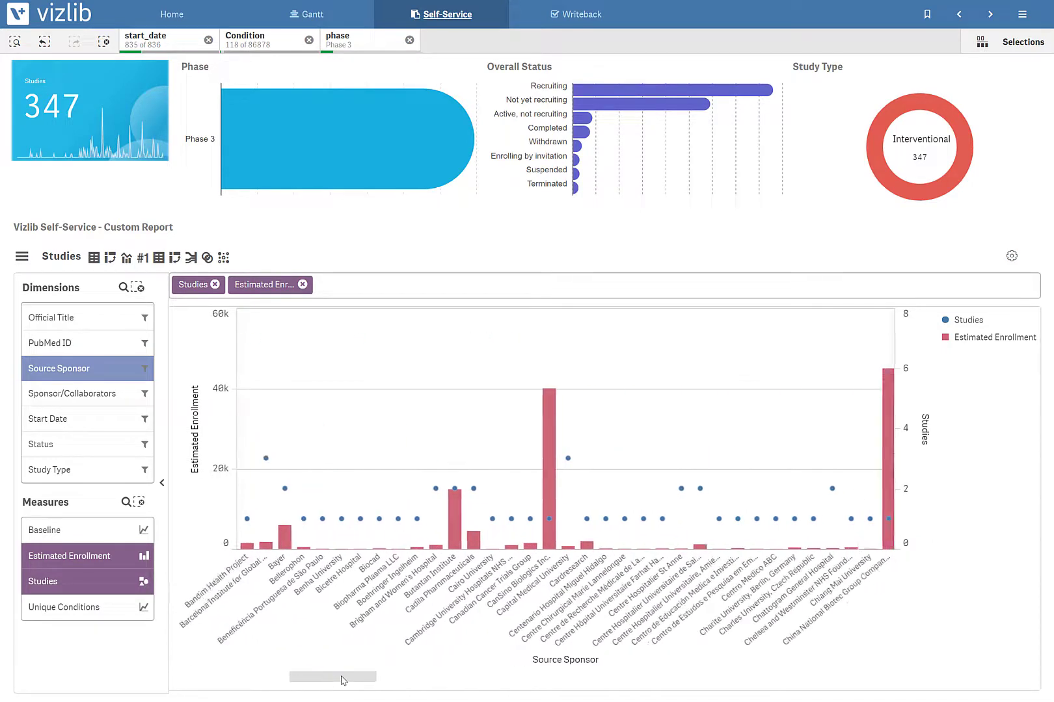
drag(333, 676, 281, 676)
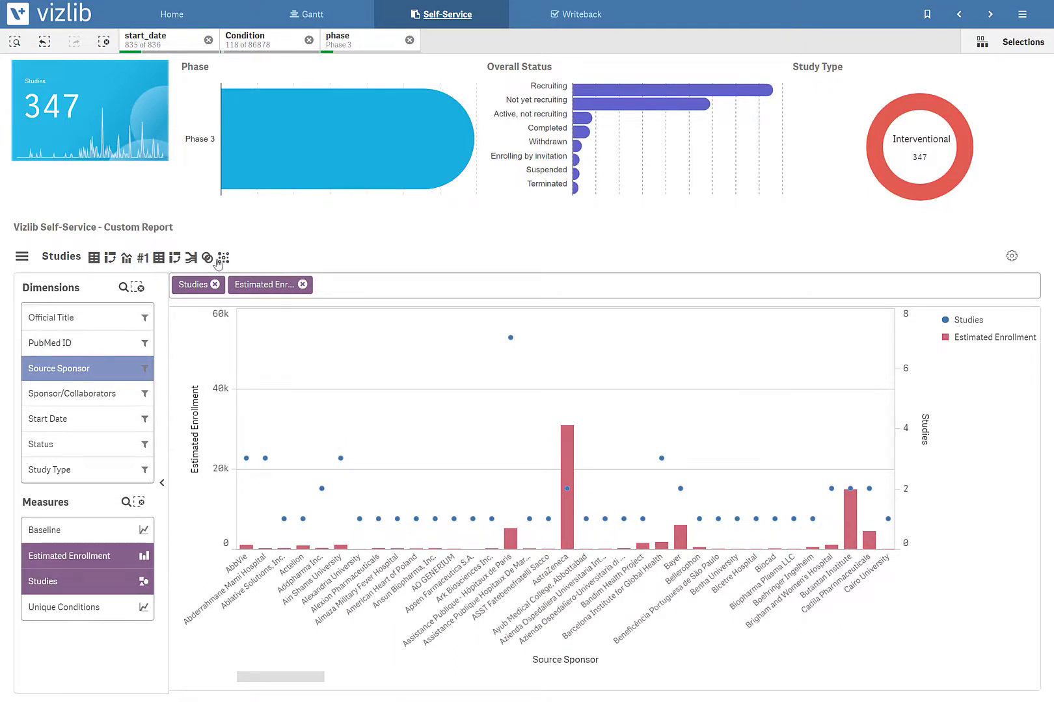
Return the report to a sponsor table and move to the Writeback approvals sheet
click(223, 257)
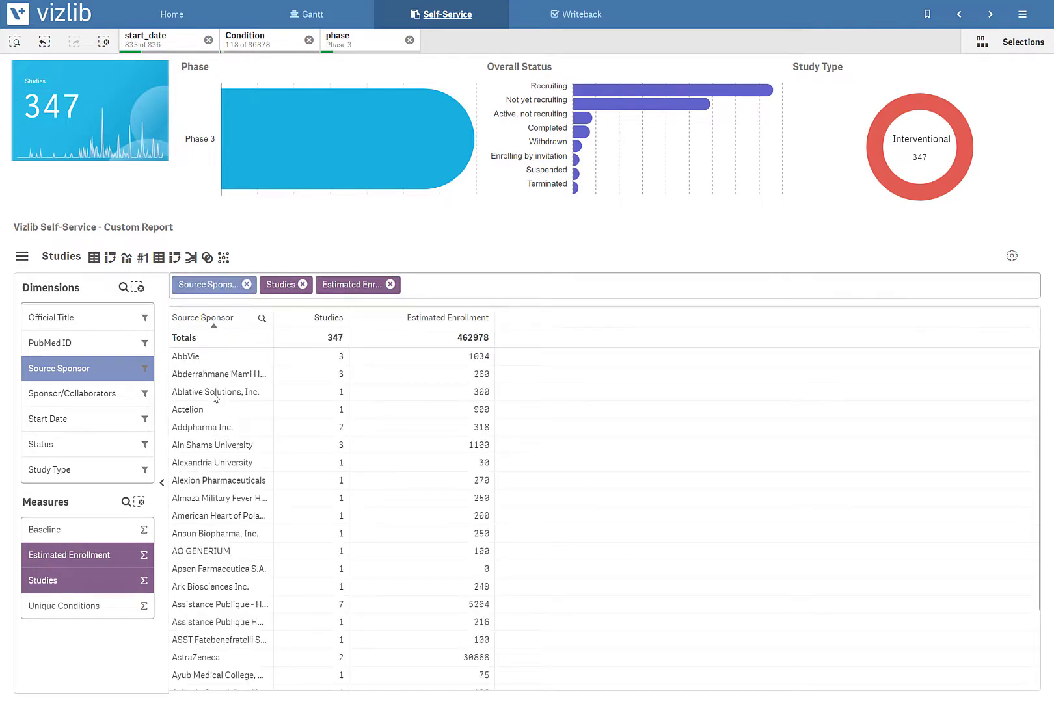
click(575, 13)
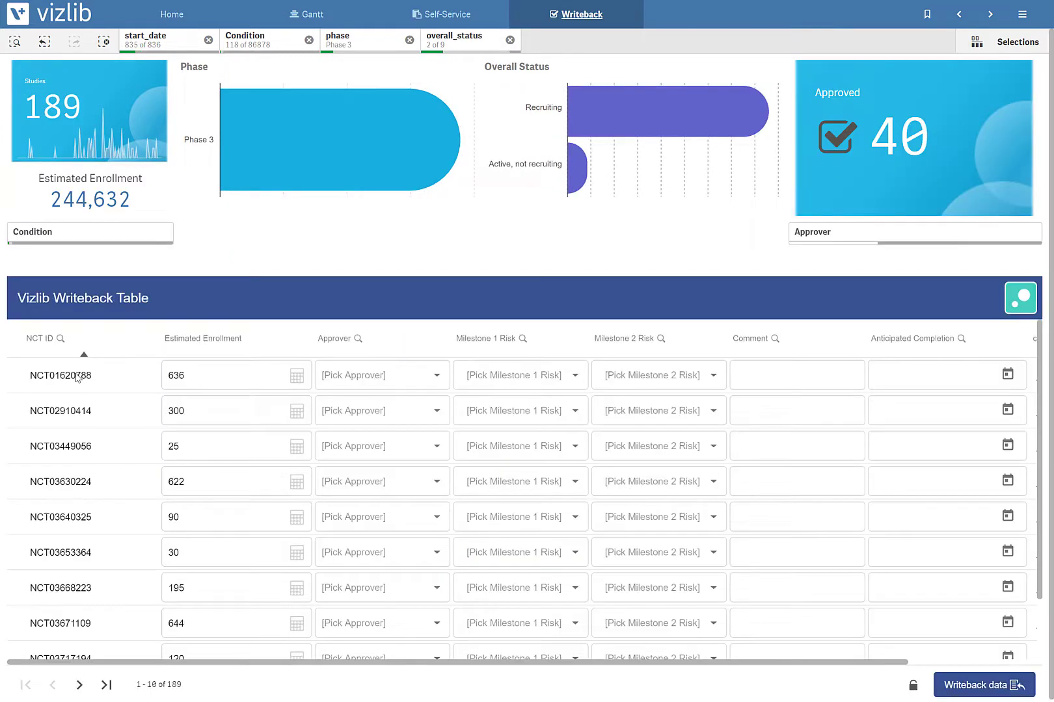
Raise NCT01620788 enrollment by +250 to 886 and assign approver Bette Davis
click(229, 374)
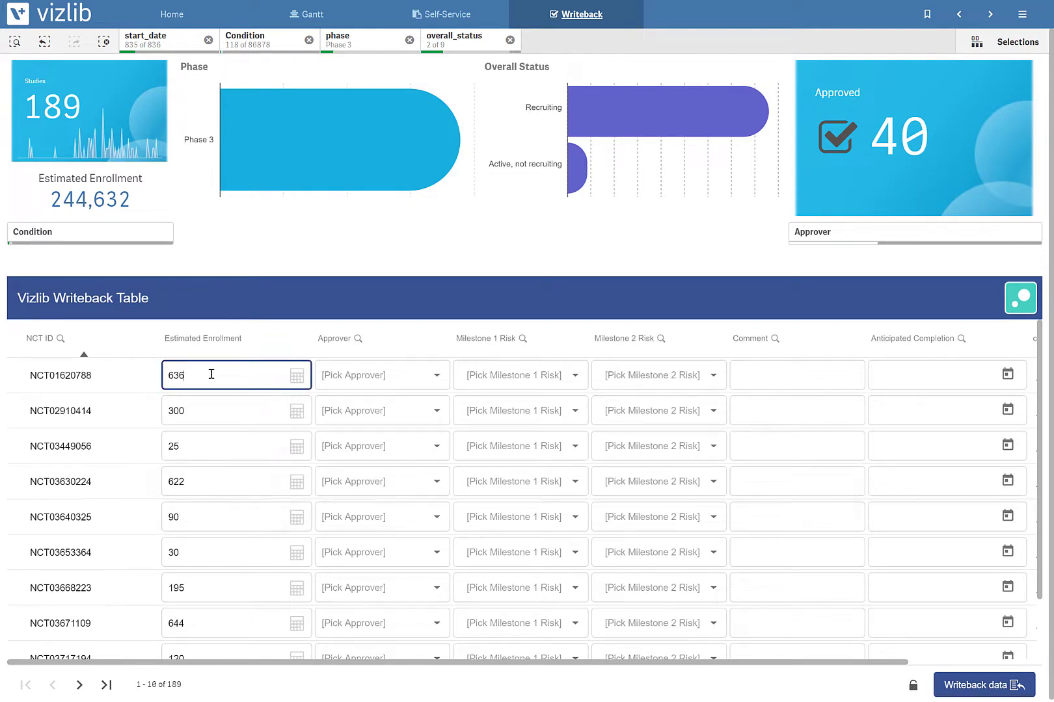
text(+250)
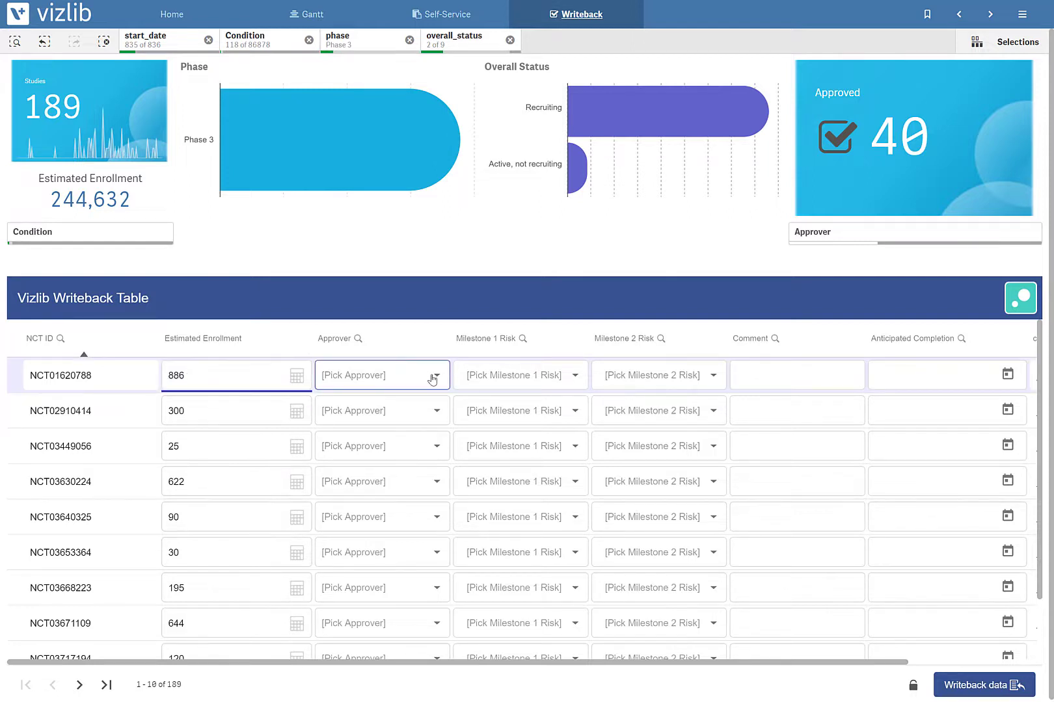
text(bett)
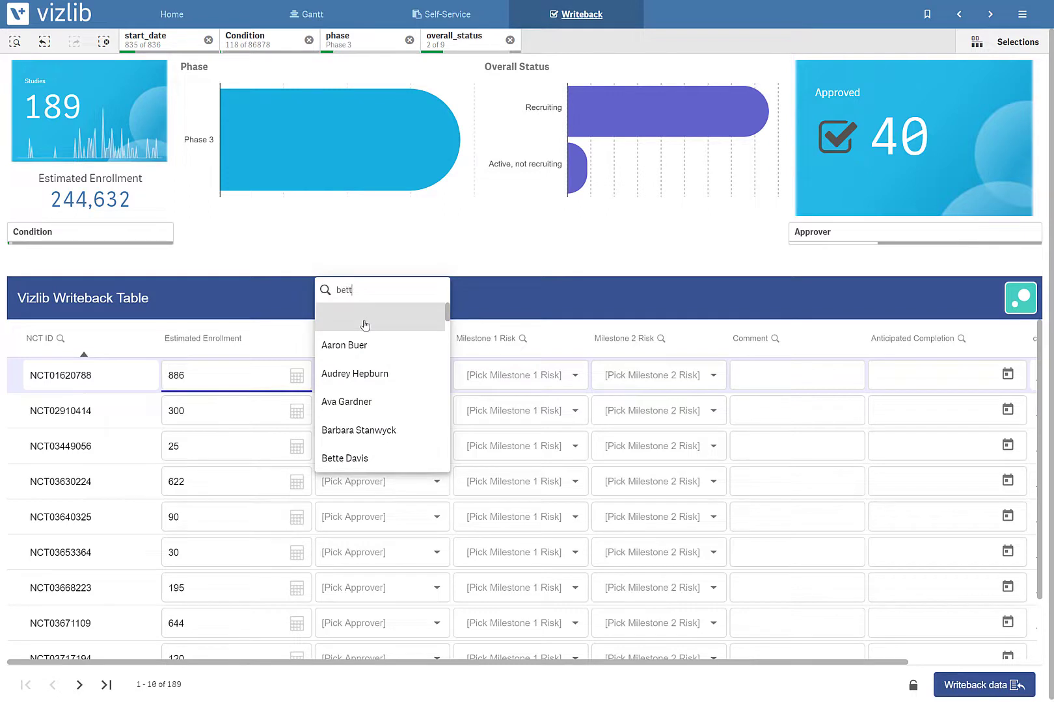
click(344, 458)
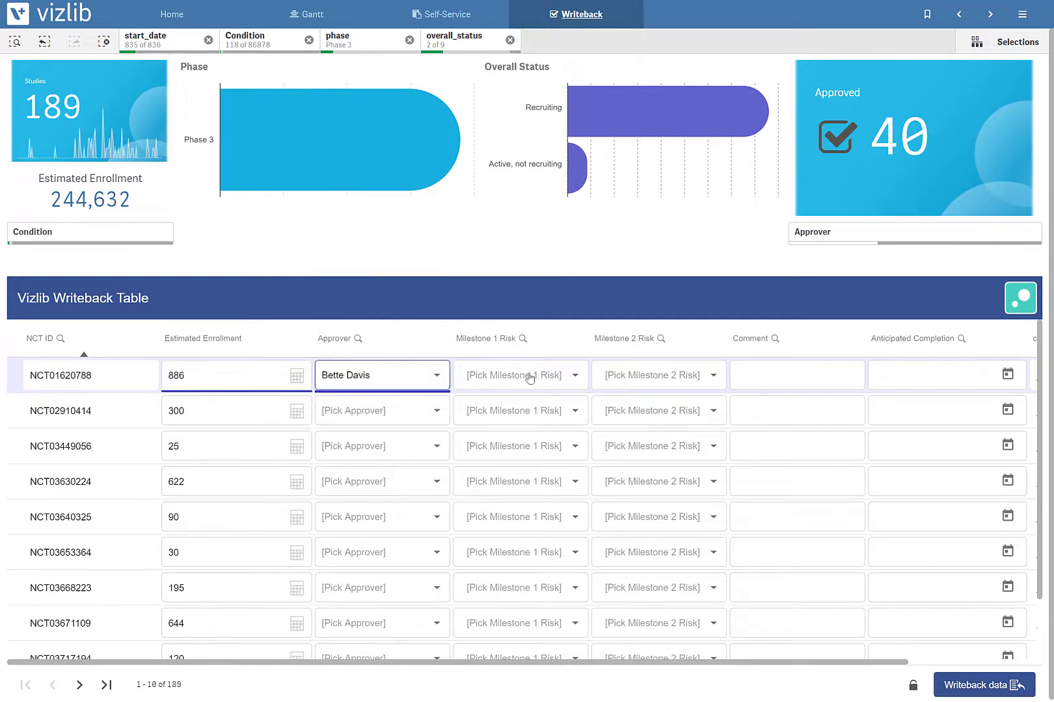
Rate milestone risks Low and Medium, note potential Covid supply delay, and set the completion date
click(515, 375)
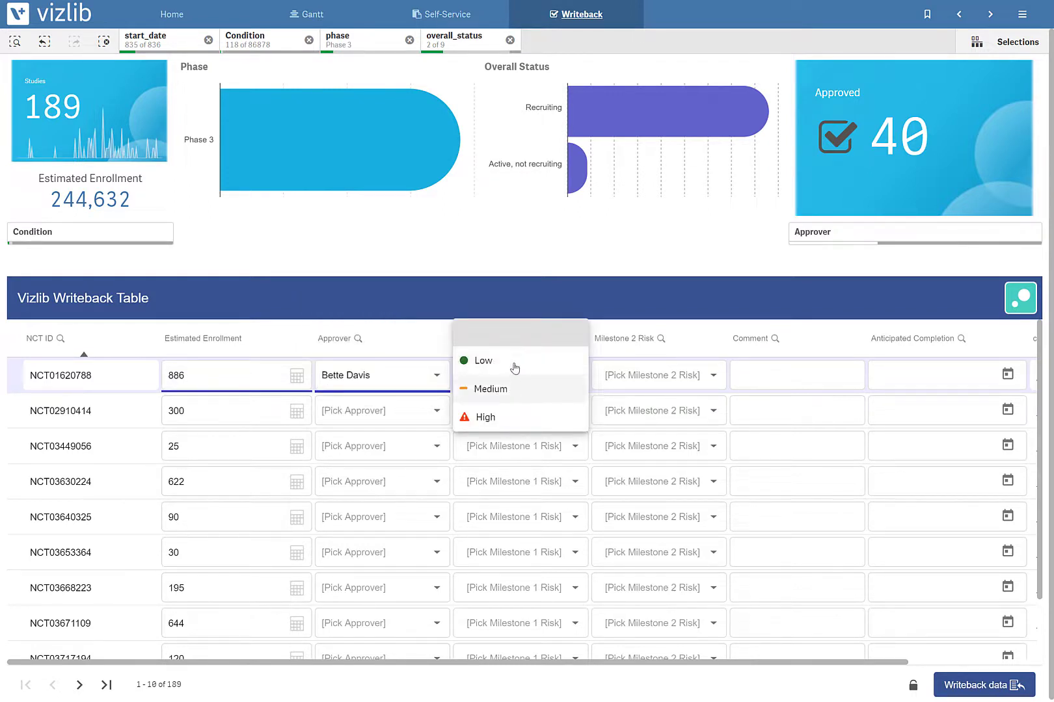
click(481, 361)
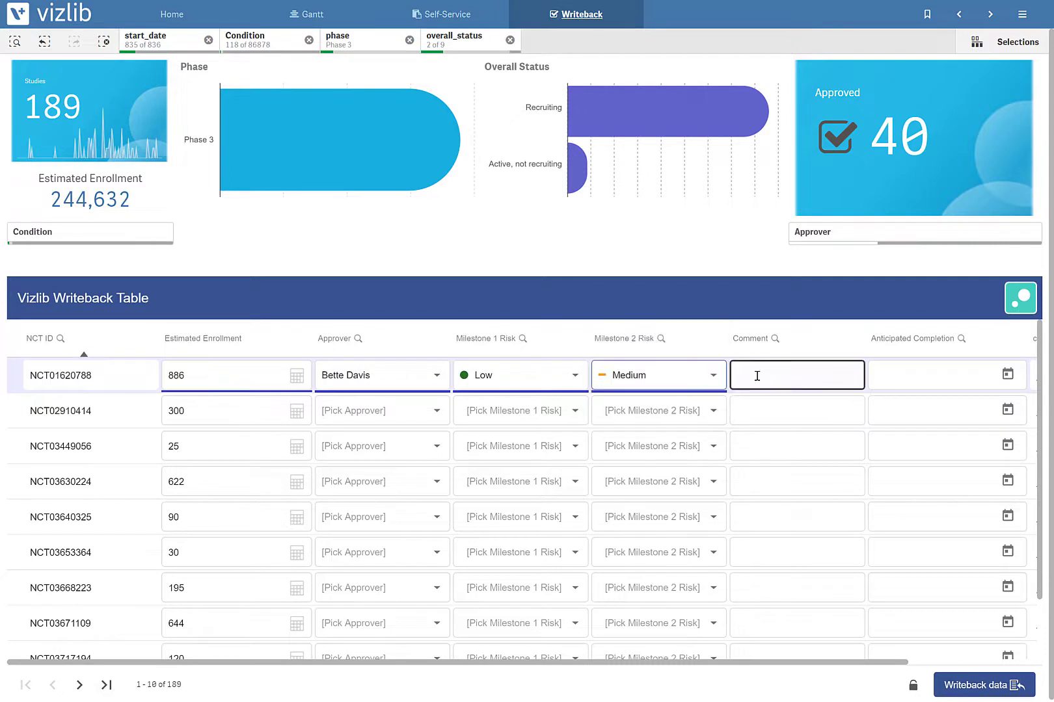
text(Covid supply d)
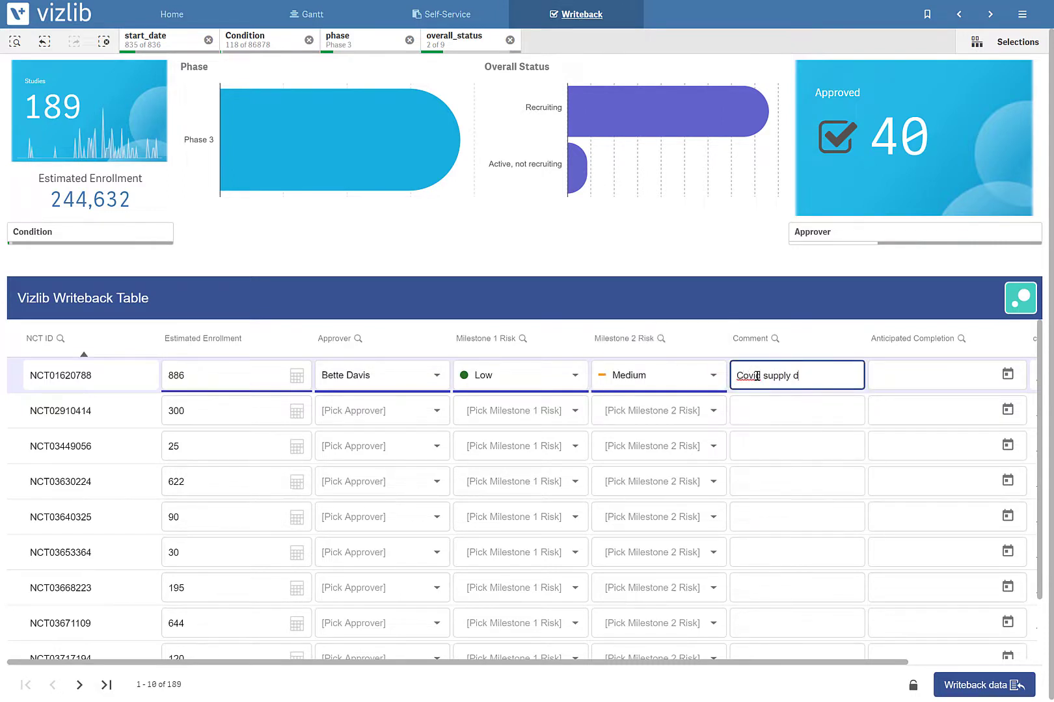
text(elay potential)
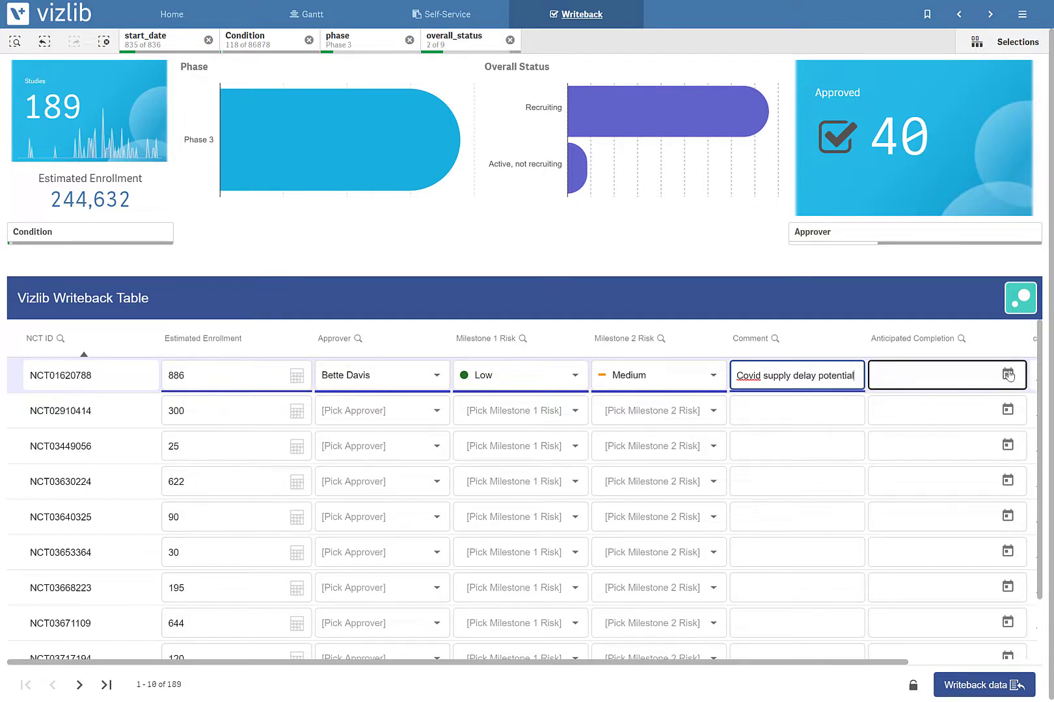
click(1006, 375)
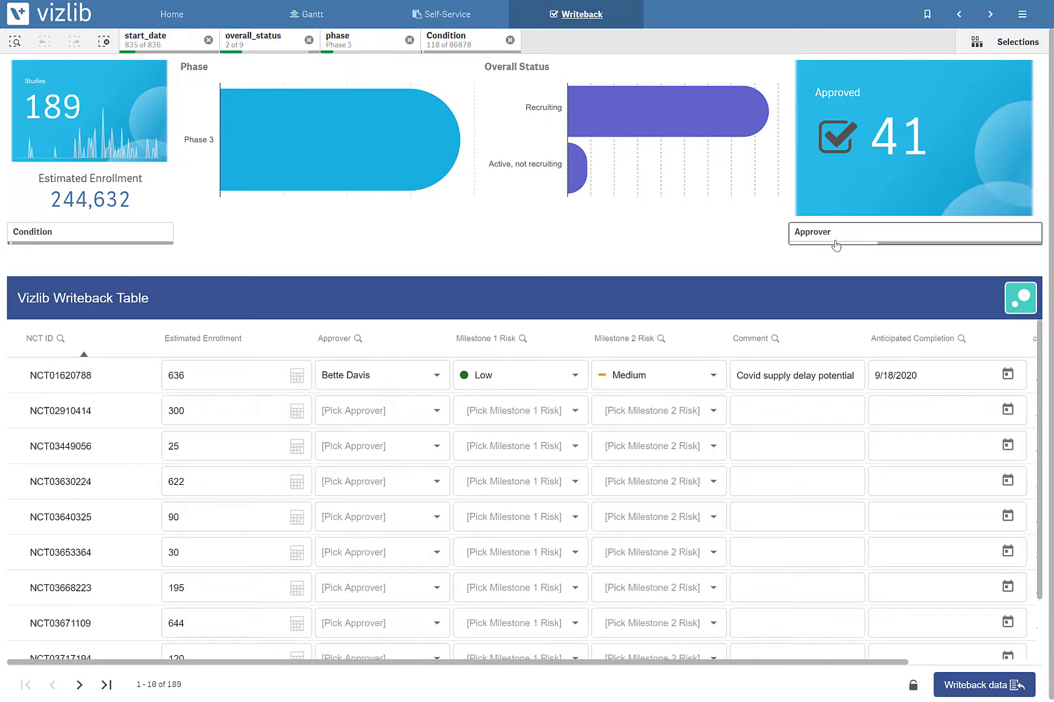
Filter the writeback table to the 41 studies with an approver assigned
click(913, 233)
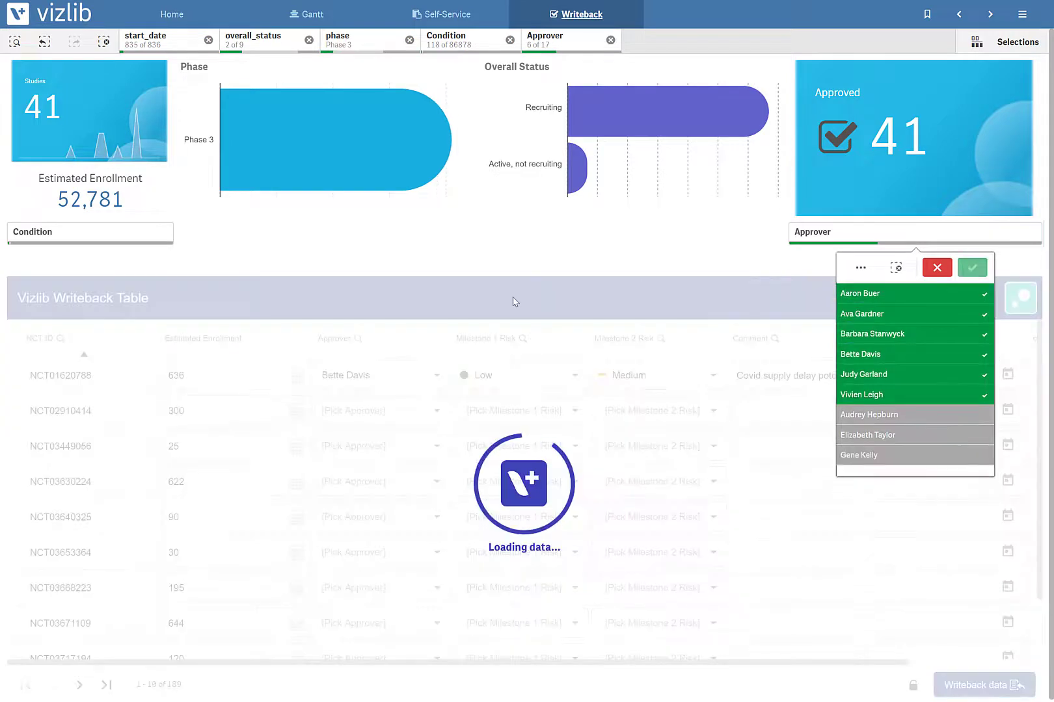
click(972, 266)
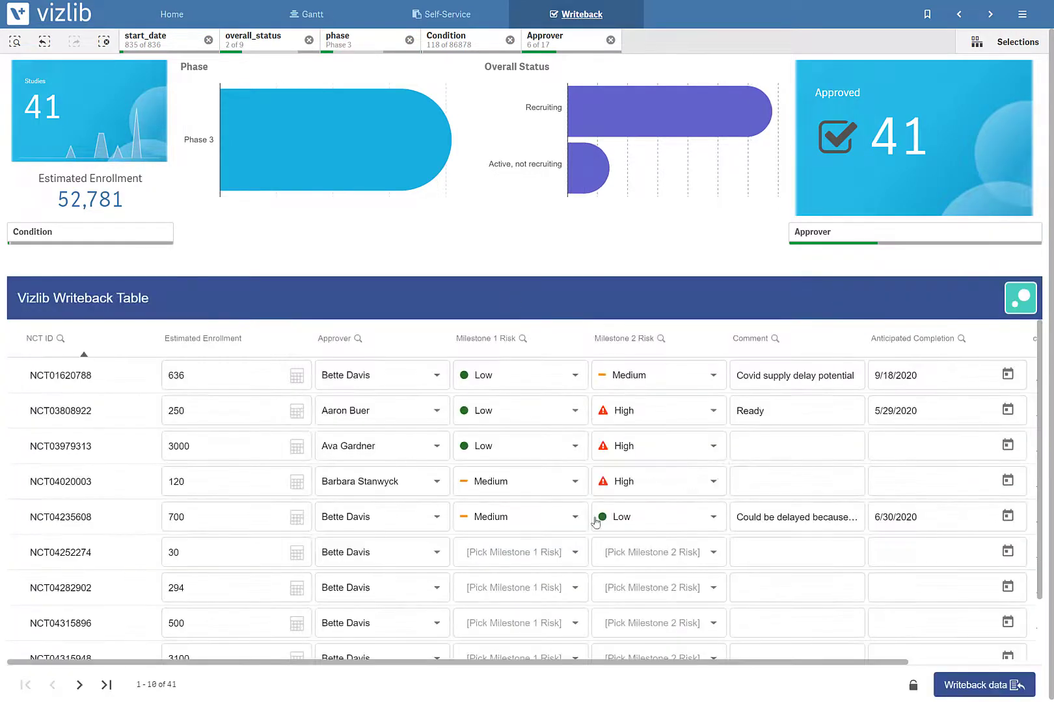
click(796, 375)
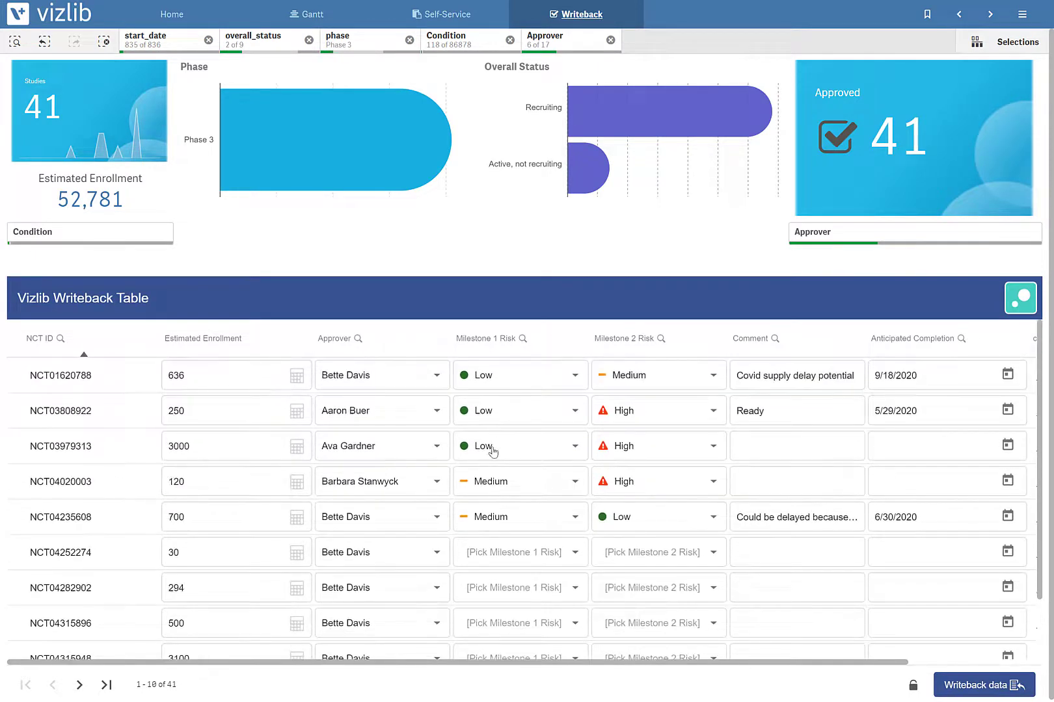
scroll(down, 3)
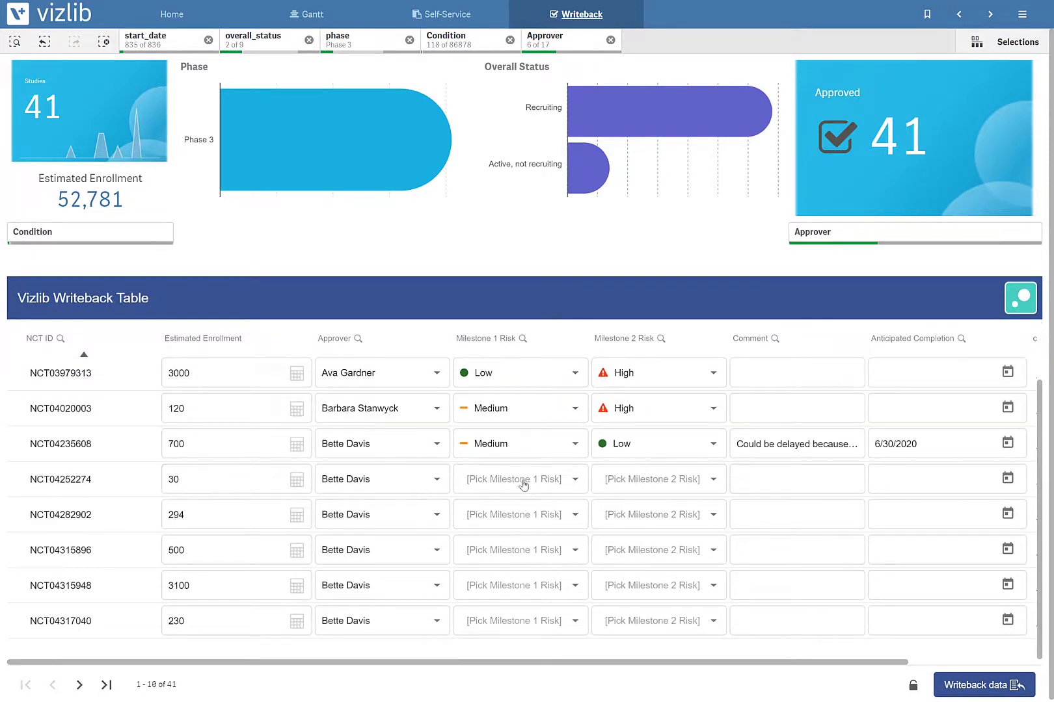
mouse_move(659, 484)
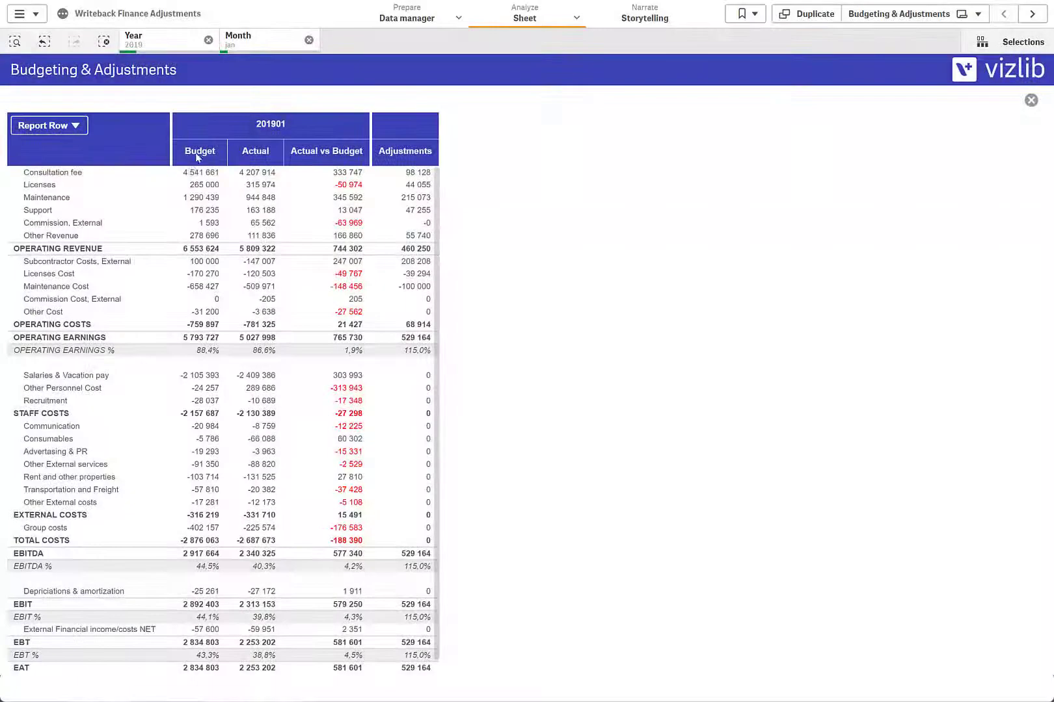
Exit the enlarged report to the full Budgeting & Adjustments sheet with the adjustment entry table
click(62, 223)
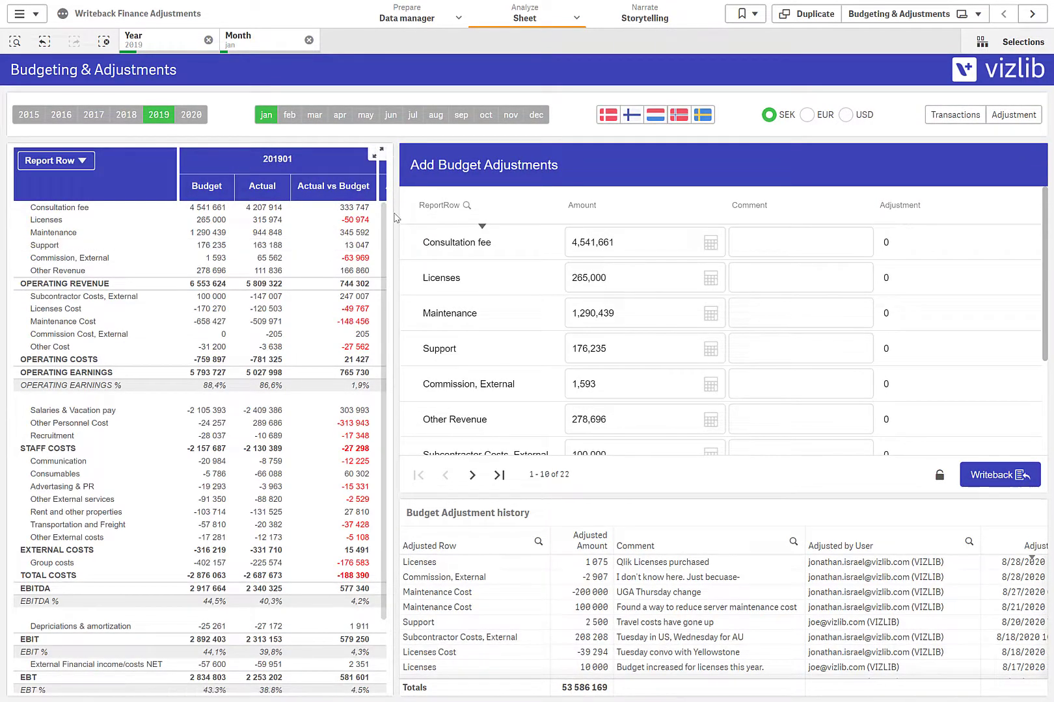
Append +1500 to the Maintenance amount with comment 'Slight inc... additional licenses' and write it back to history
click(56, 308)
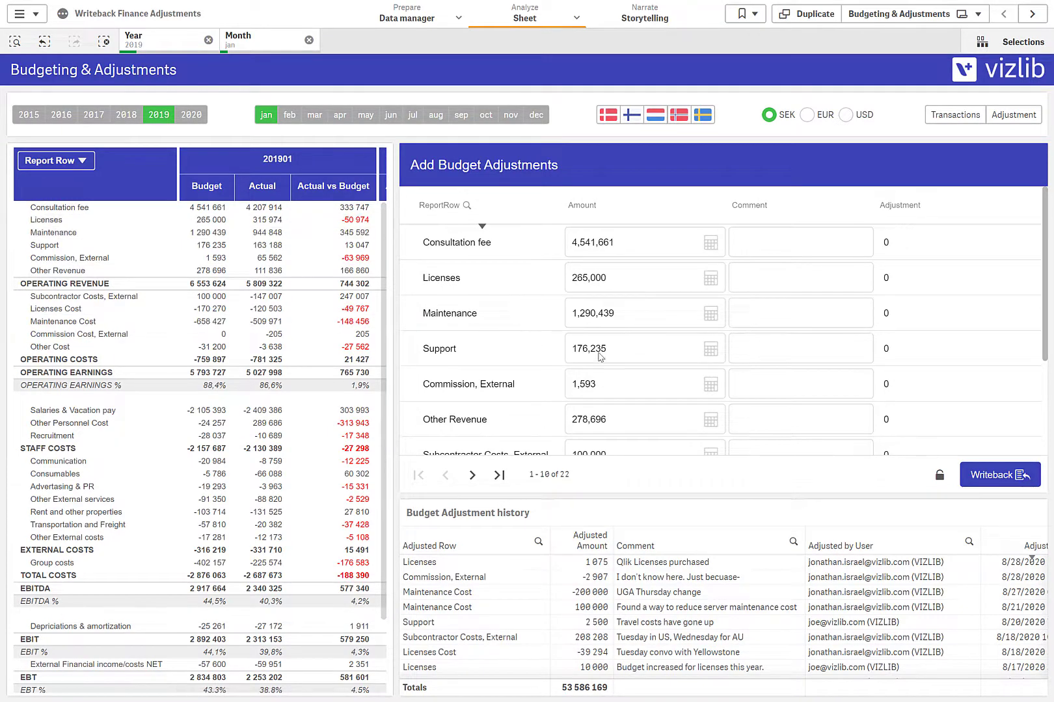
click(642, 312)
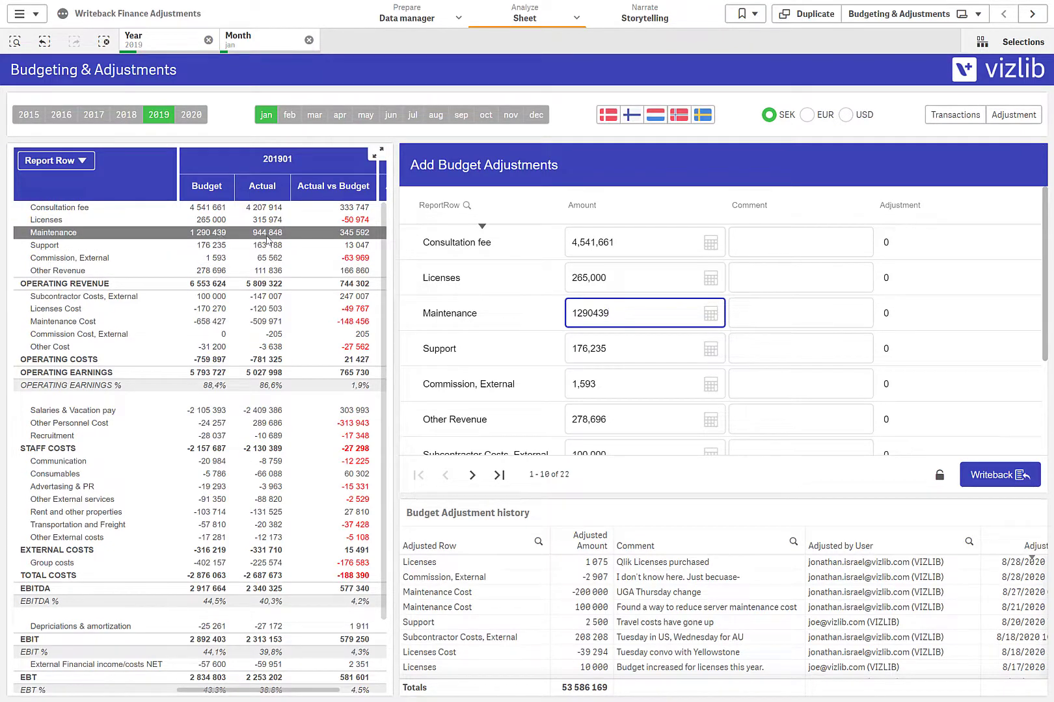
text(+1)
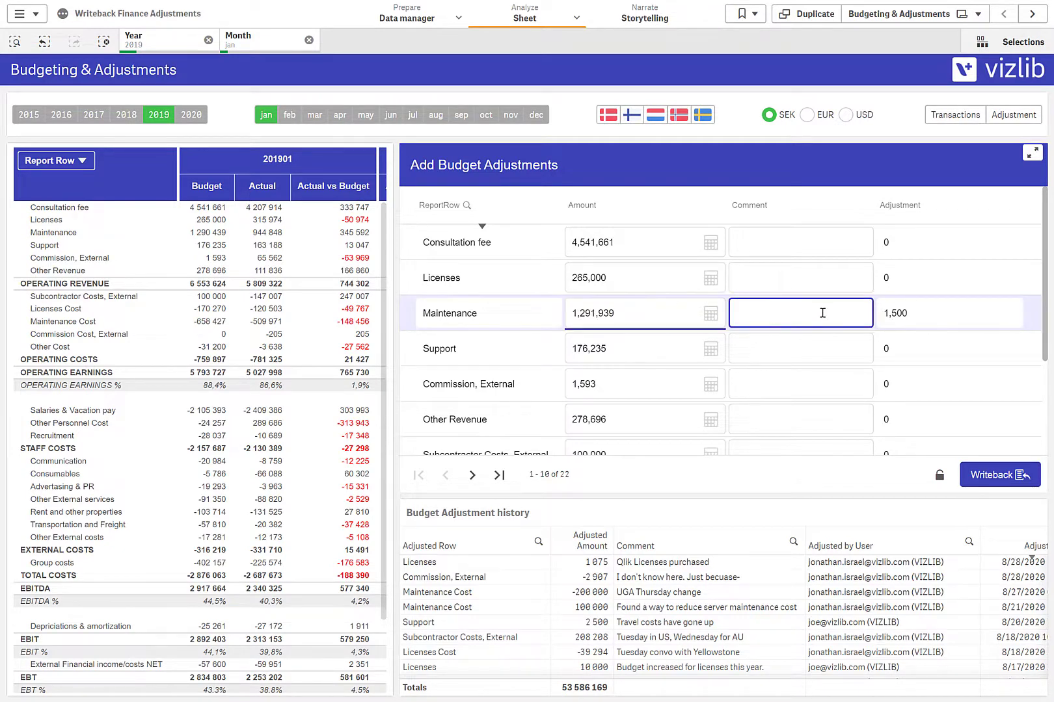
text(Slight increase for)
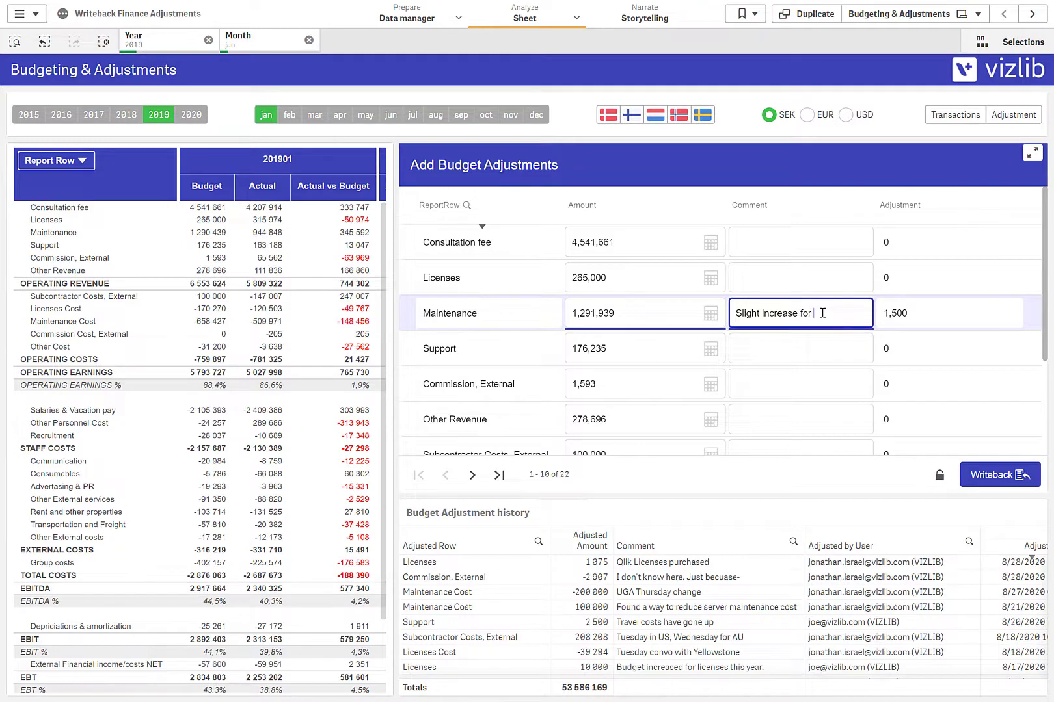
text(additional)
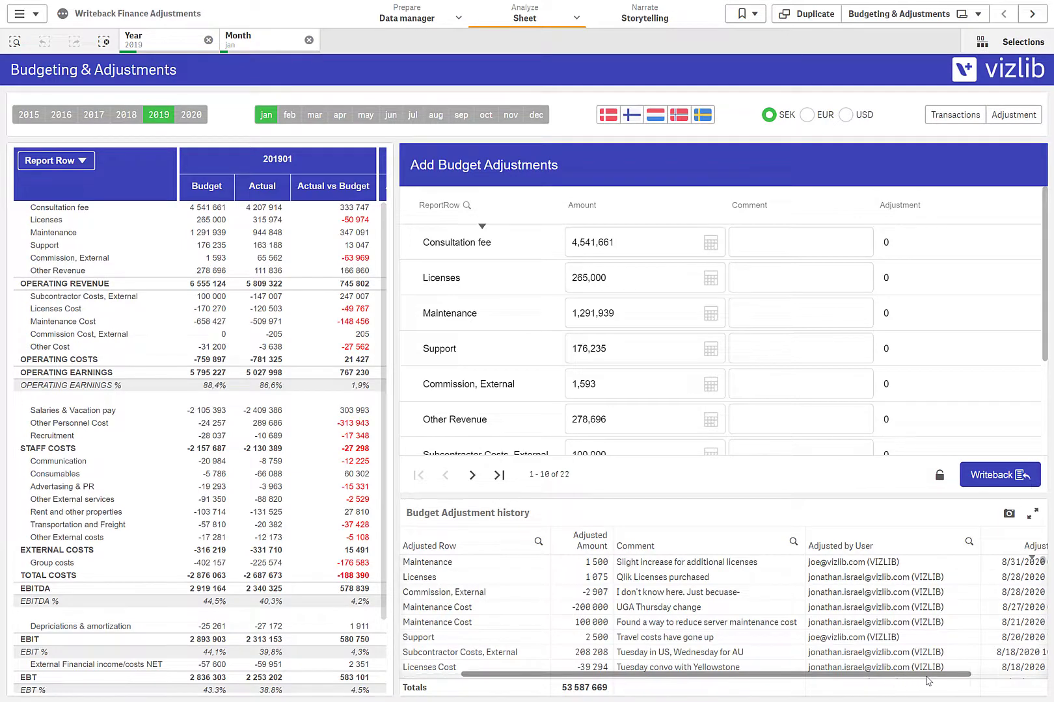
scroll(right, 3)
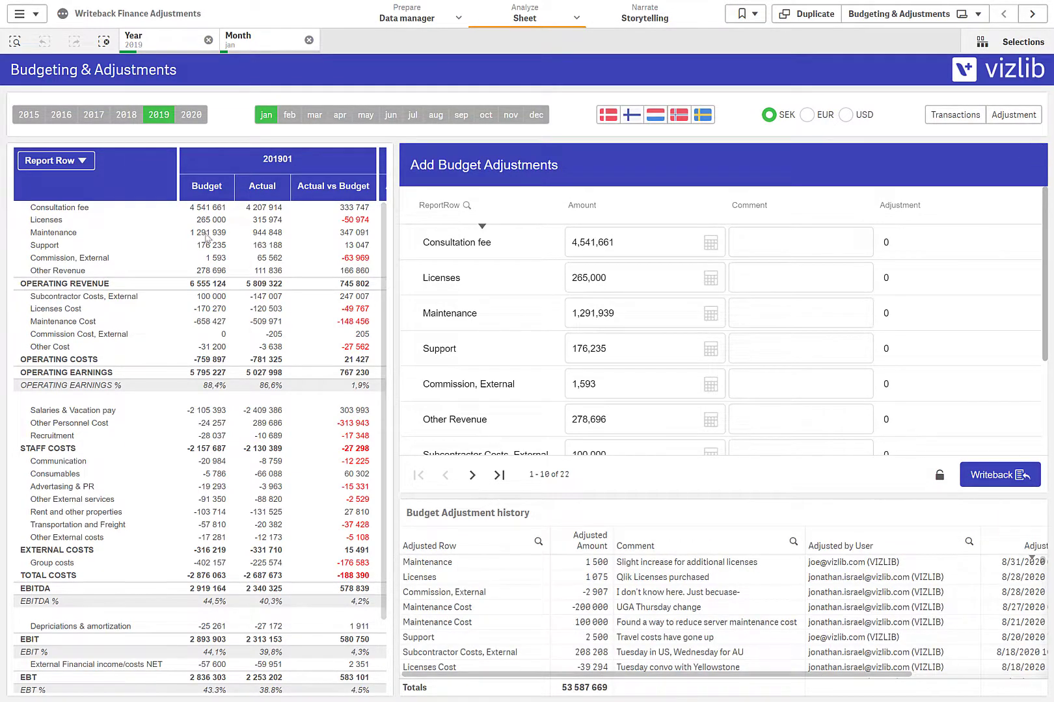
click(53, 232)
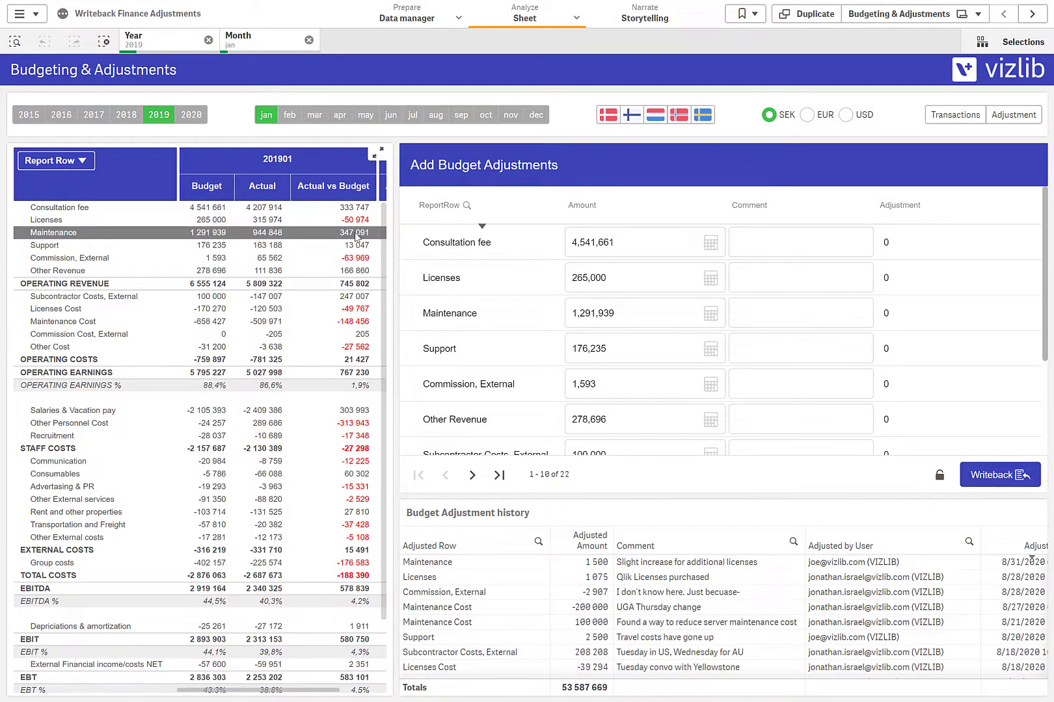
mouse_move(355, 235)
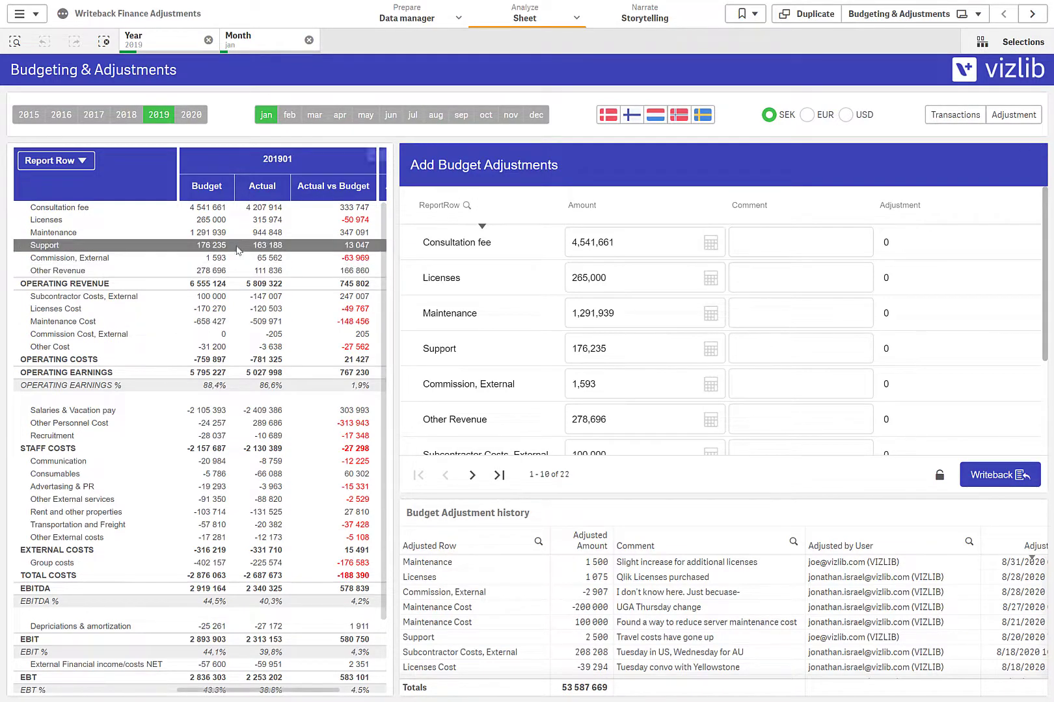
Change the Support amount to 176235*.9 for a 10% cut
click(639, 349)
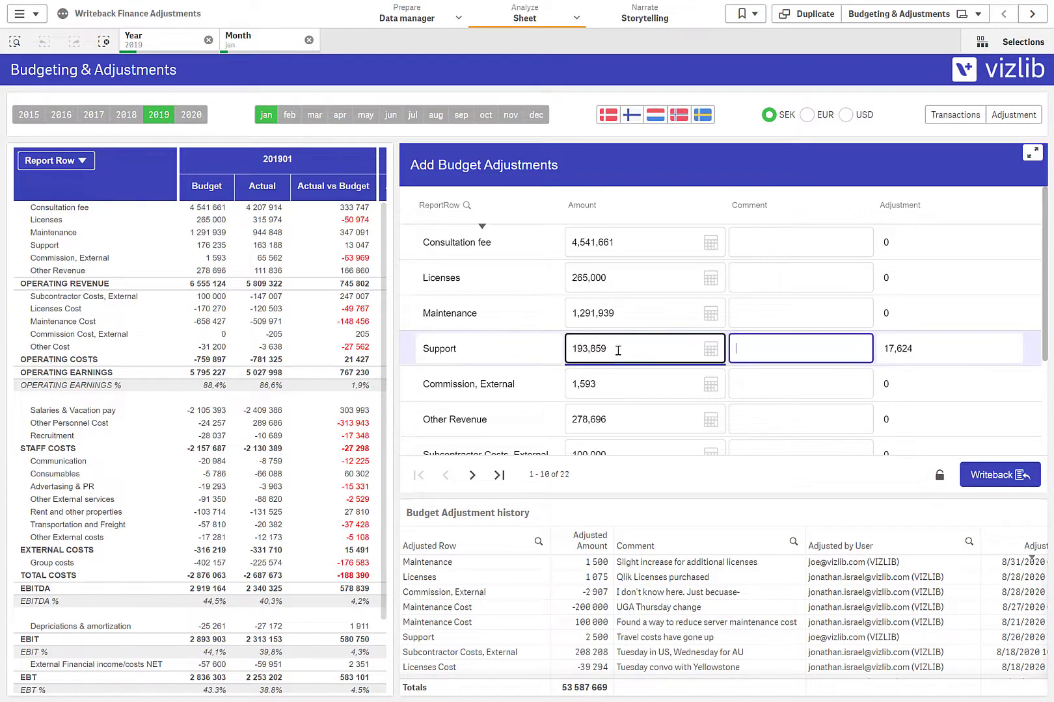
text(10%)
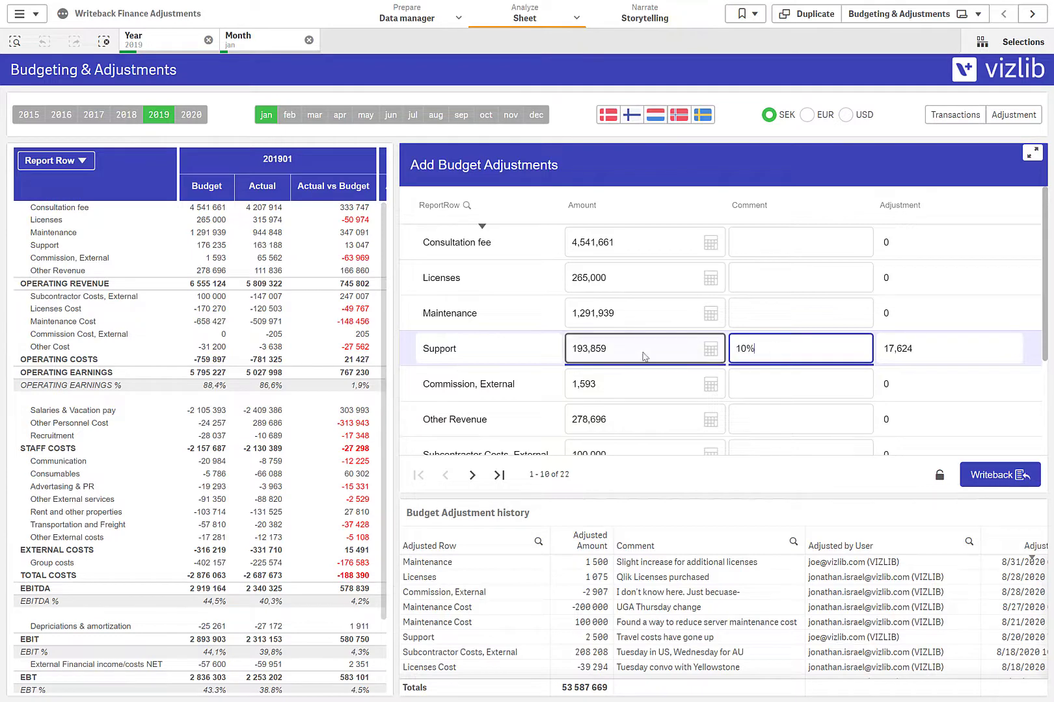
click(632, 348)
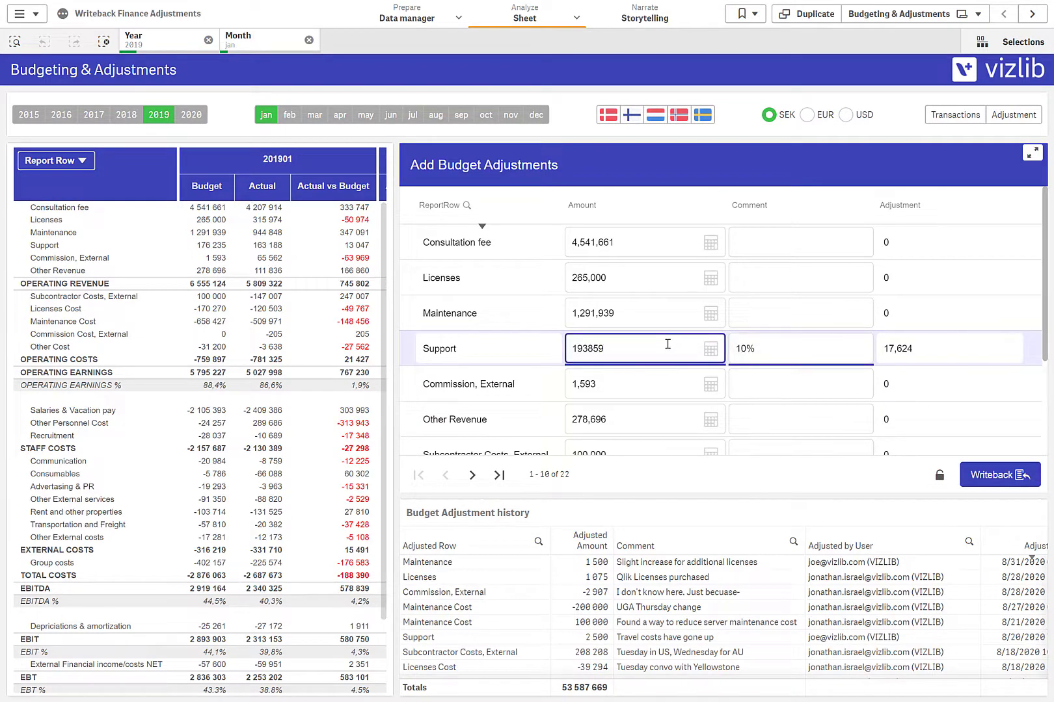
text(176235)
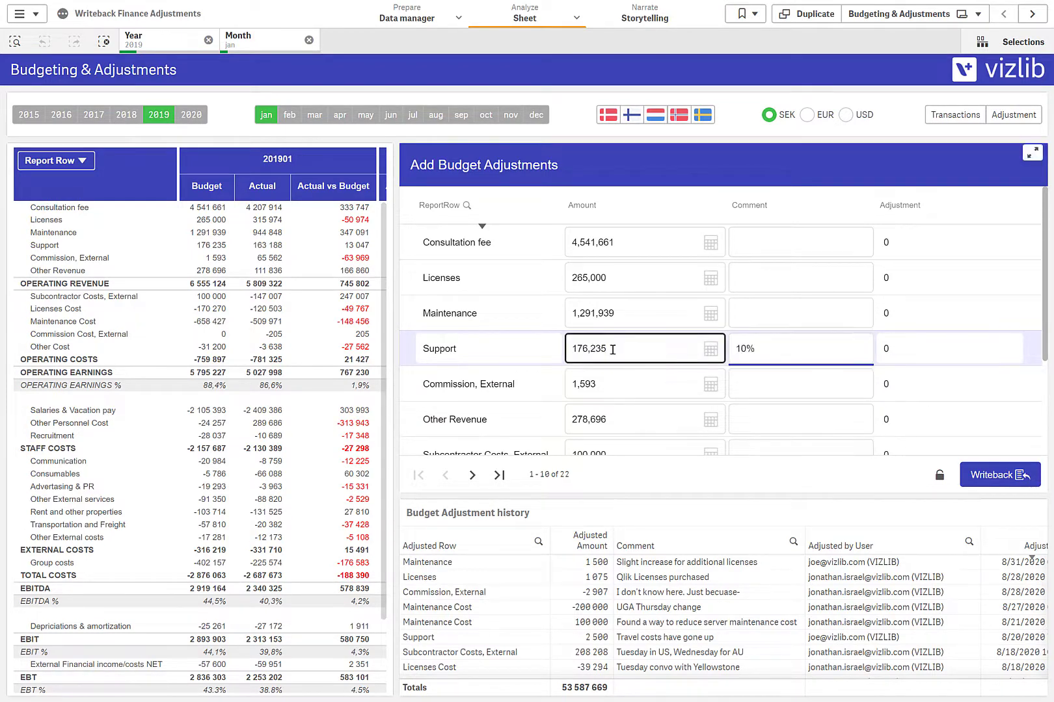
text(176235*.)
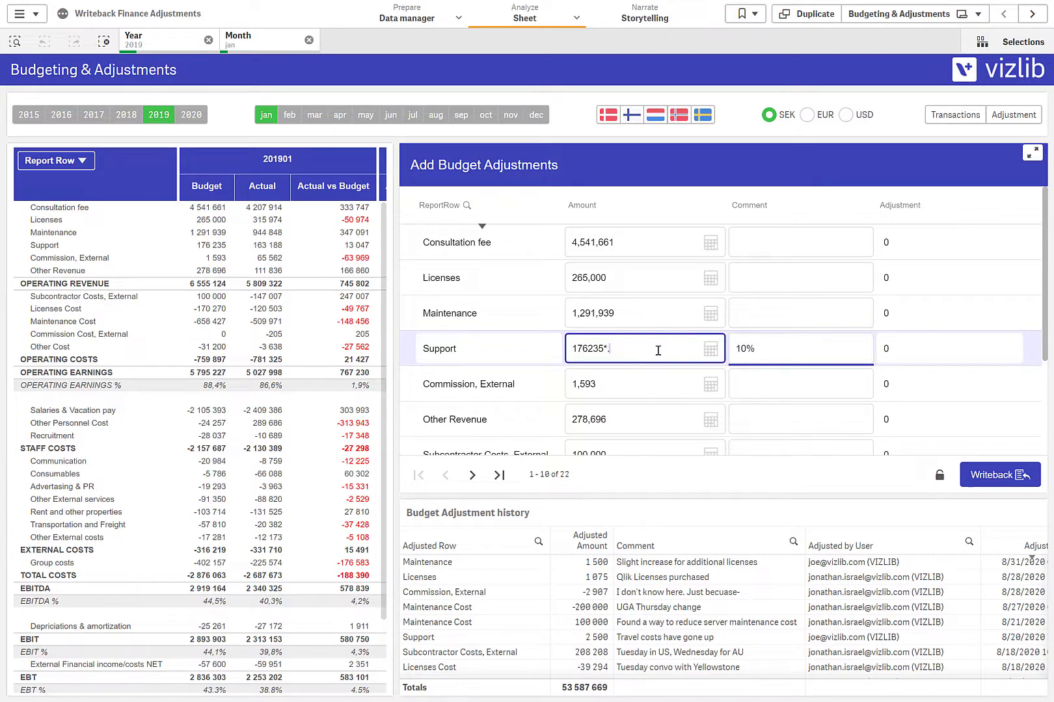
Comment '10% discount on support for travel cost reductions', write it back, and move to the mapping tables sheet
click(800, 349)
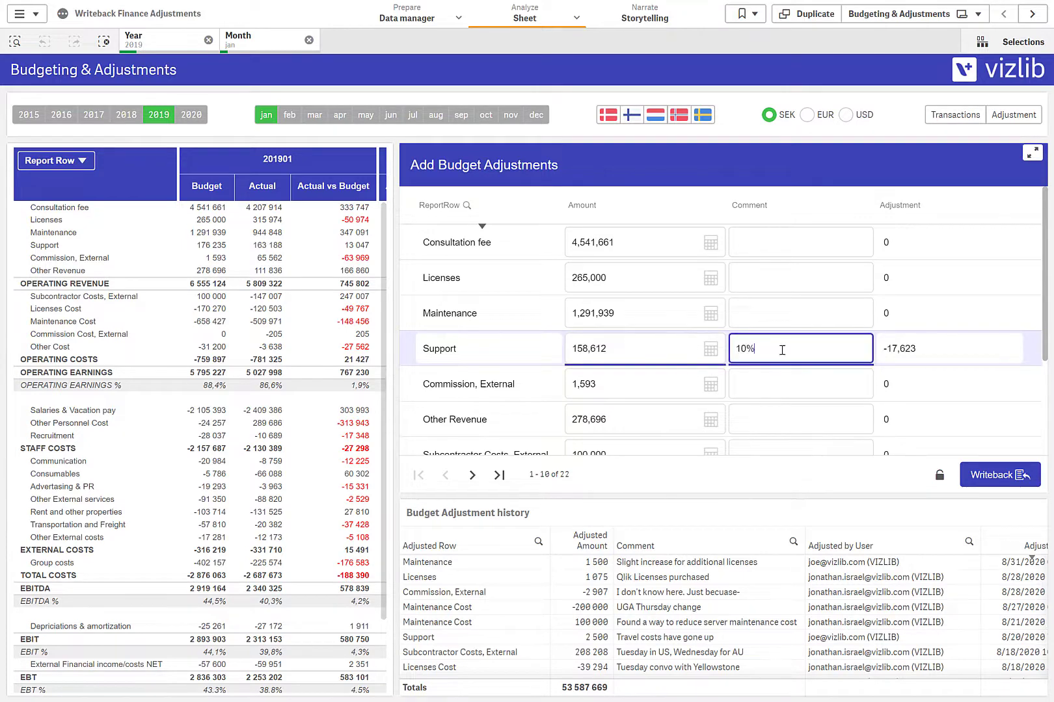
text(discount)
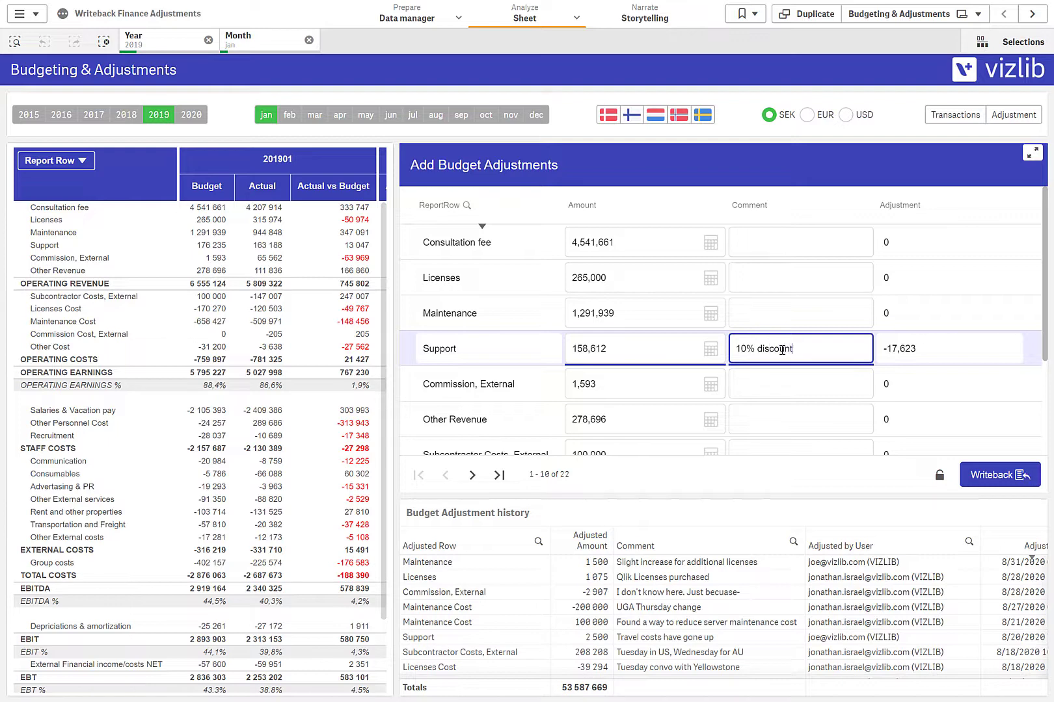
text(on support fo)
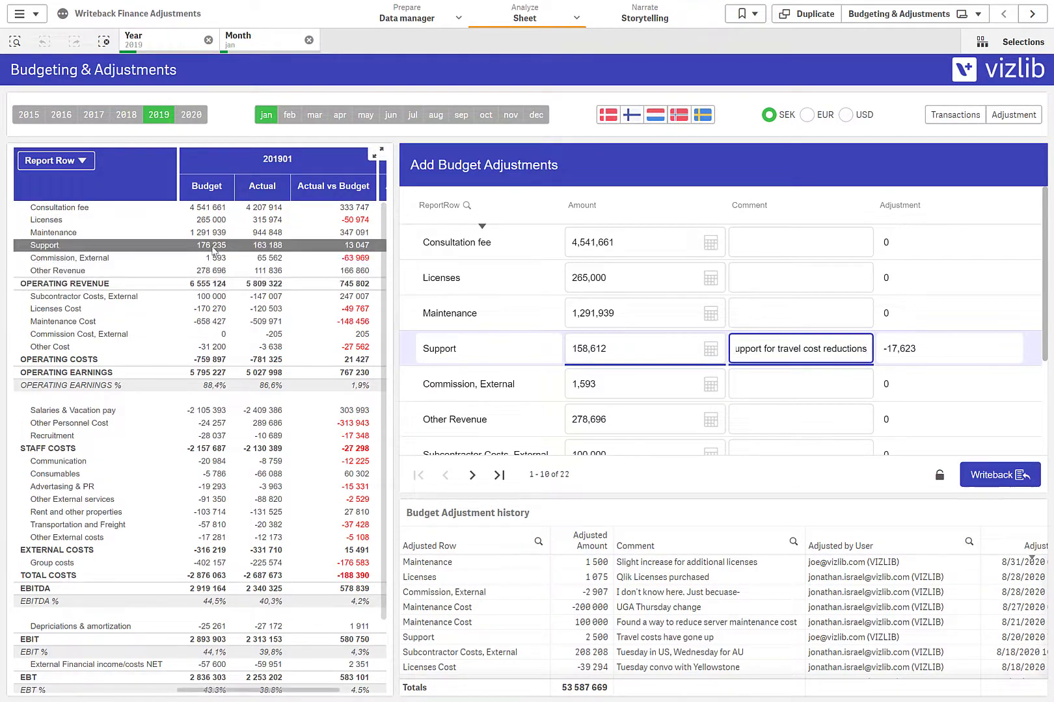
click(998, 474)
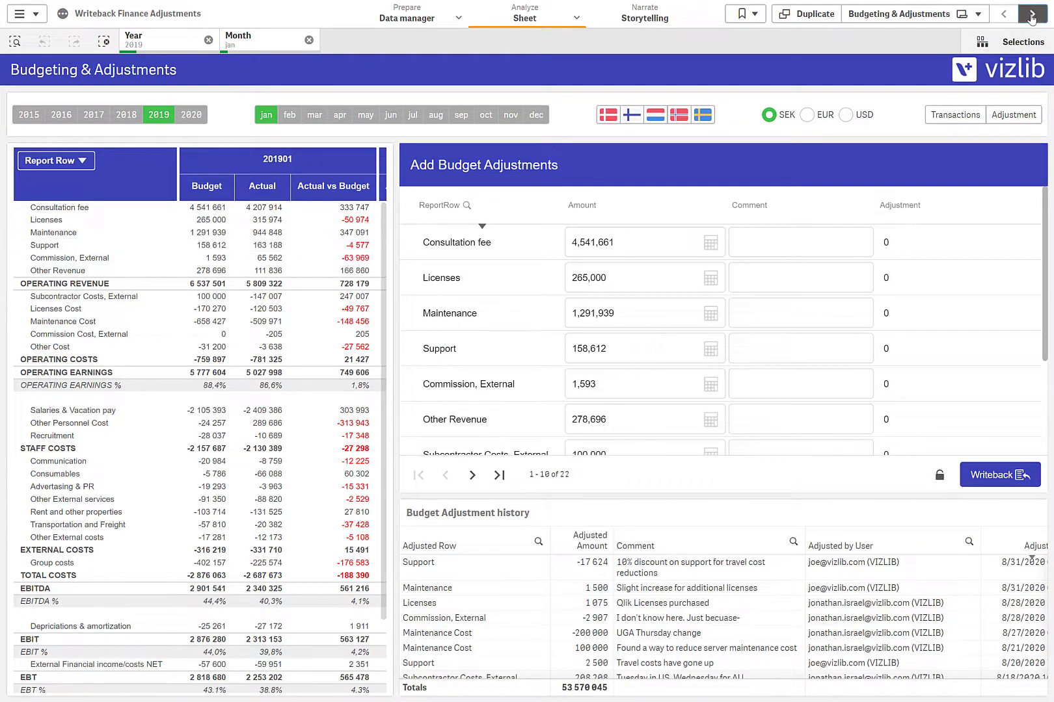
click(1033, 13)
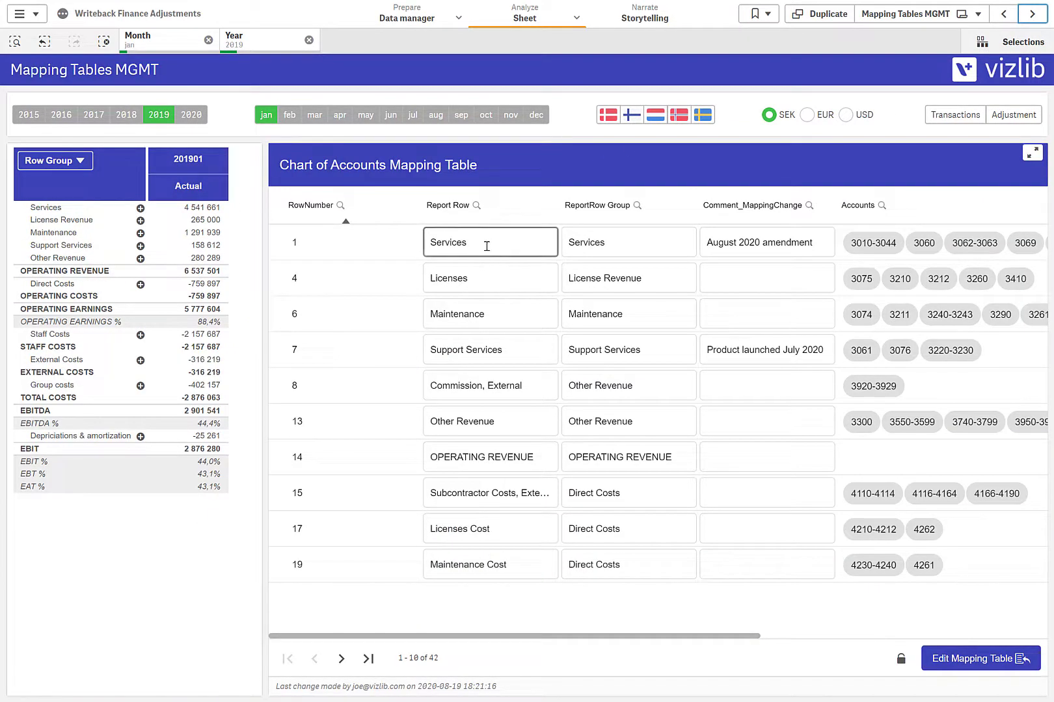
Open the Stark Industries - Vizlib Library app to show its sheet list
click(627, 242)
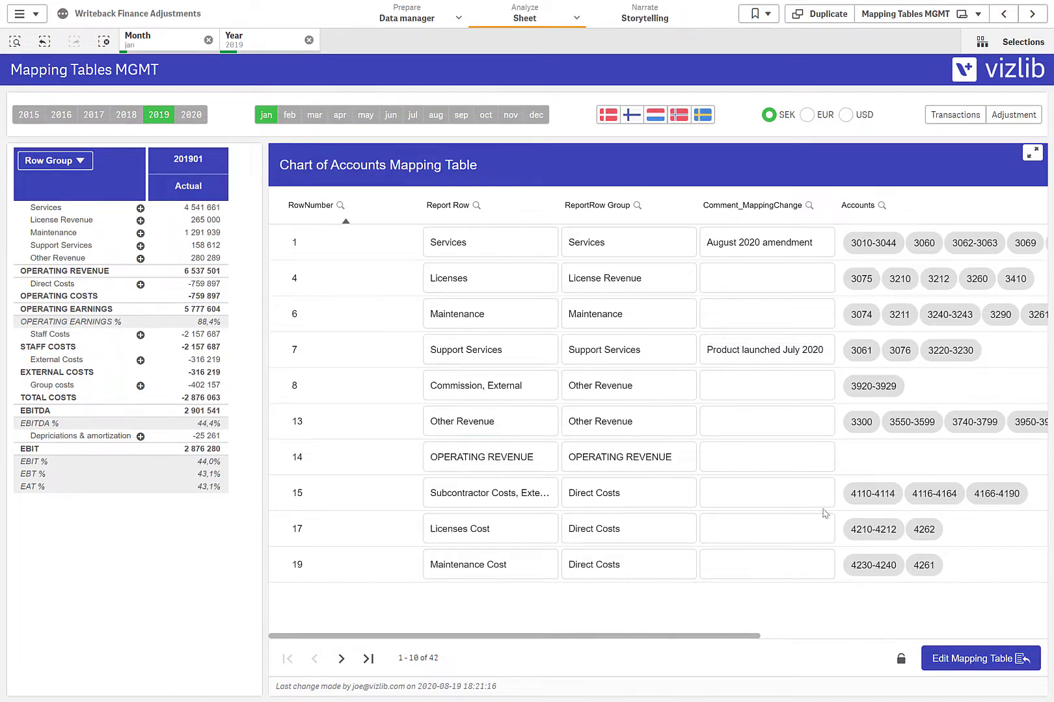
scroll(right, 3)
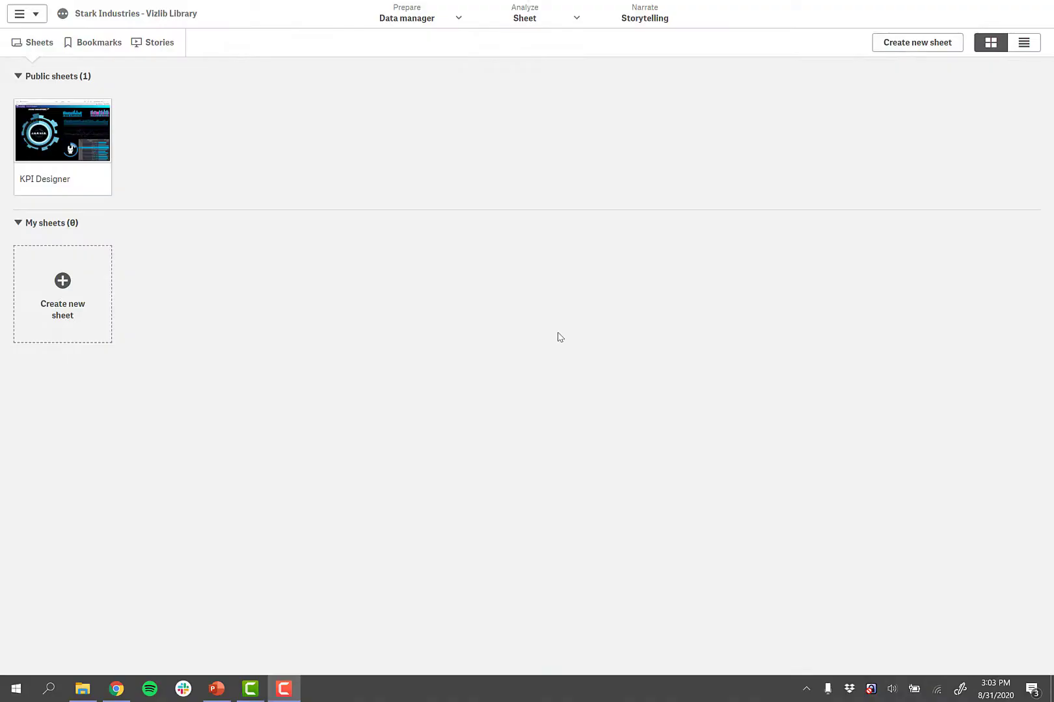
mouse_move(521, 318)
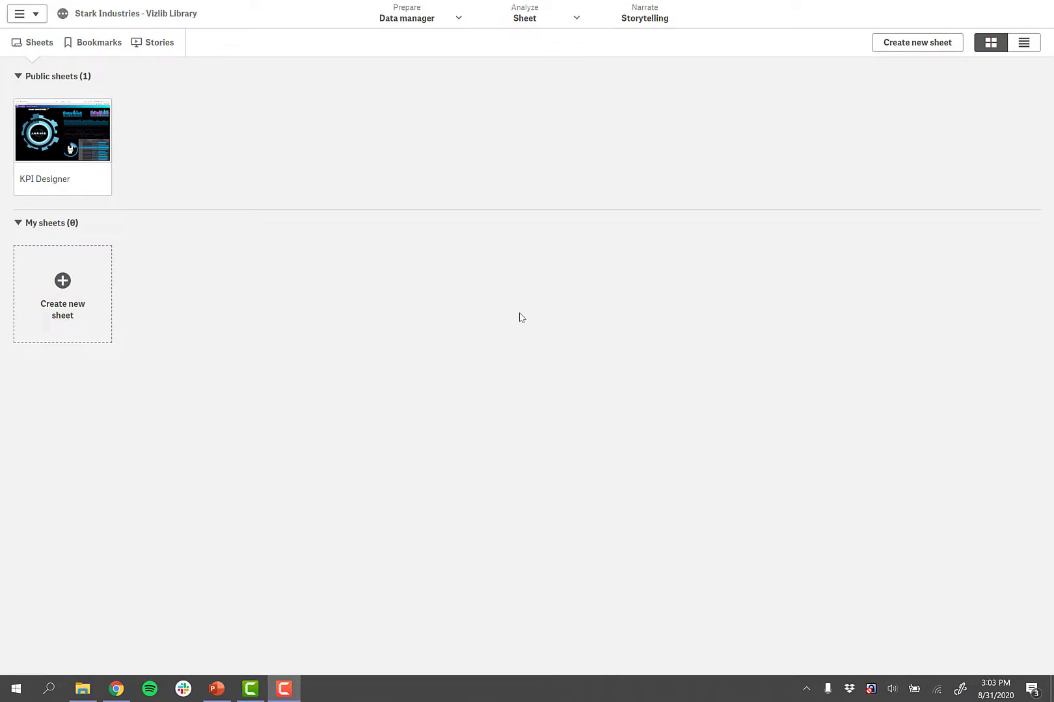
Open the KPI Designer sheet showing the J.A.R.V.I.S. dashboard
double_click(62, 130)
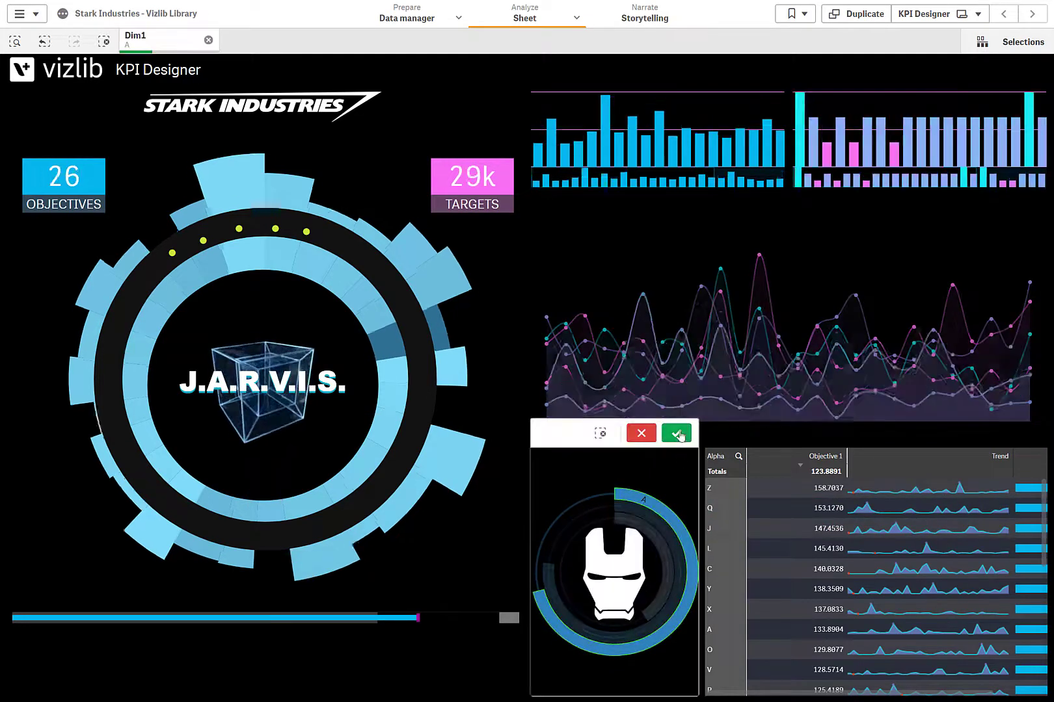
Confirm the radial-chart selection and the Dim1 filter to A and B, raising targets to 112k
click(678, 433)
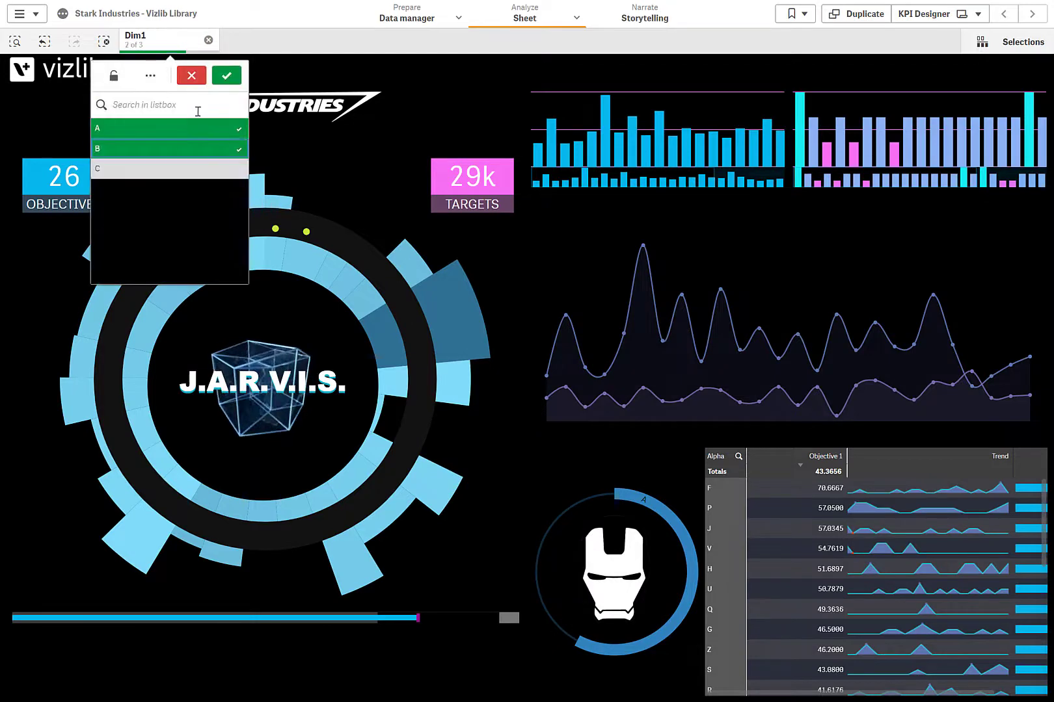
click(227, 74)
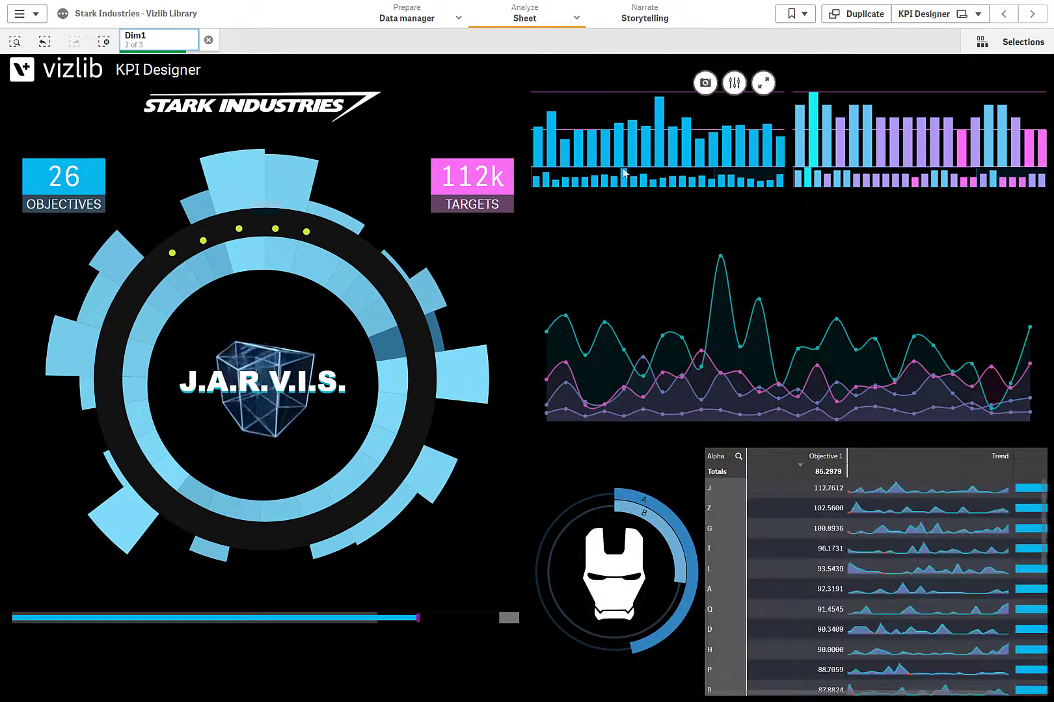